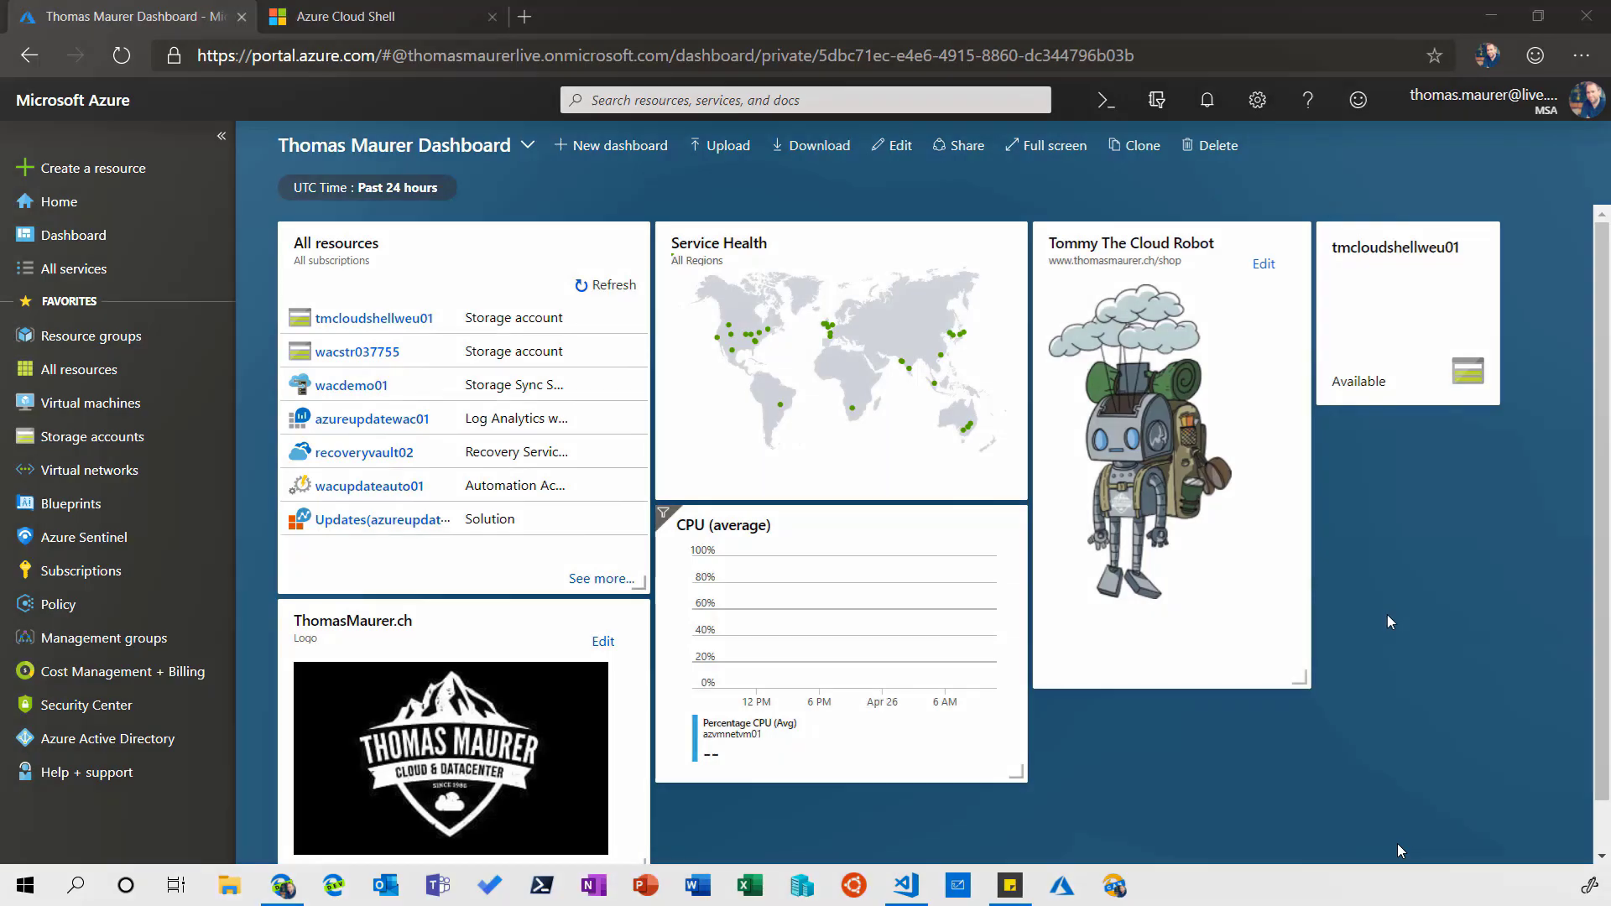
mouse_move(1105, 100)
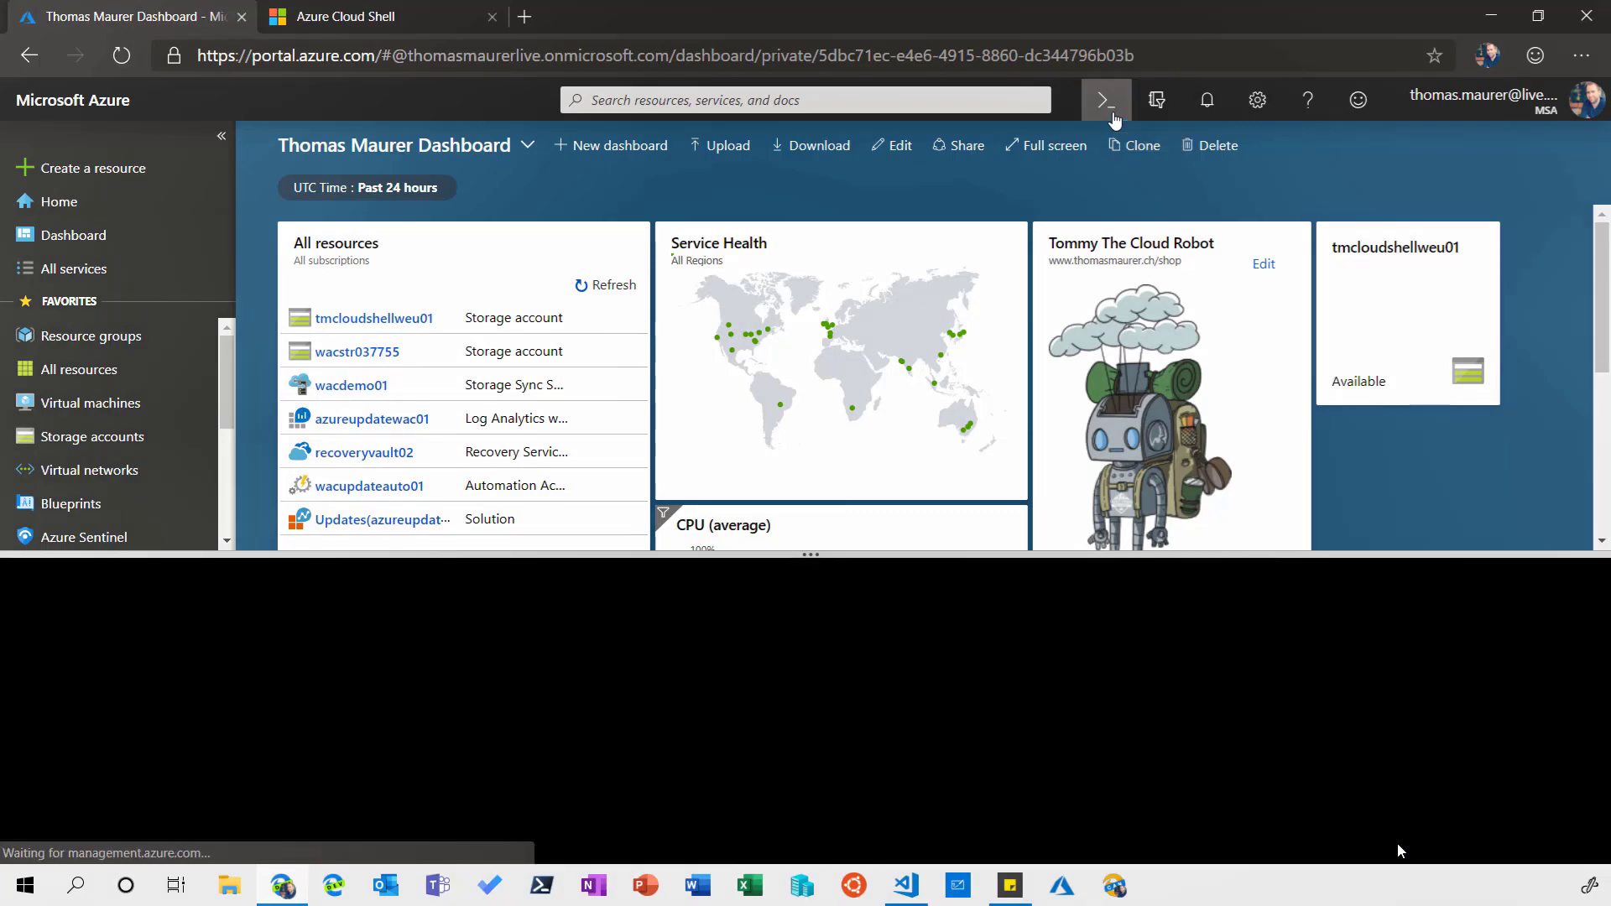
- Start a Bash Cloud Shell session and choose West Europe in the advanced storage settings
click(1104, 100)
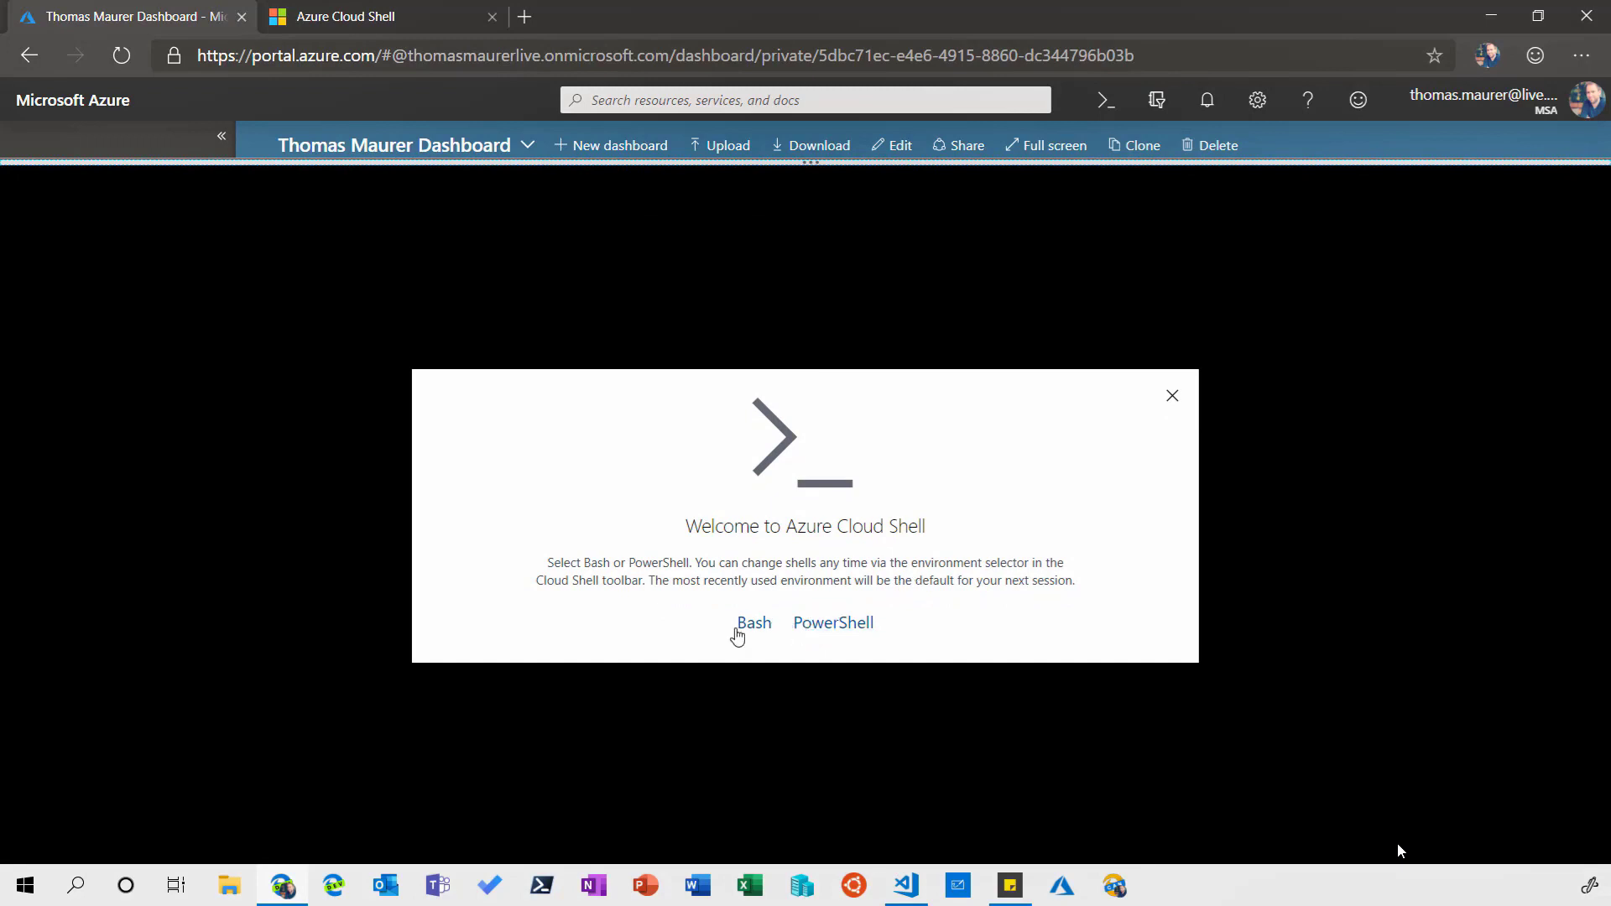
click(753, 623)
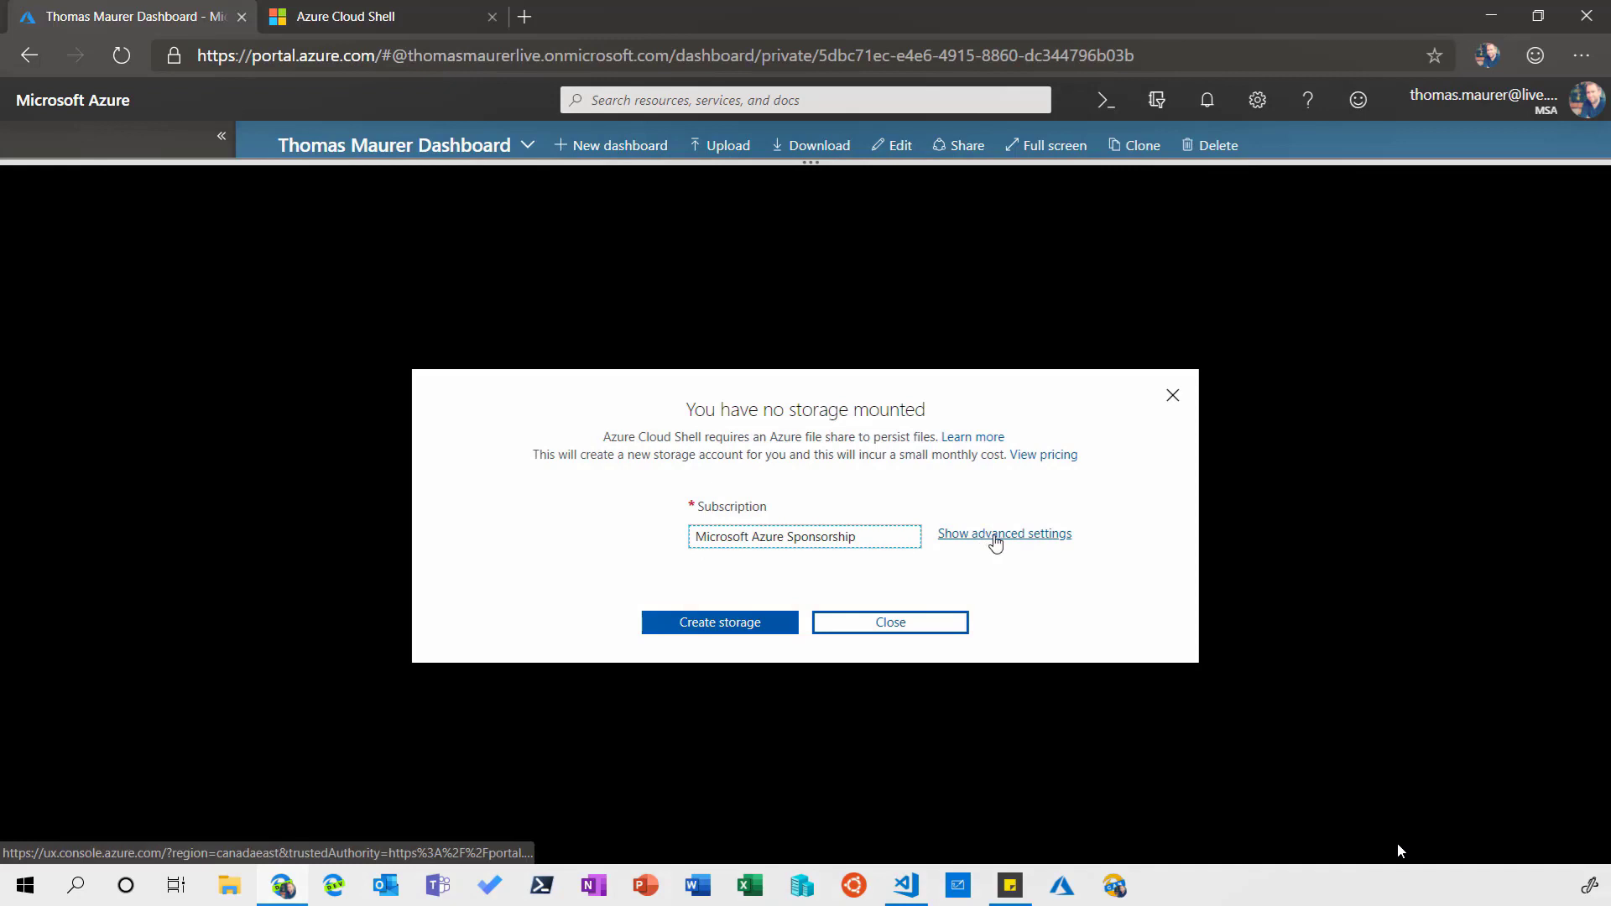
click(1004, 534)
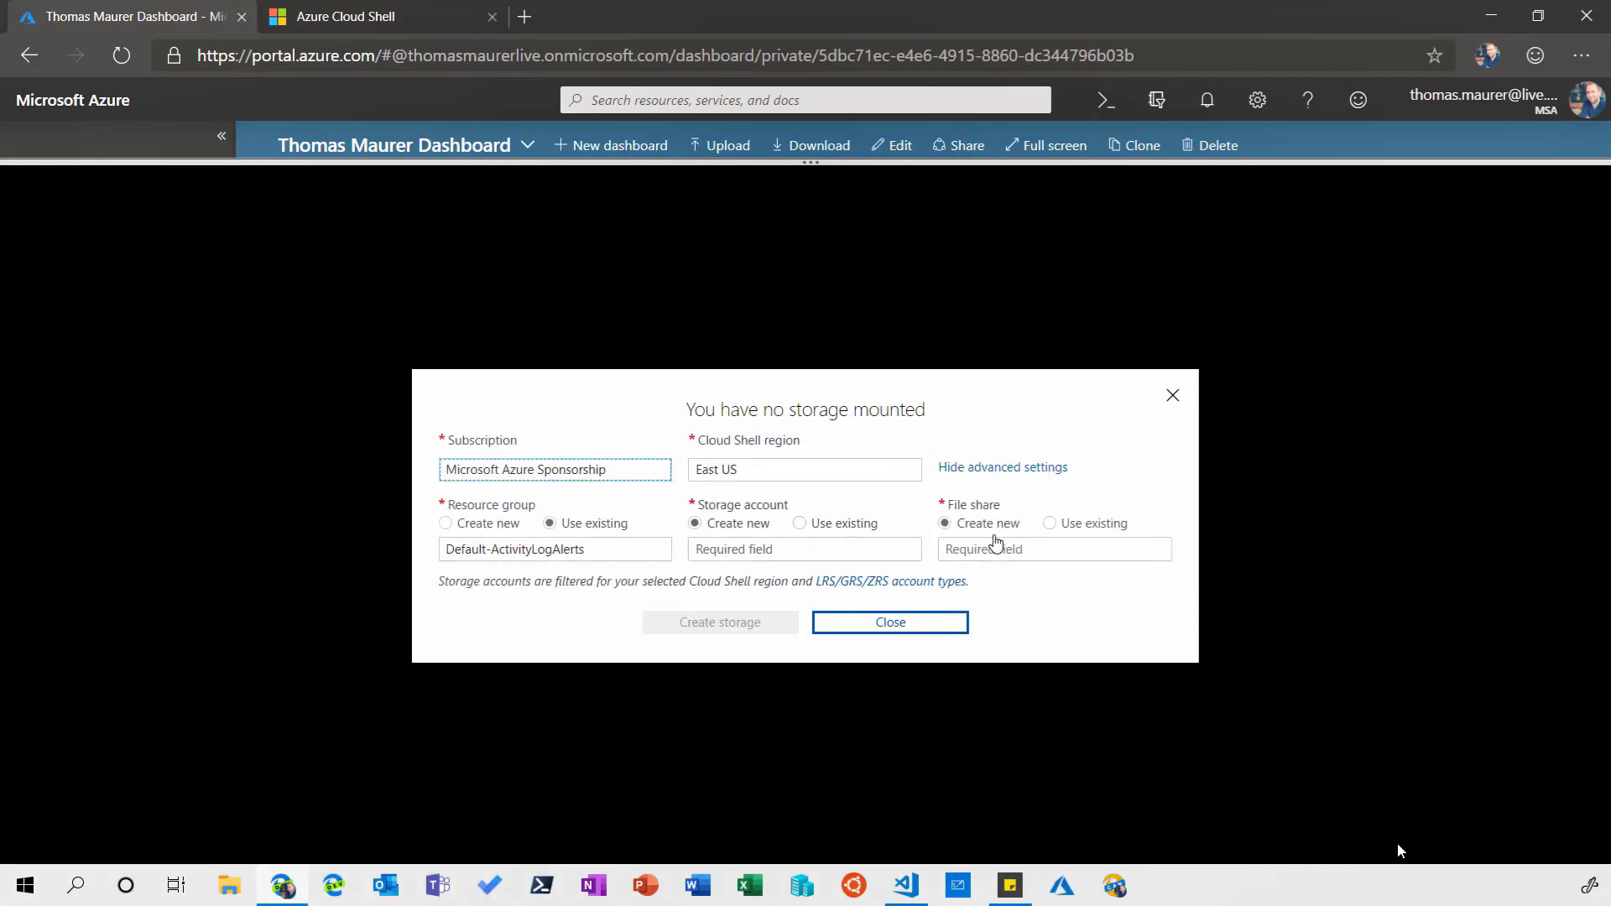
click(804, 470)
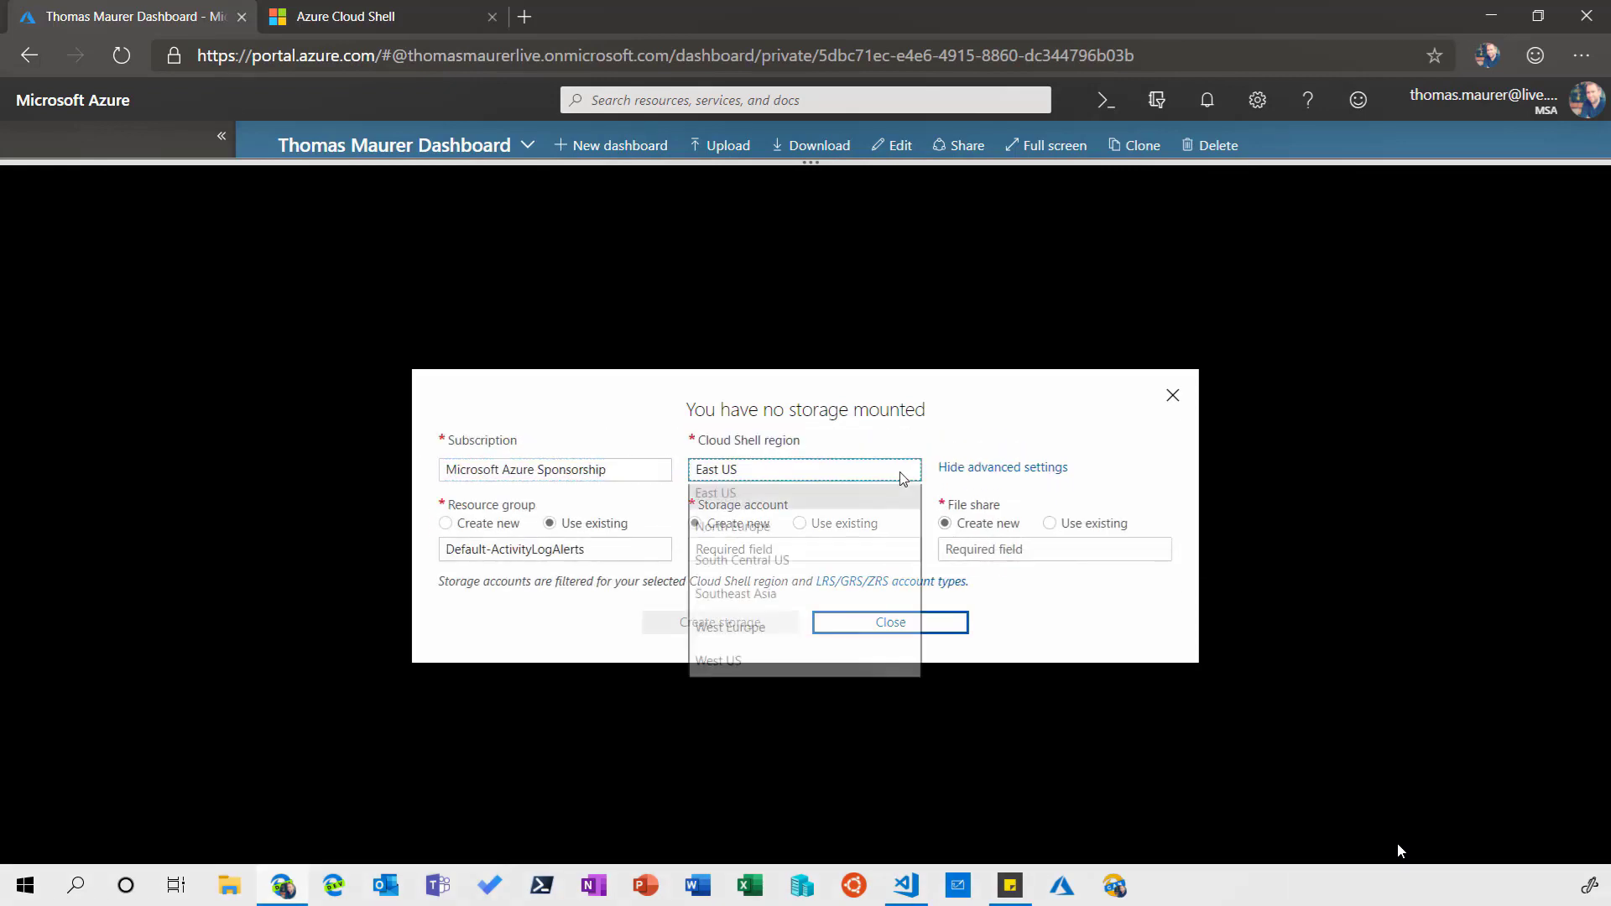
click(731, 627)
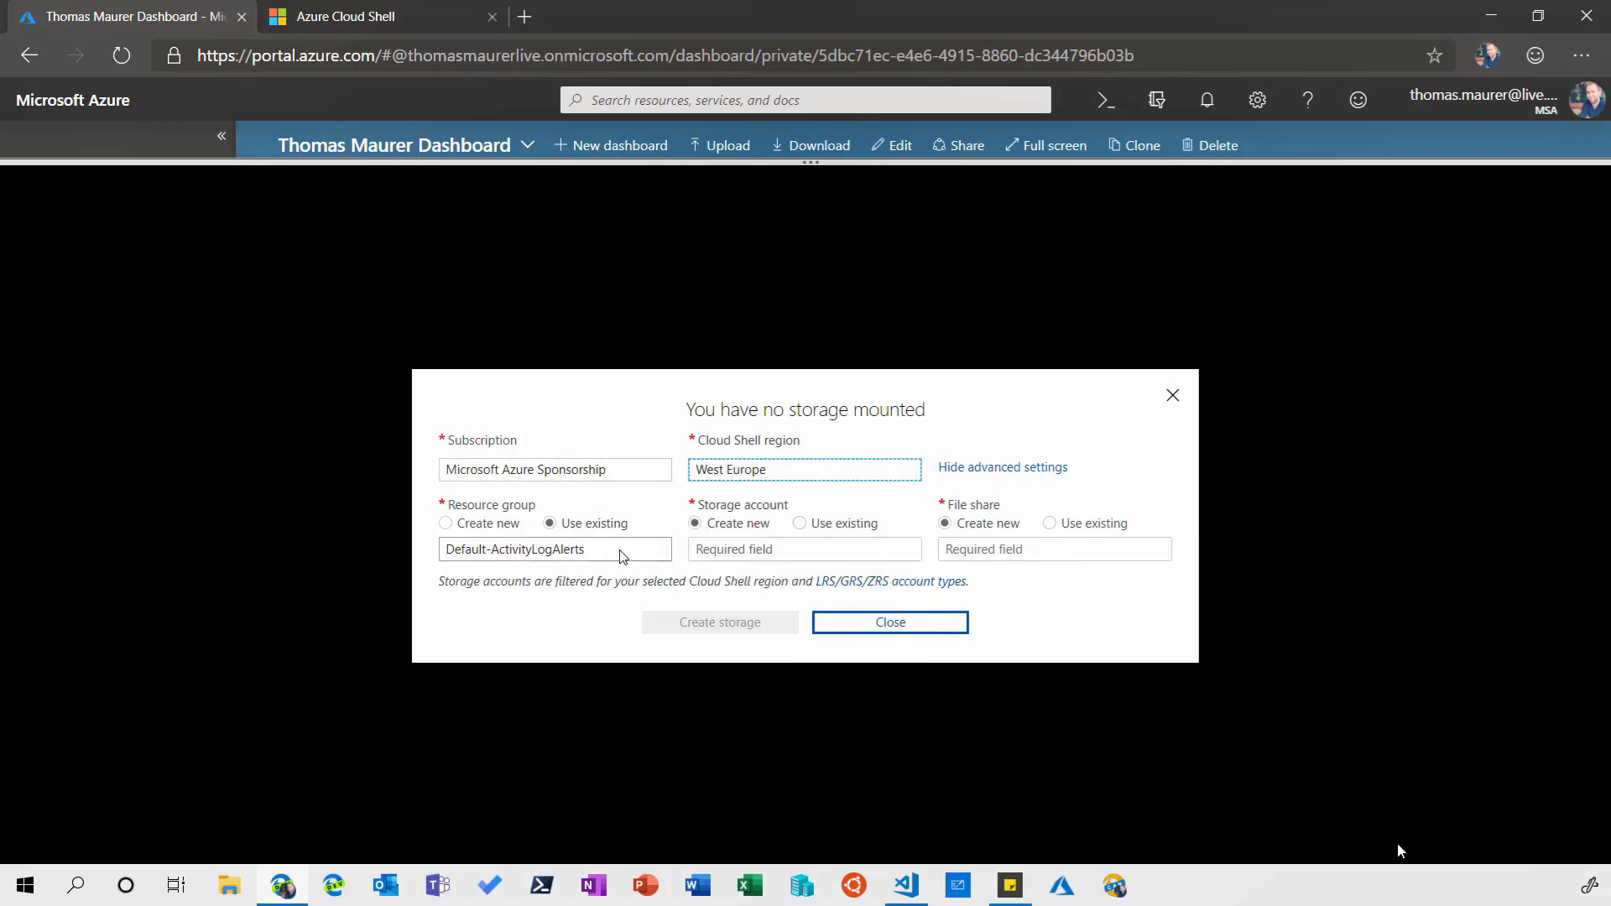
- Use resource group tm-cloudshell, the existing storage account and file share clouddrive, and attach storage
click(558, 549)
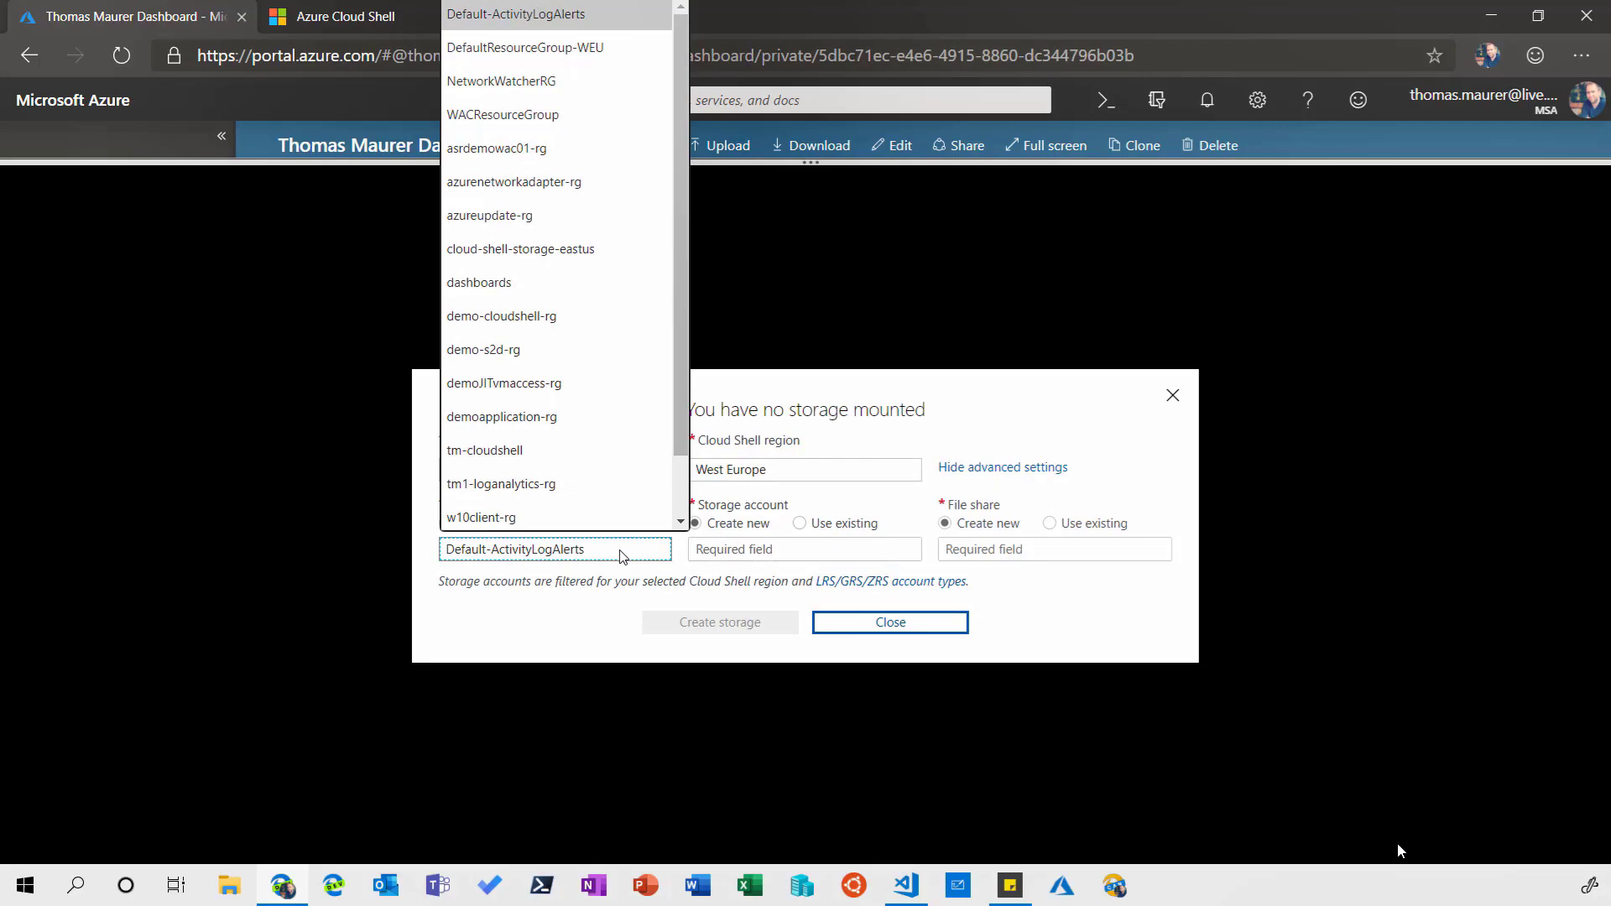
click(484, 449)
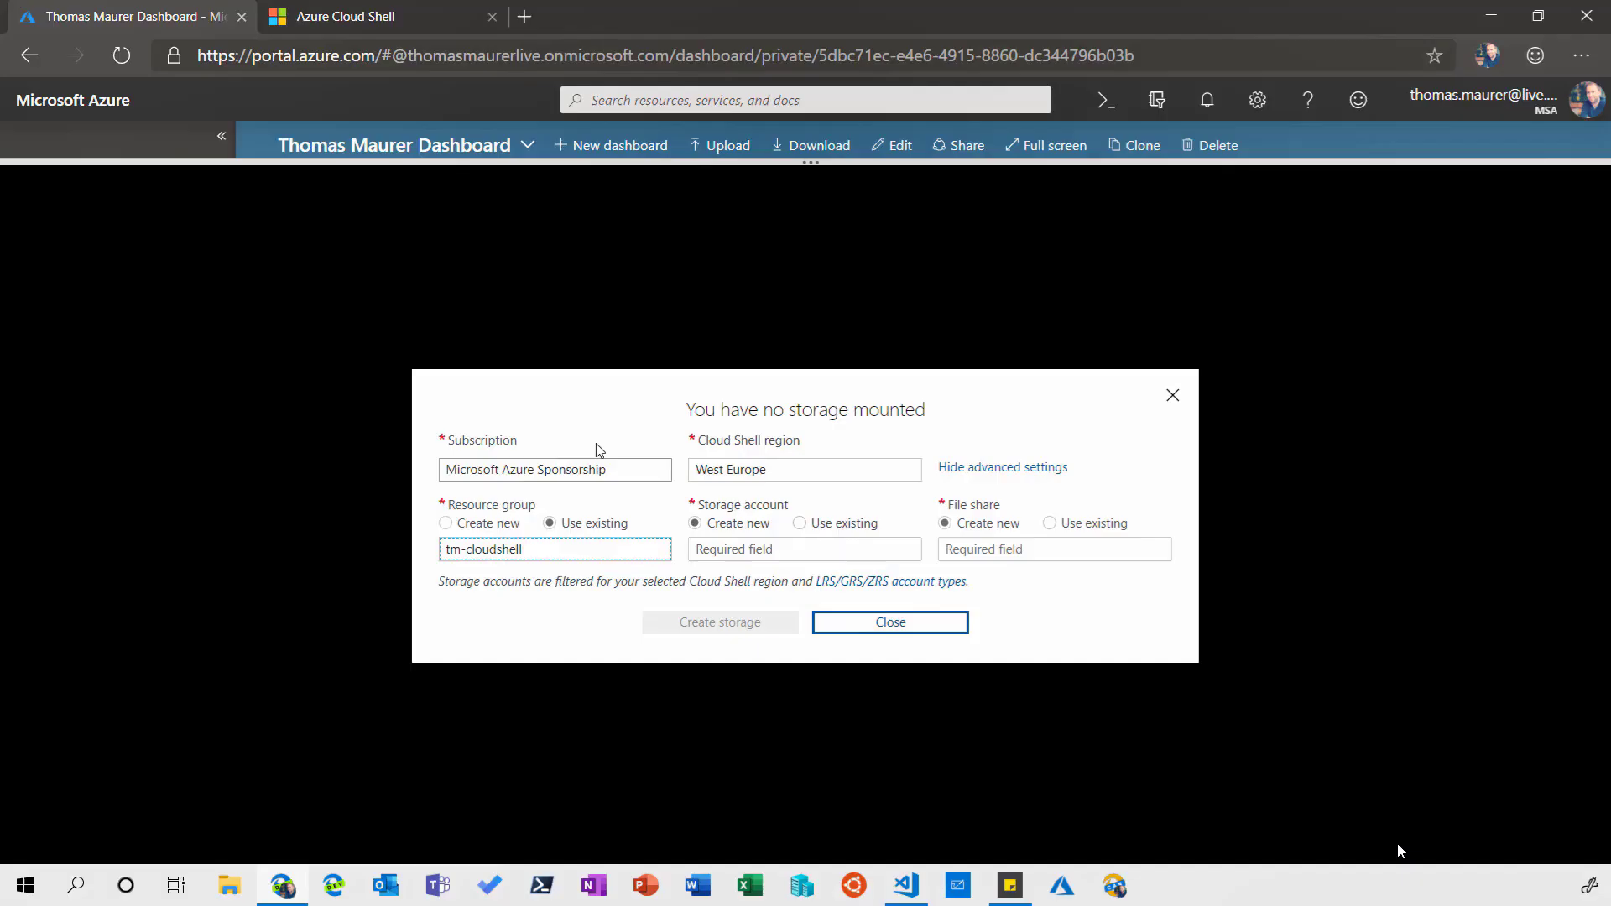
click(800, 522)
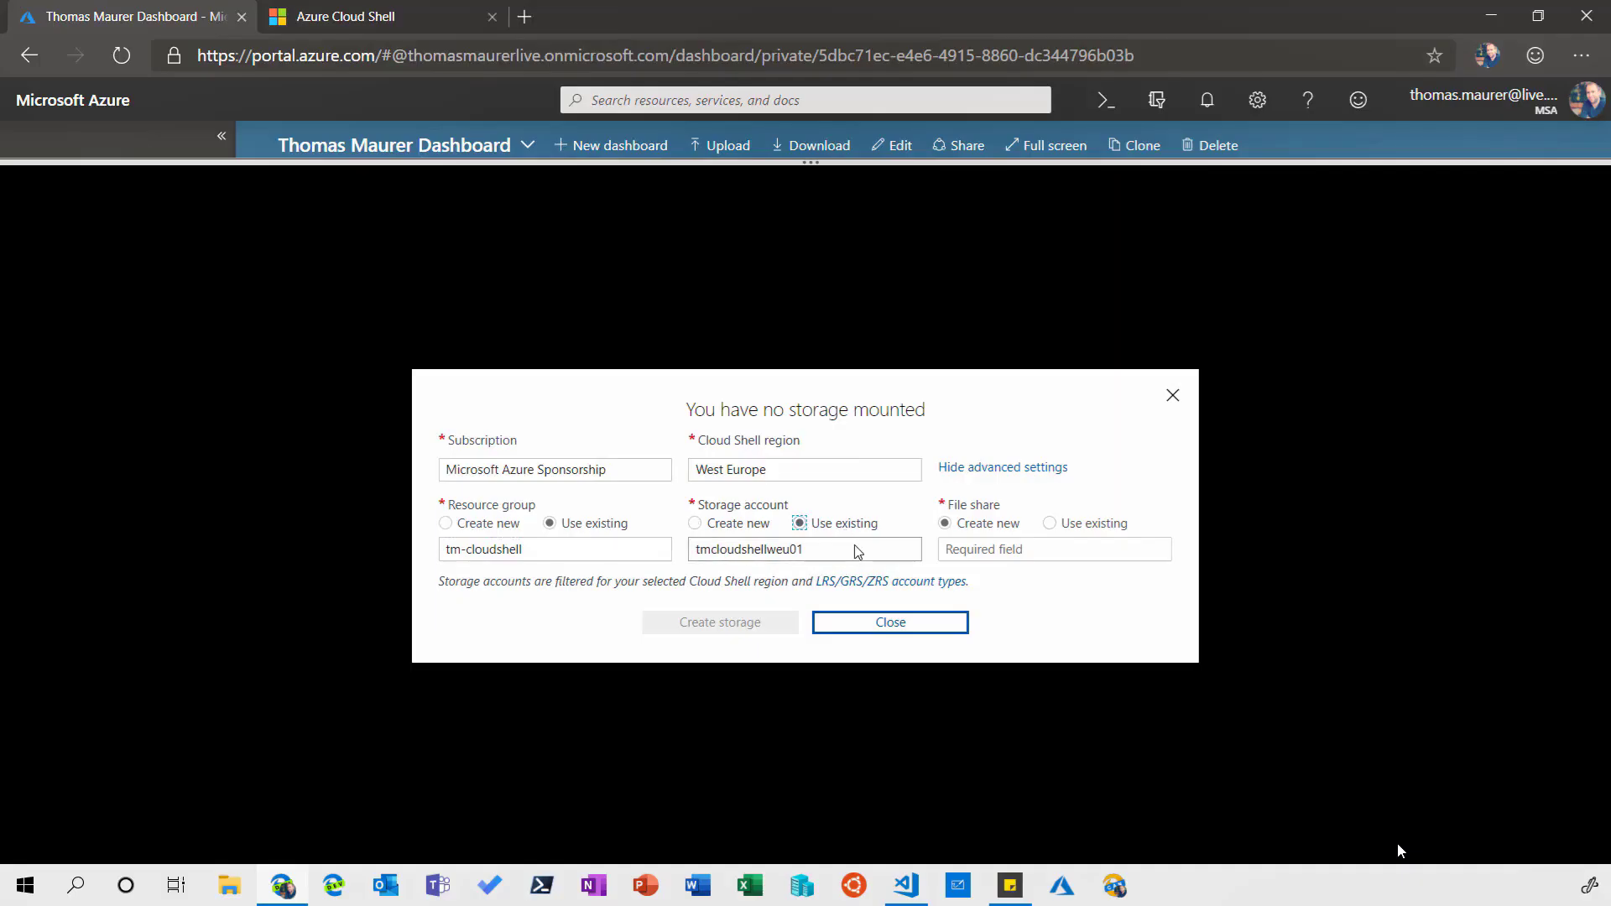
click(1049, 524)
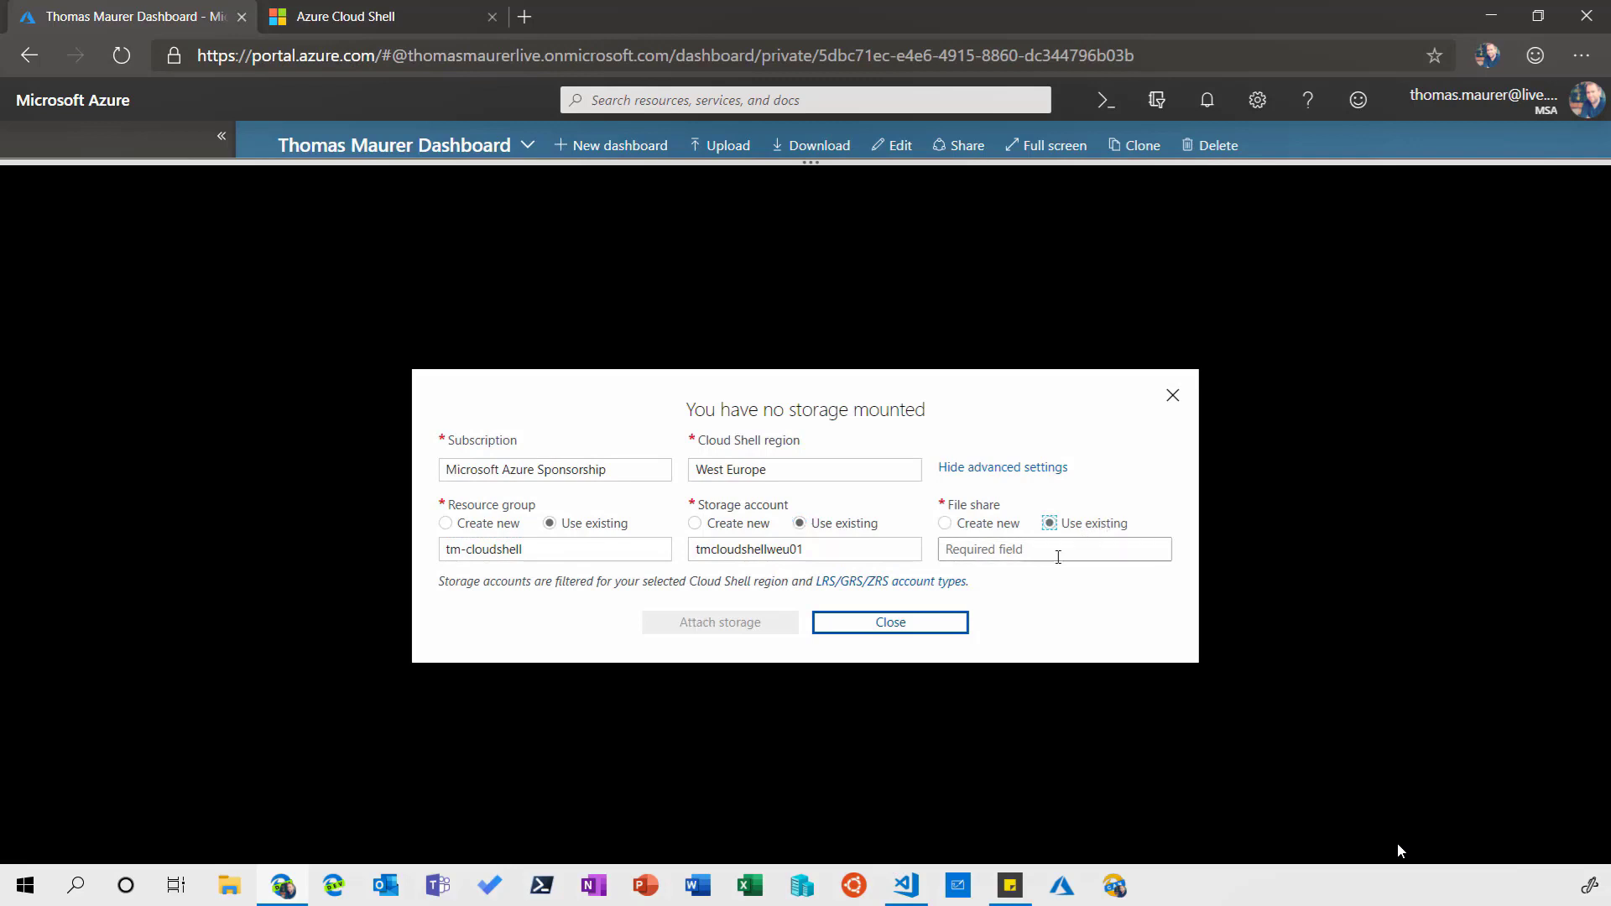
text(cloud)
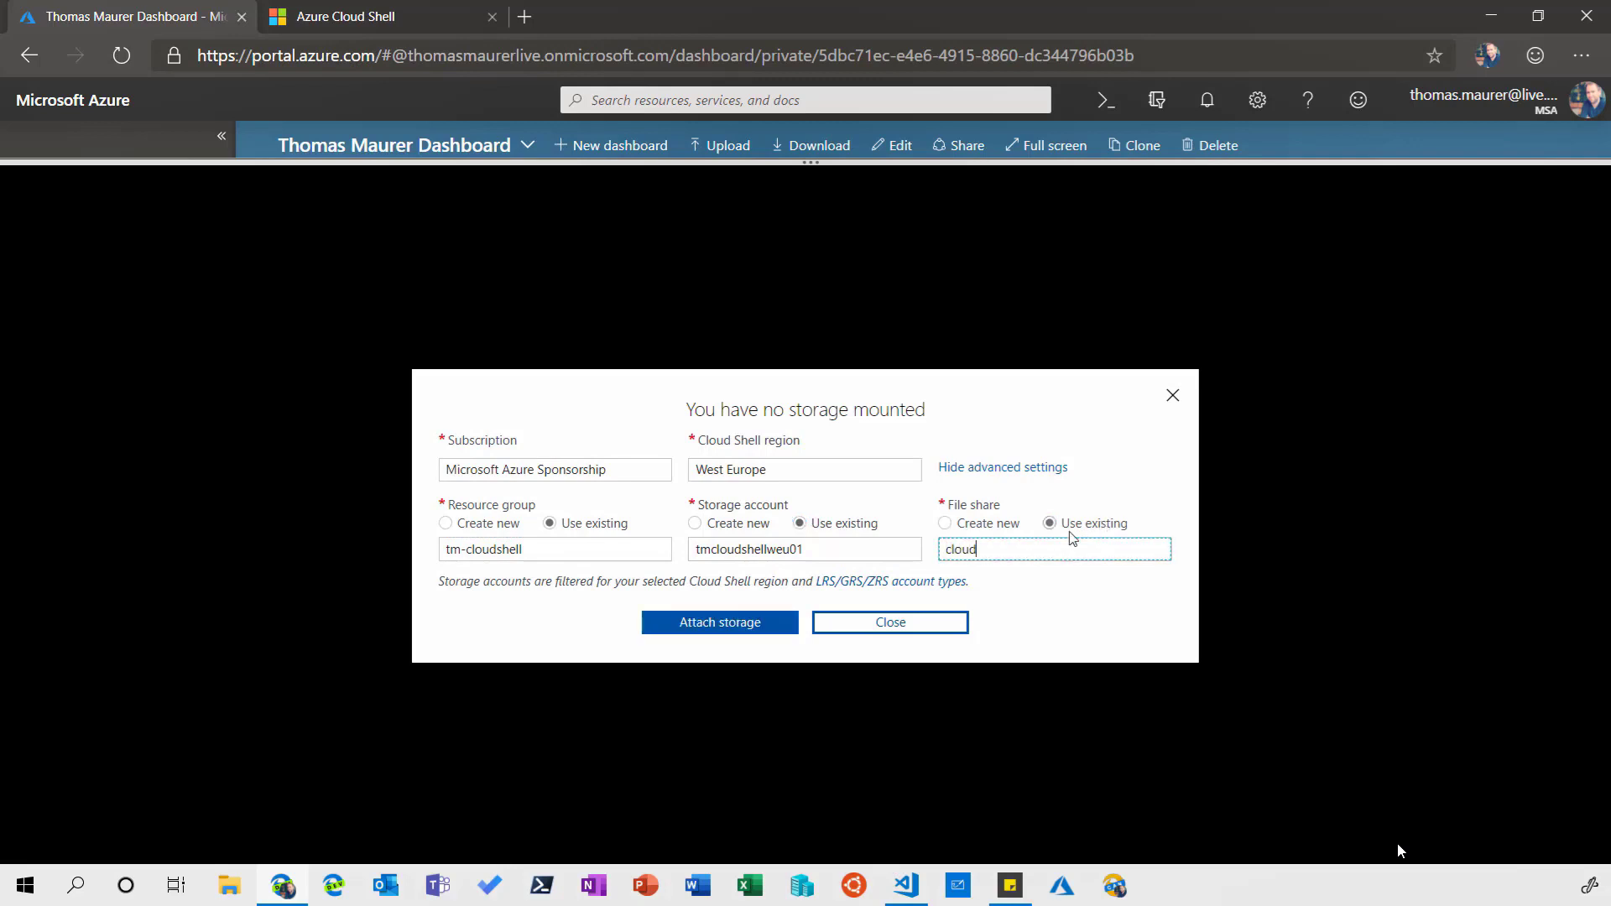
text(drive)
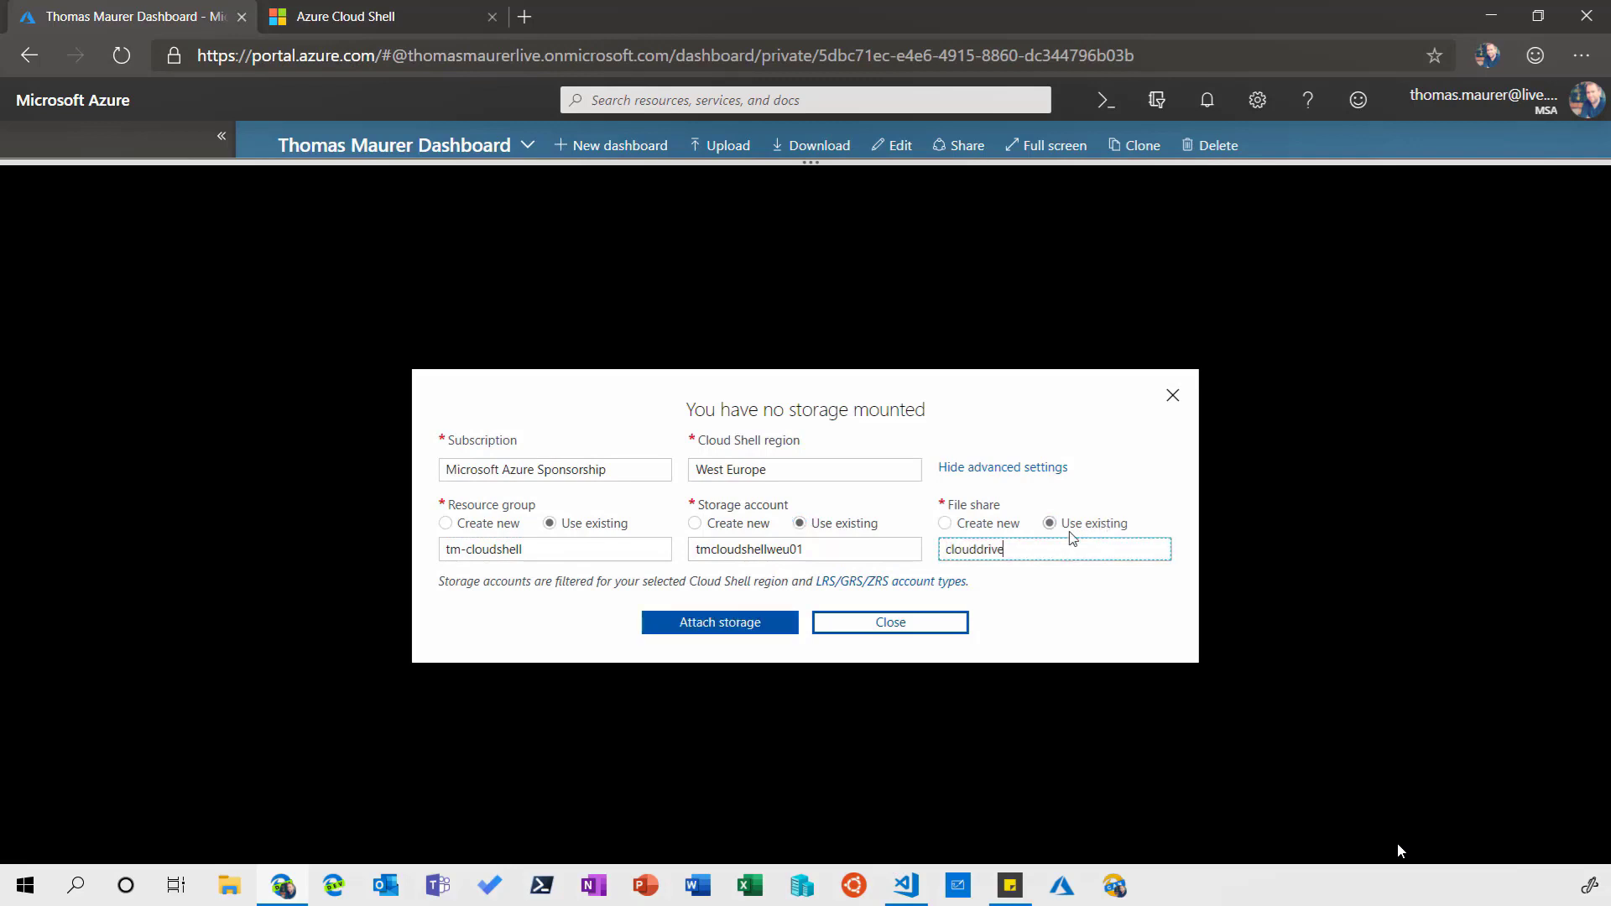
mouse_move(719, 622)
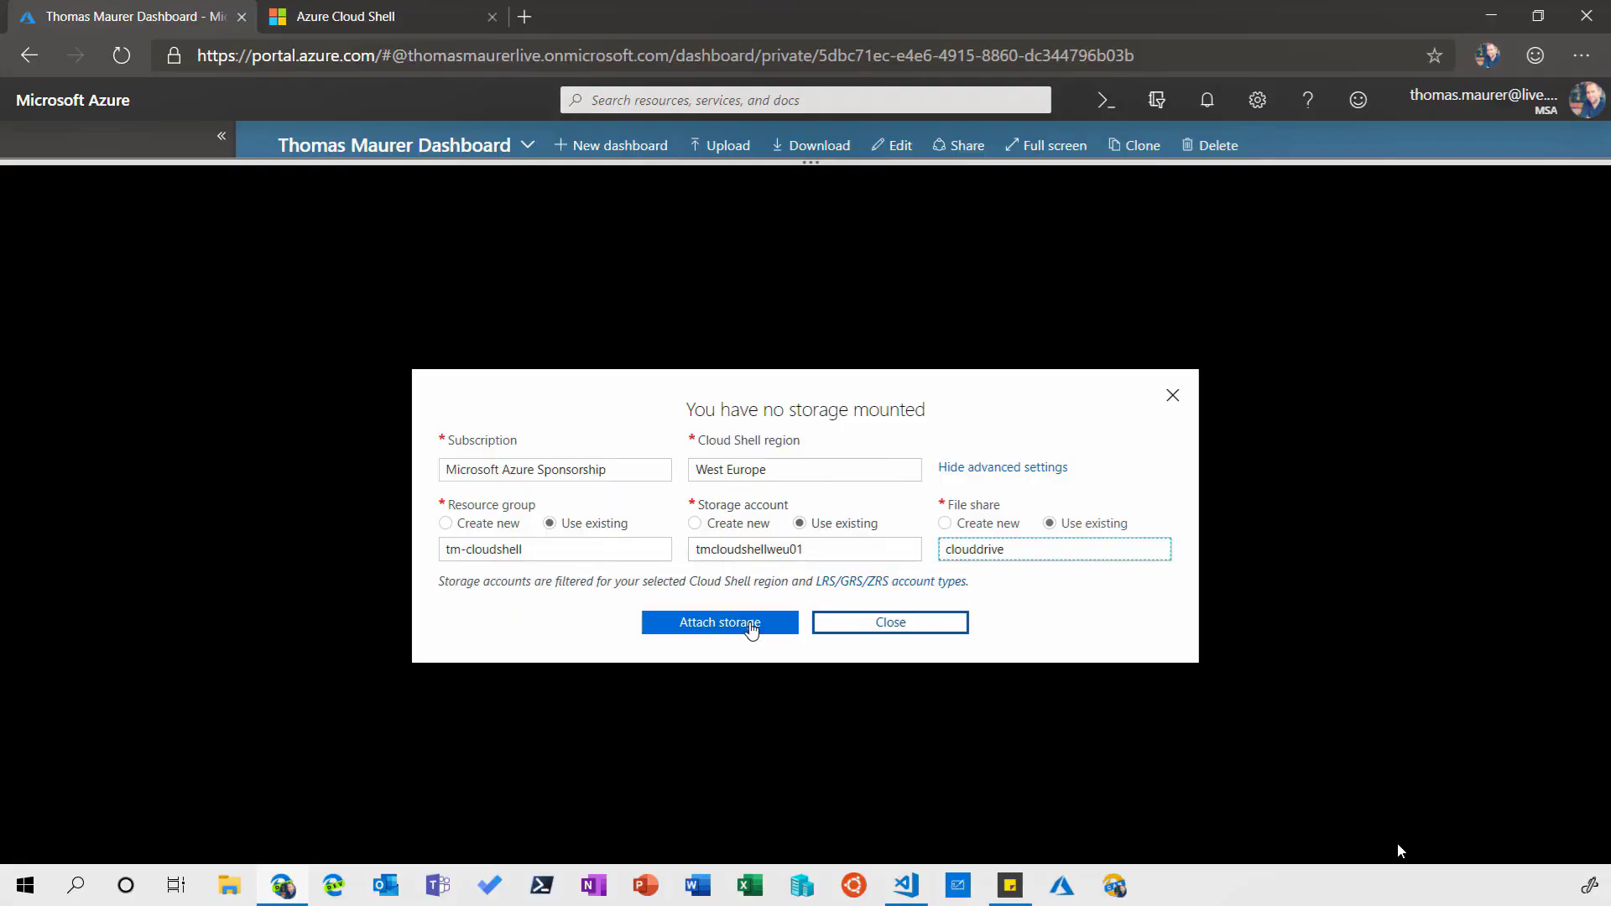
click(719, 622)
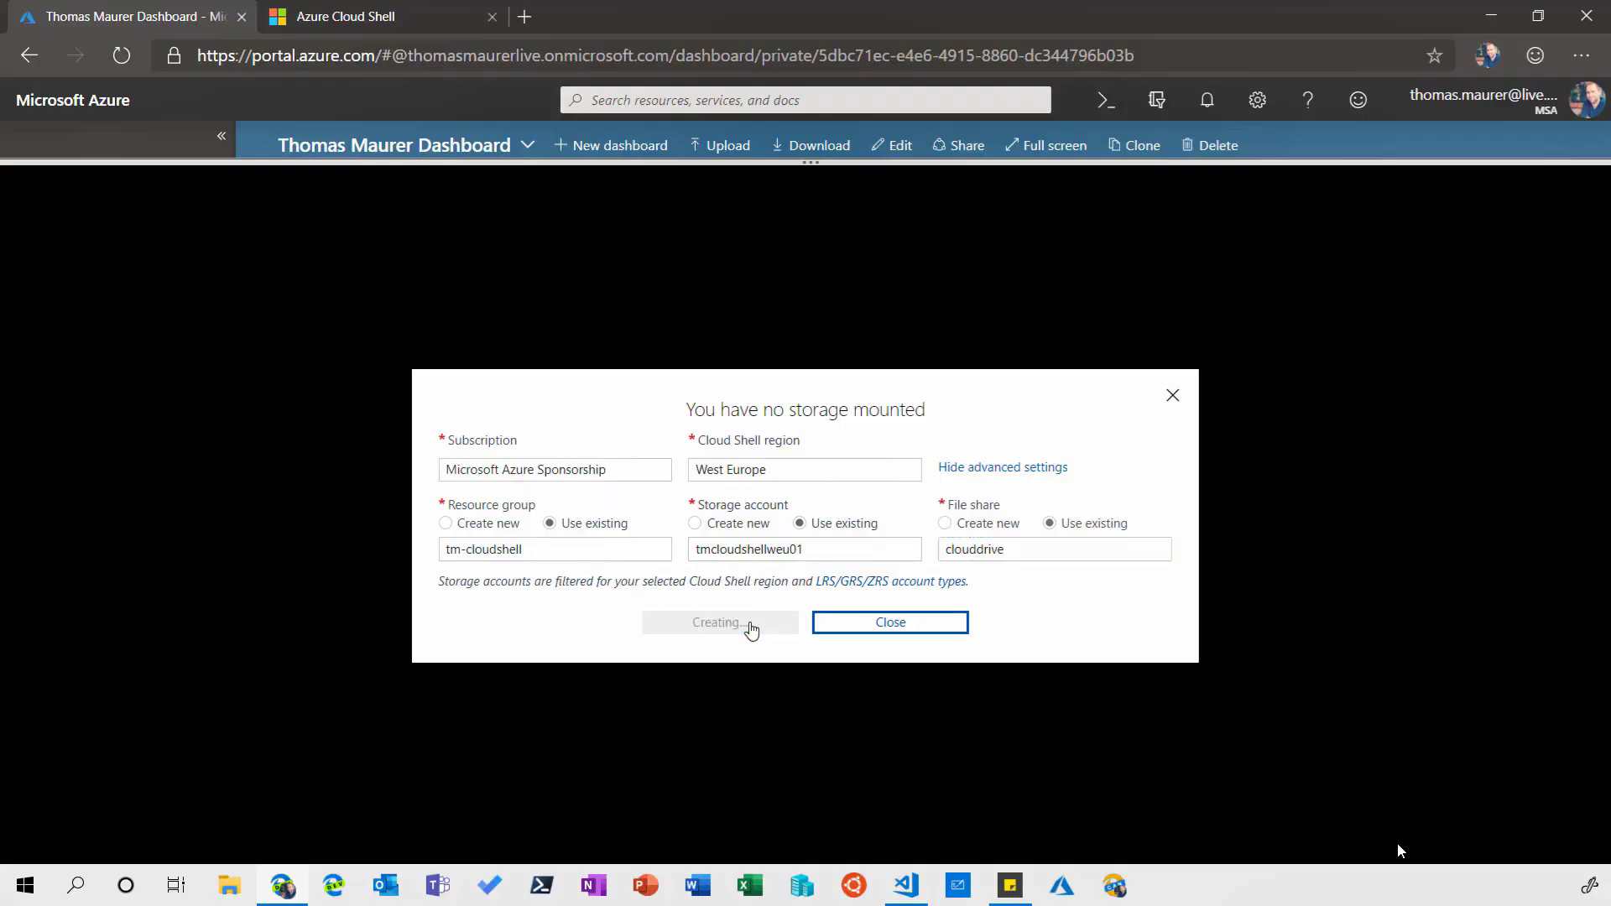
- Wait for the cloud drive to be created and the Bash terminal to connect
click(720, 622)
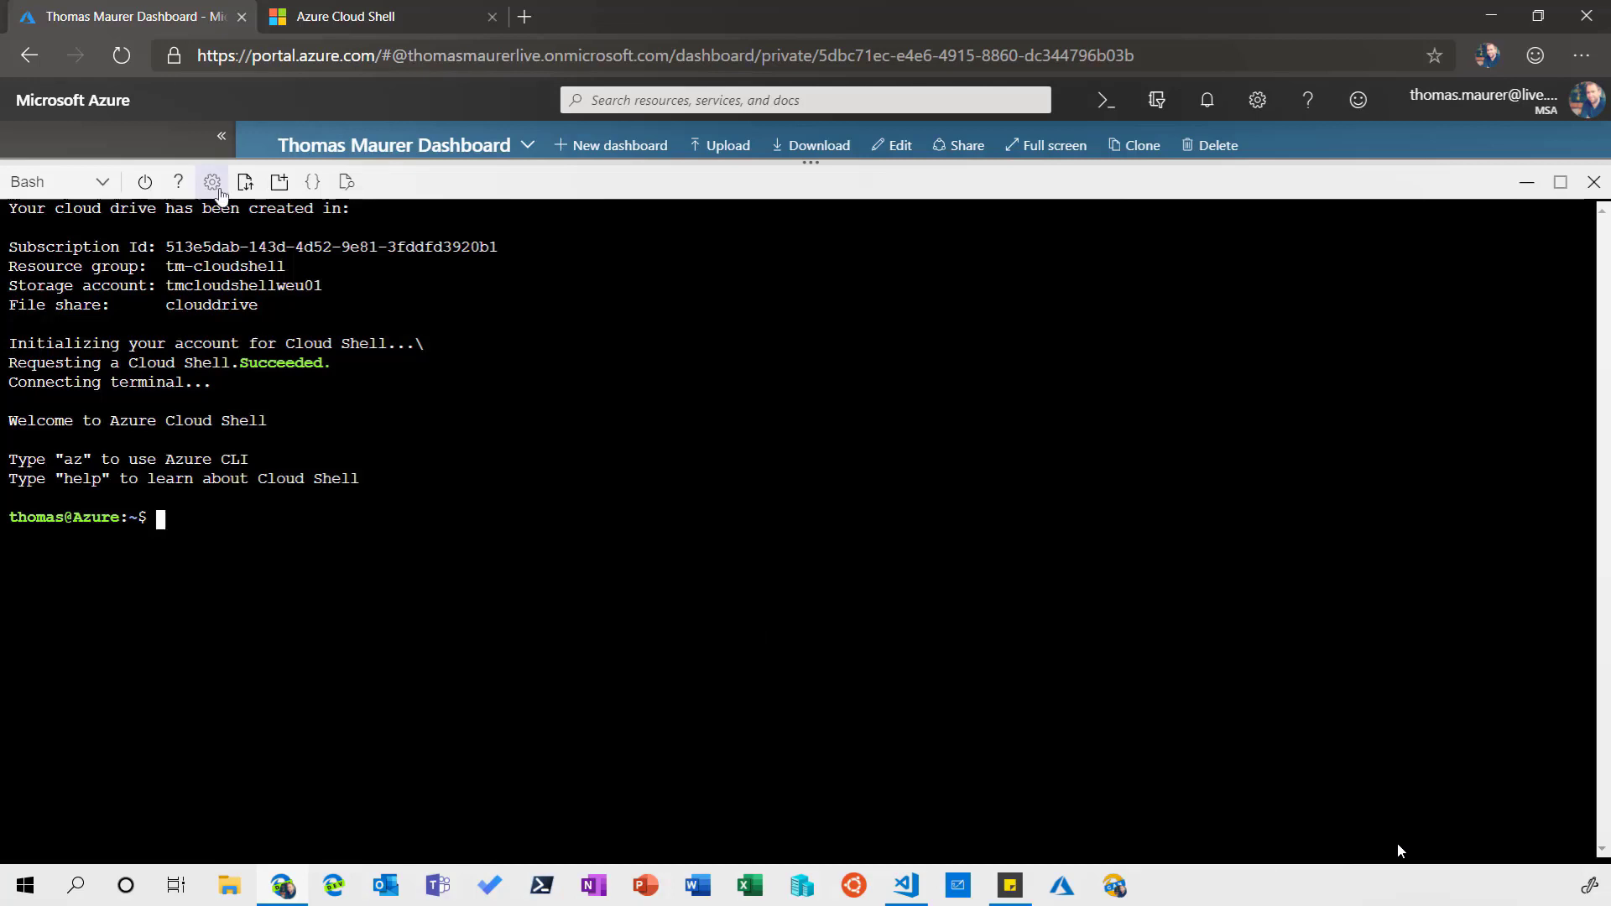
- Run az to show the Azure CLI base commands and scroll through the list
click(212, 182)
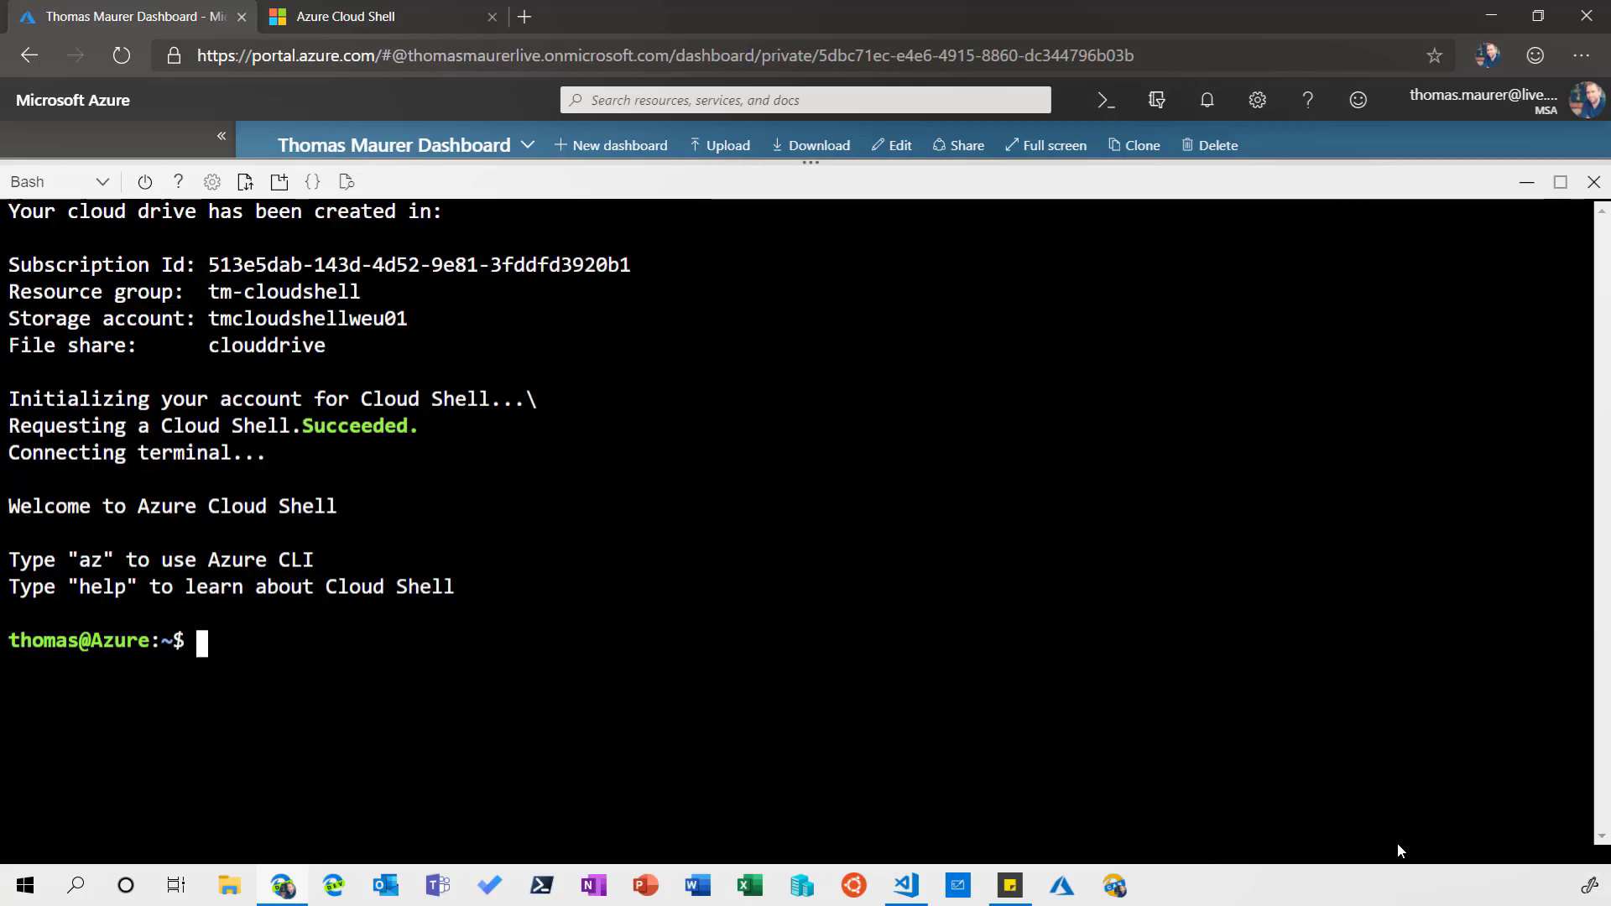
text(az)
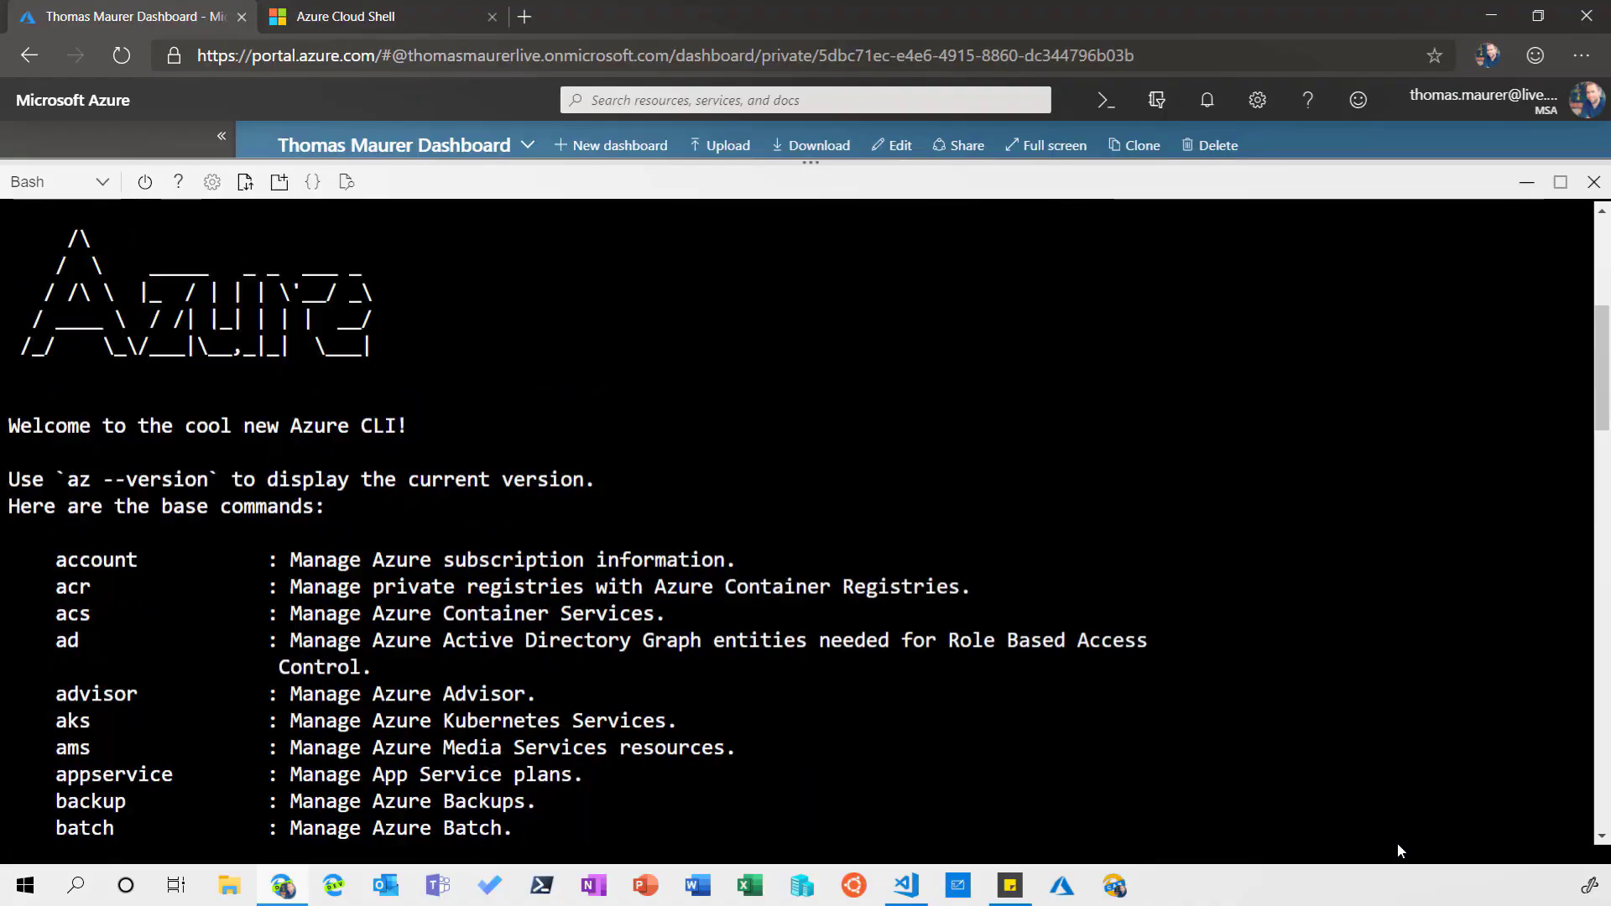
scroll(down, 3)
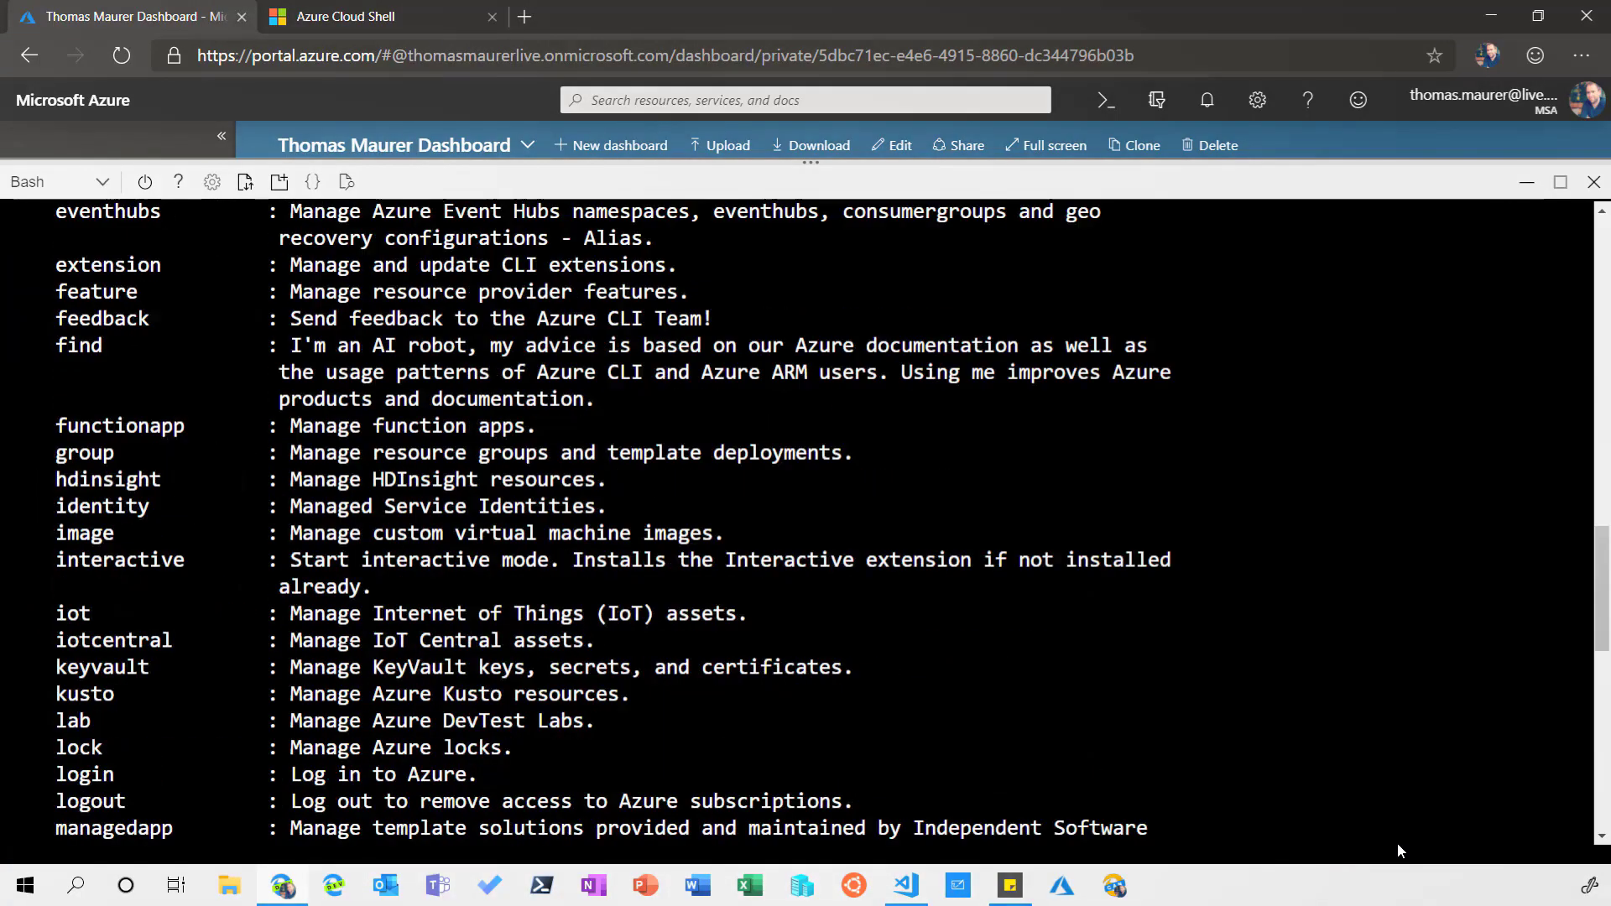
scroll(down, 3)
text(cd)
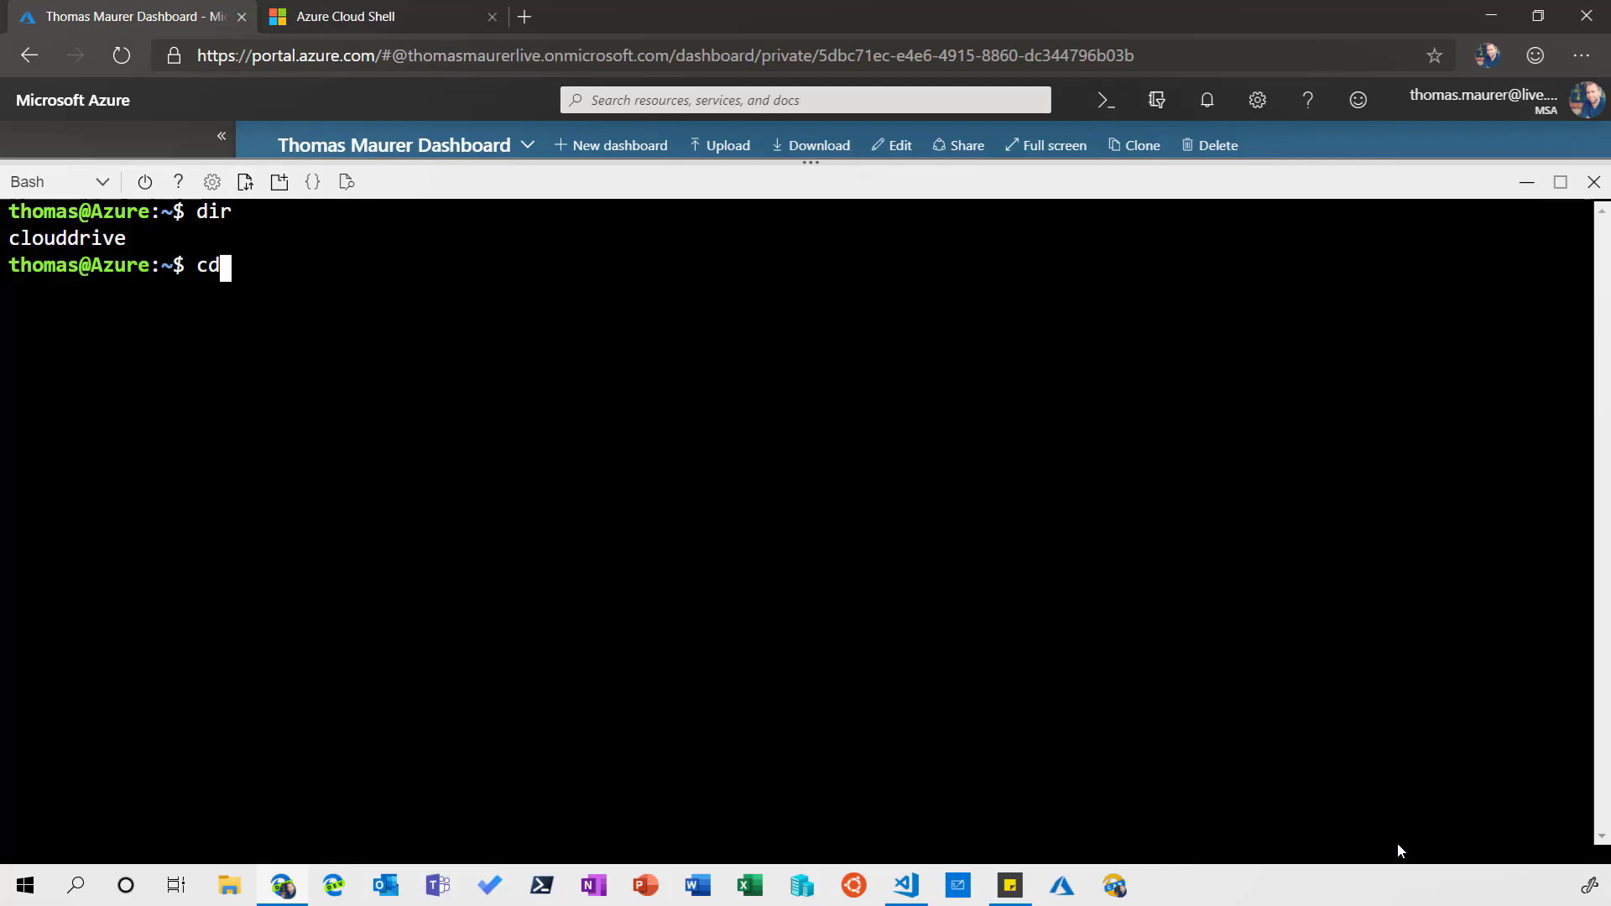
- Go into clouddrive/Scripts, list the scripts and start ./New-LinVM.azcli
text(clouddrive)
text(dir)
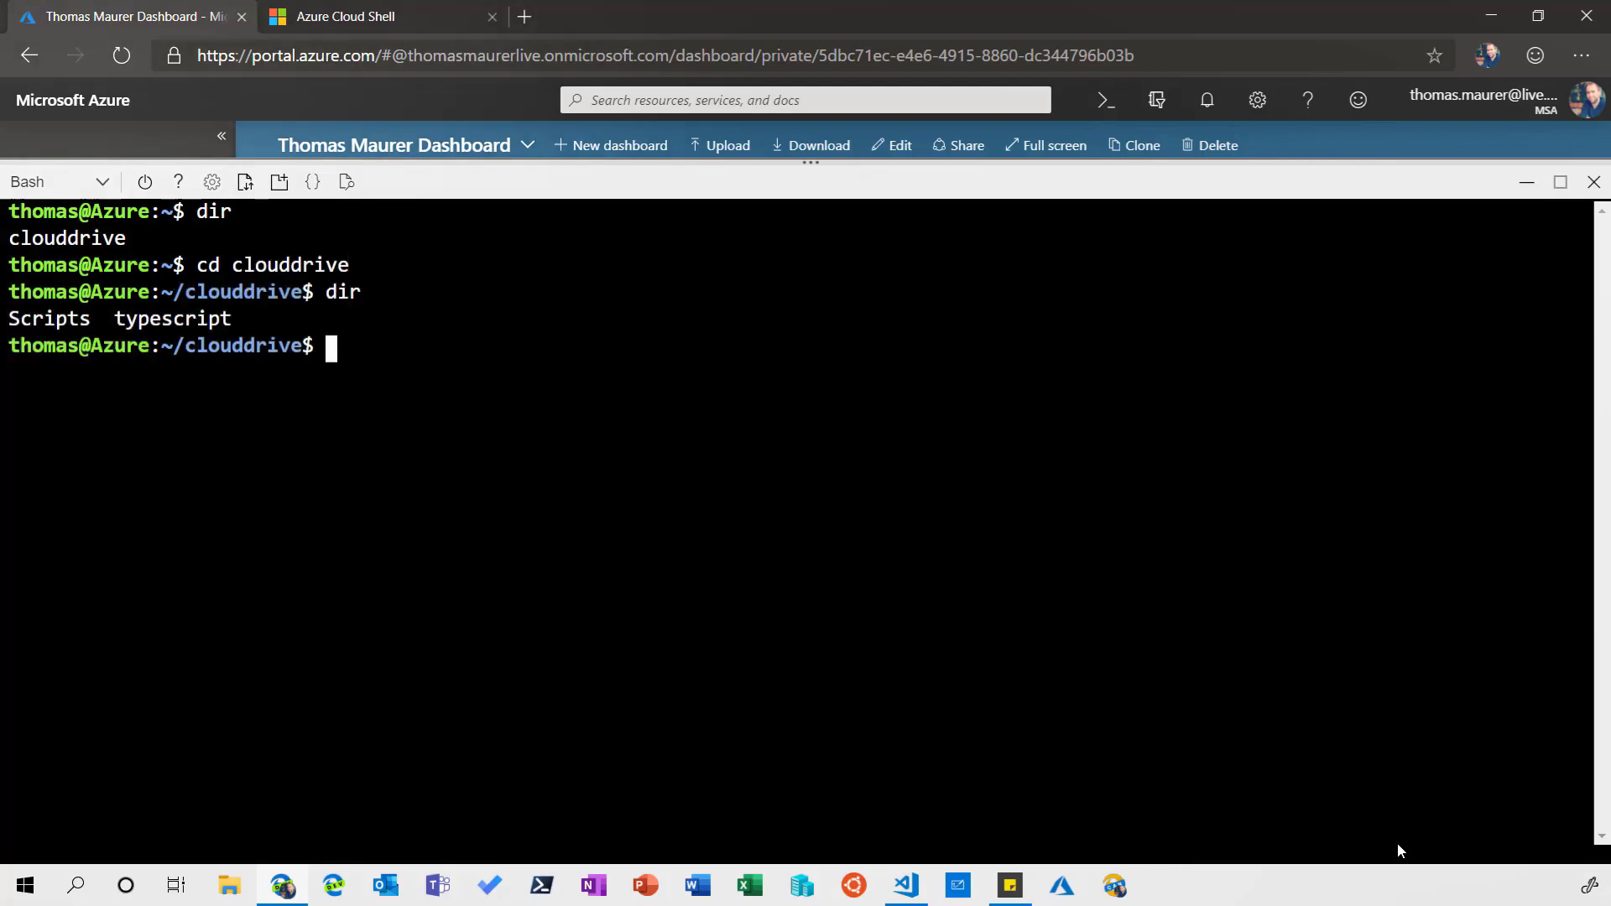
text(cd Scripts)
text(.)
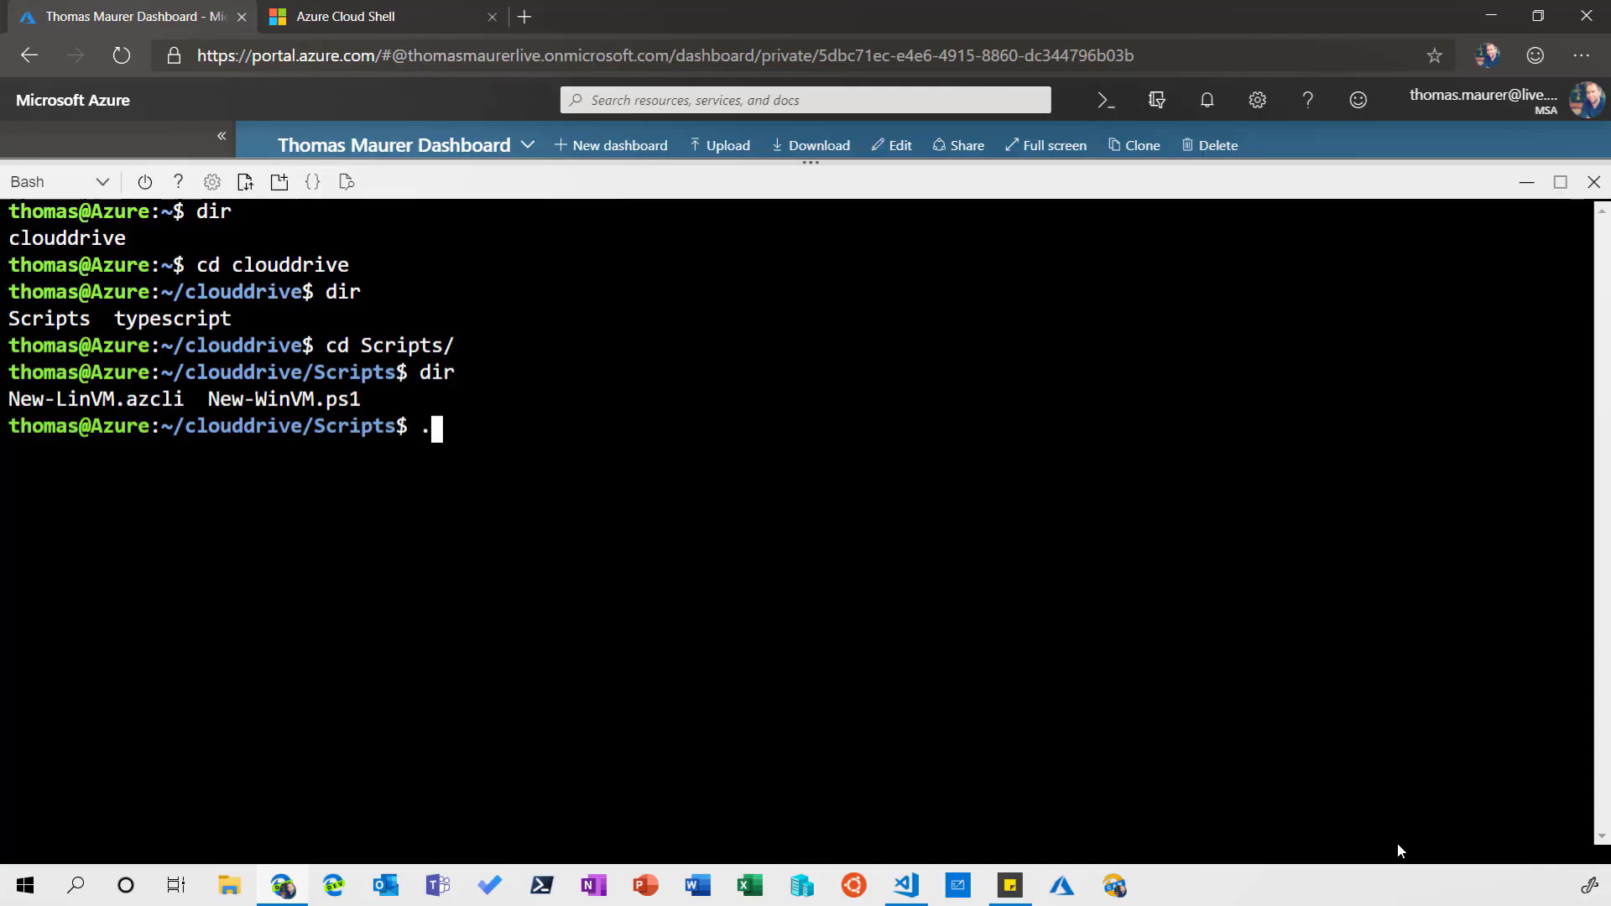
text(/New-Li)
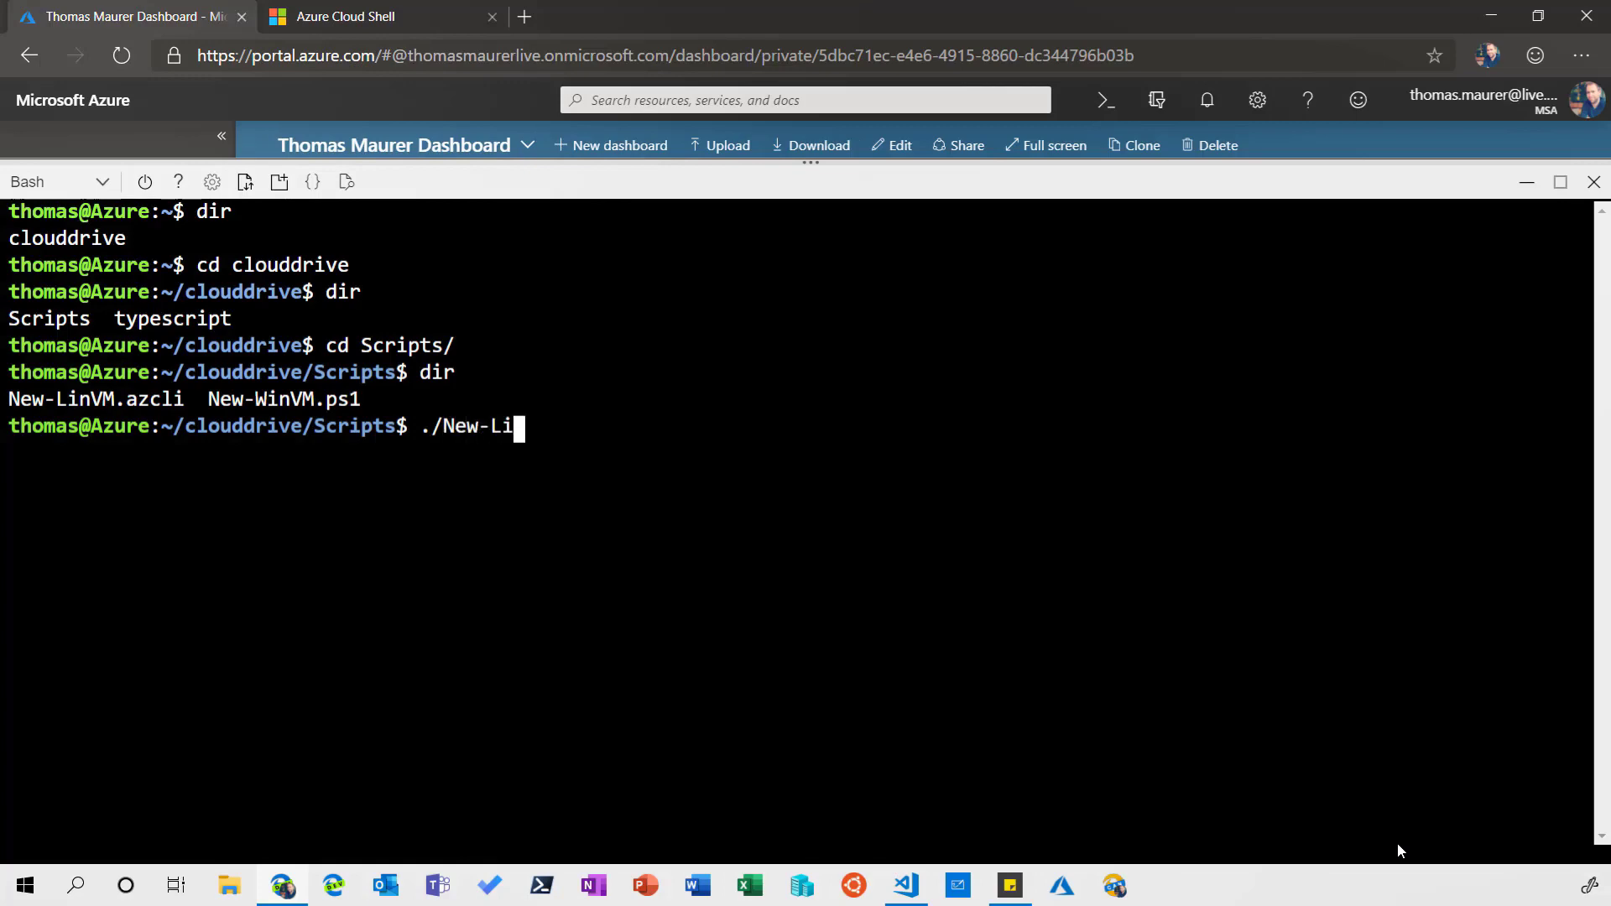
text(nVM.azcli)
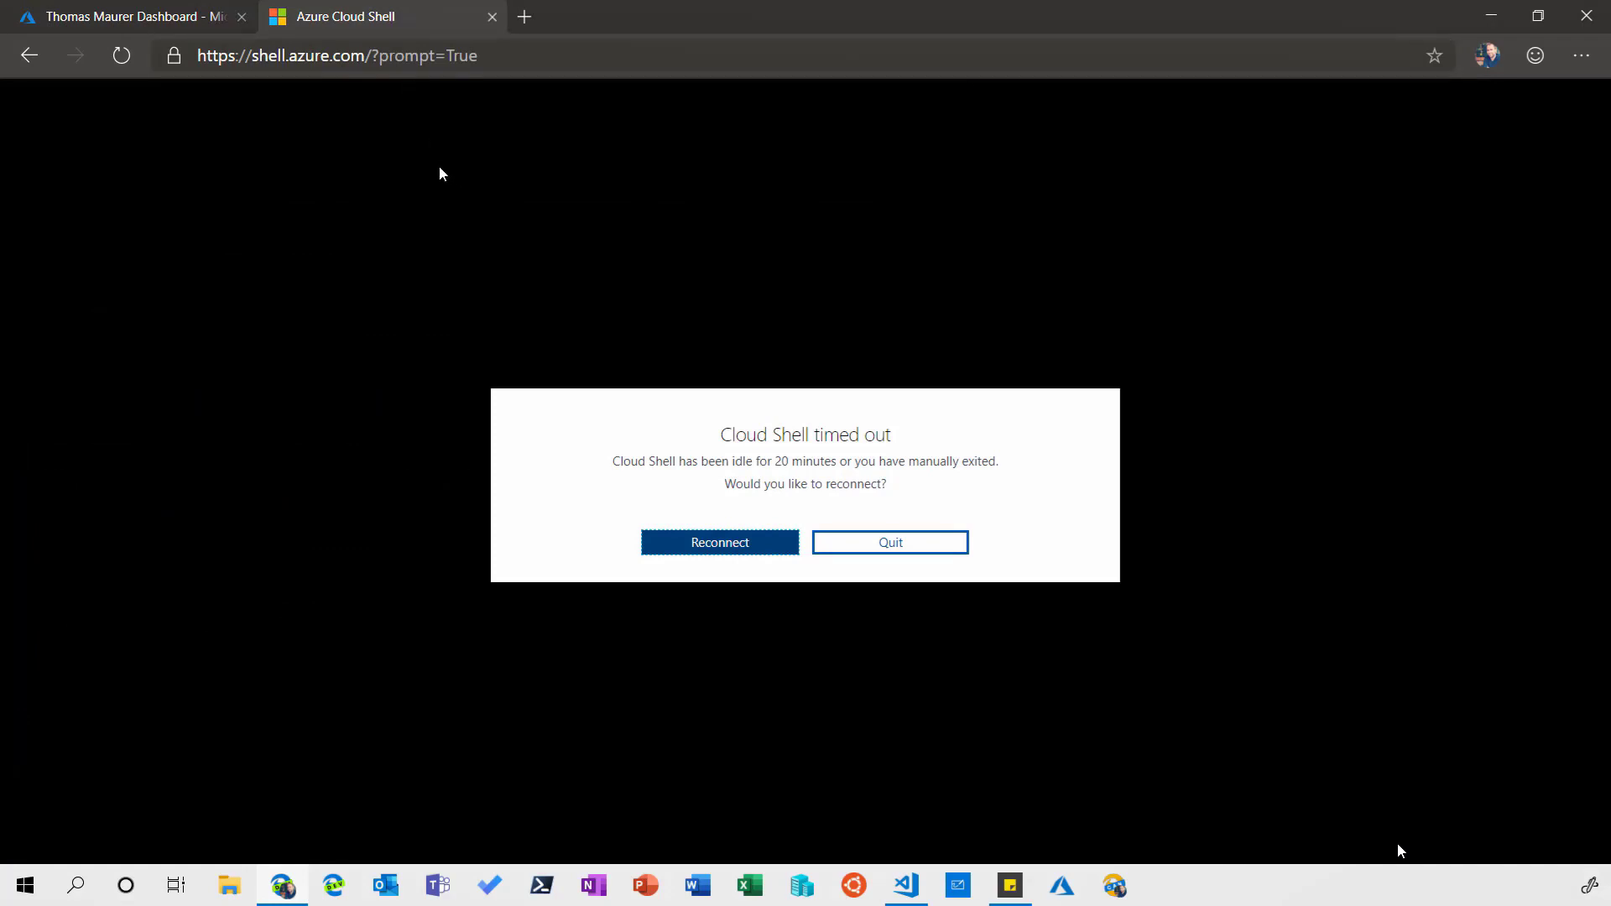
- Reconnect the timed-out session and choose PowerShell from the shell selector
click(719, 543)
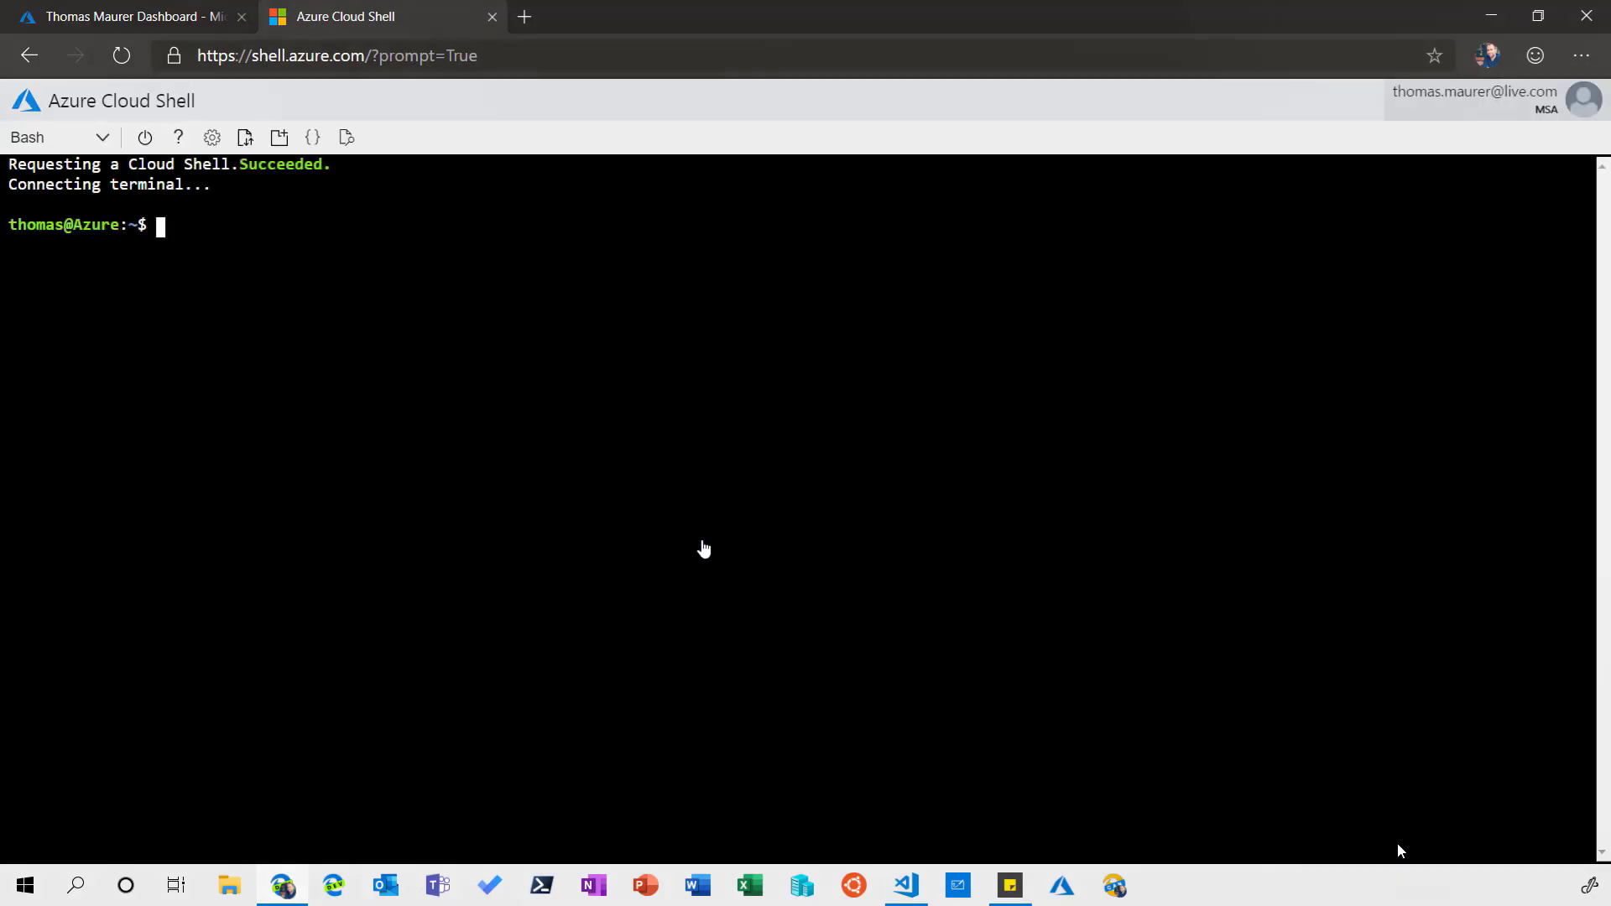
click(212, 137)
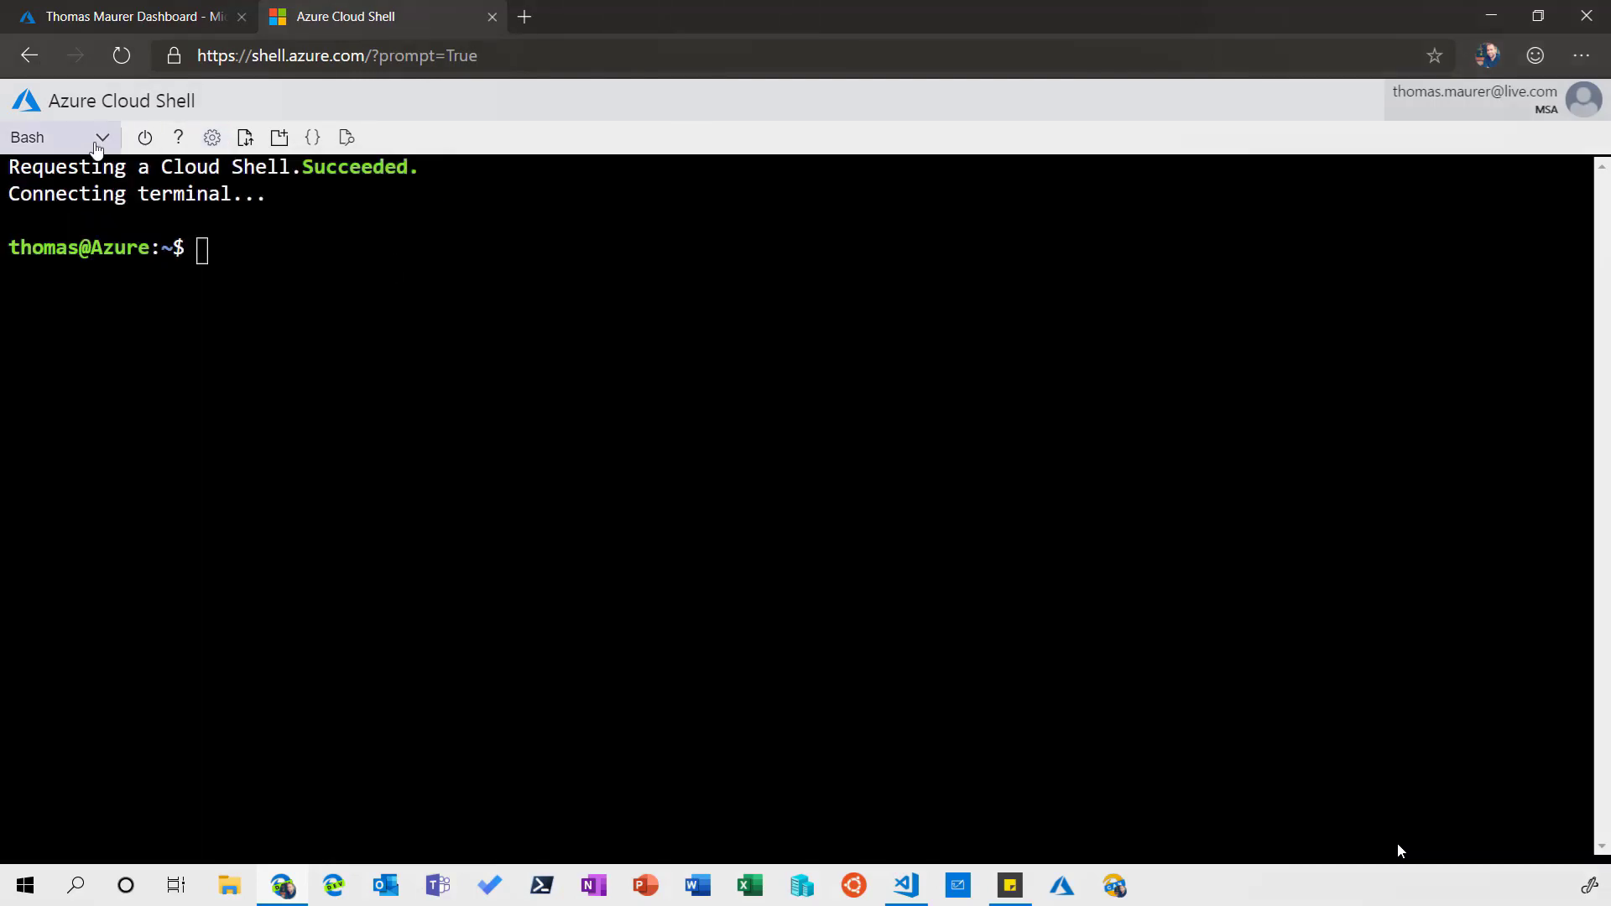
click(57, 137)
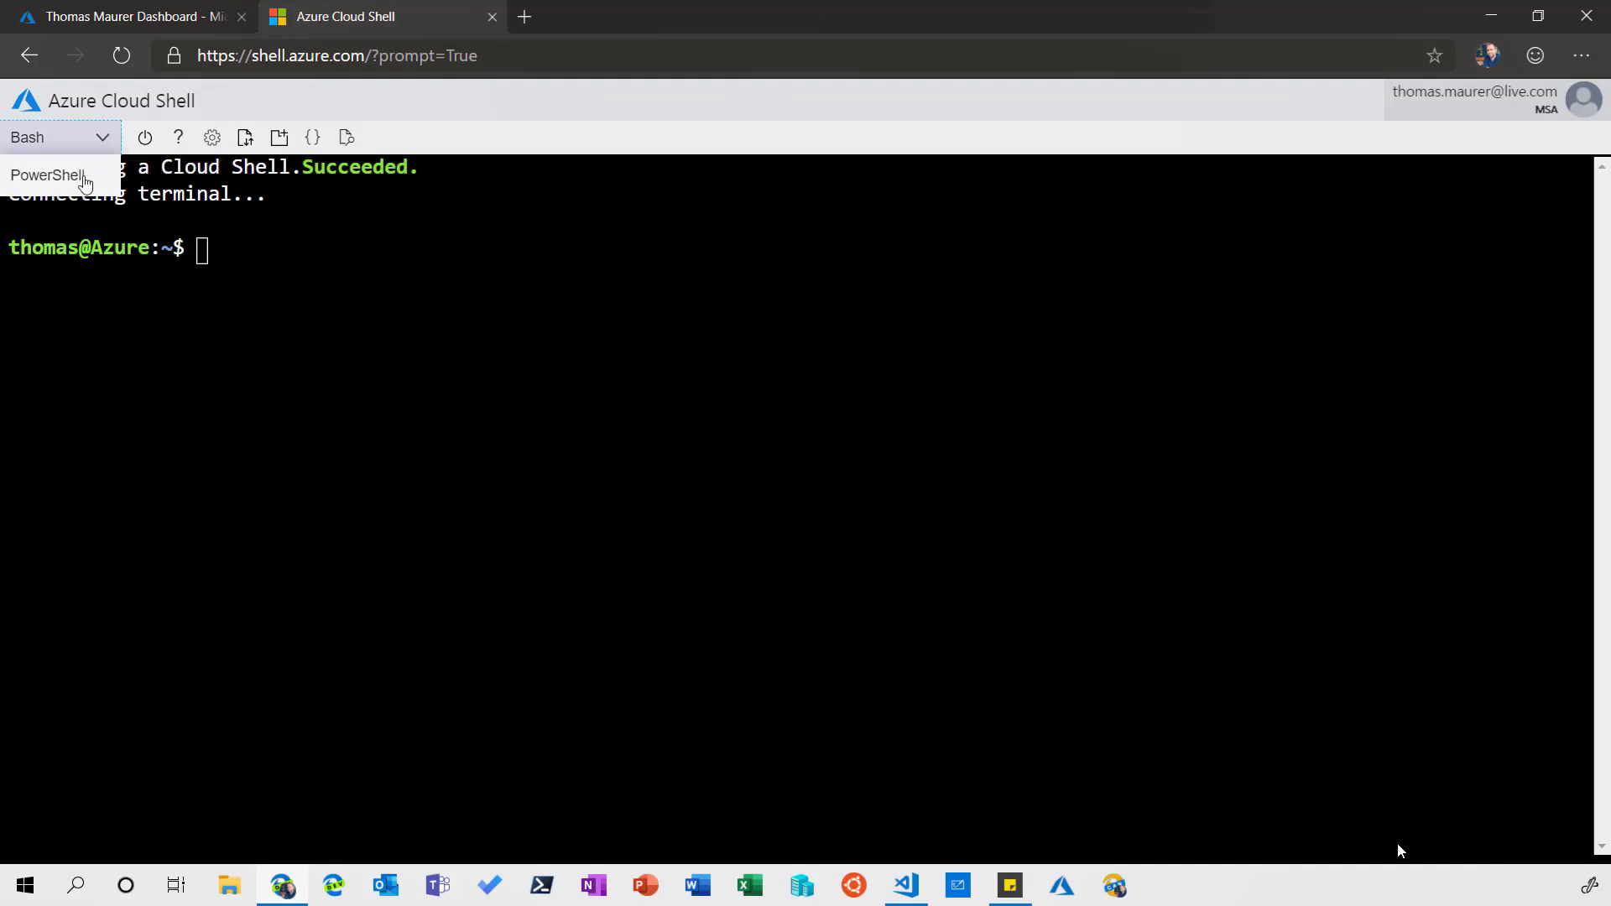
click(47, 175)
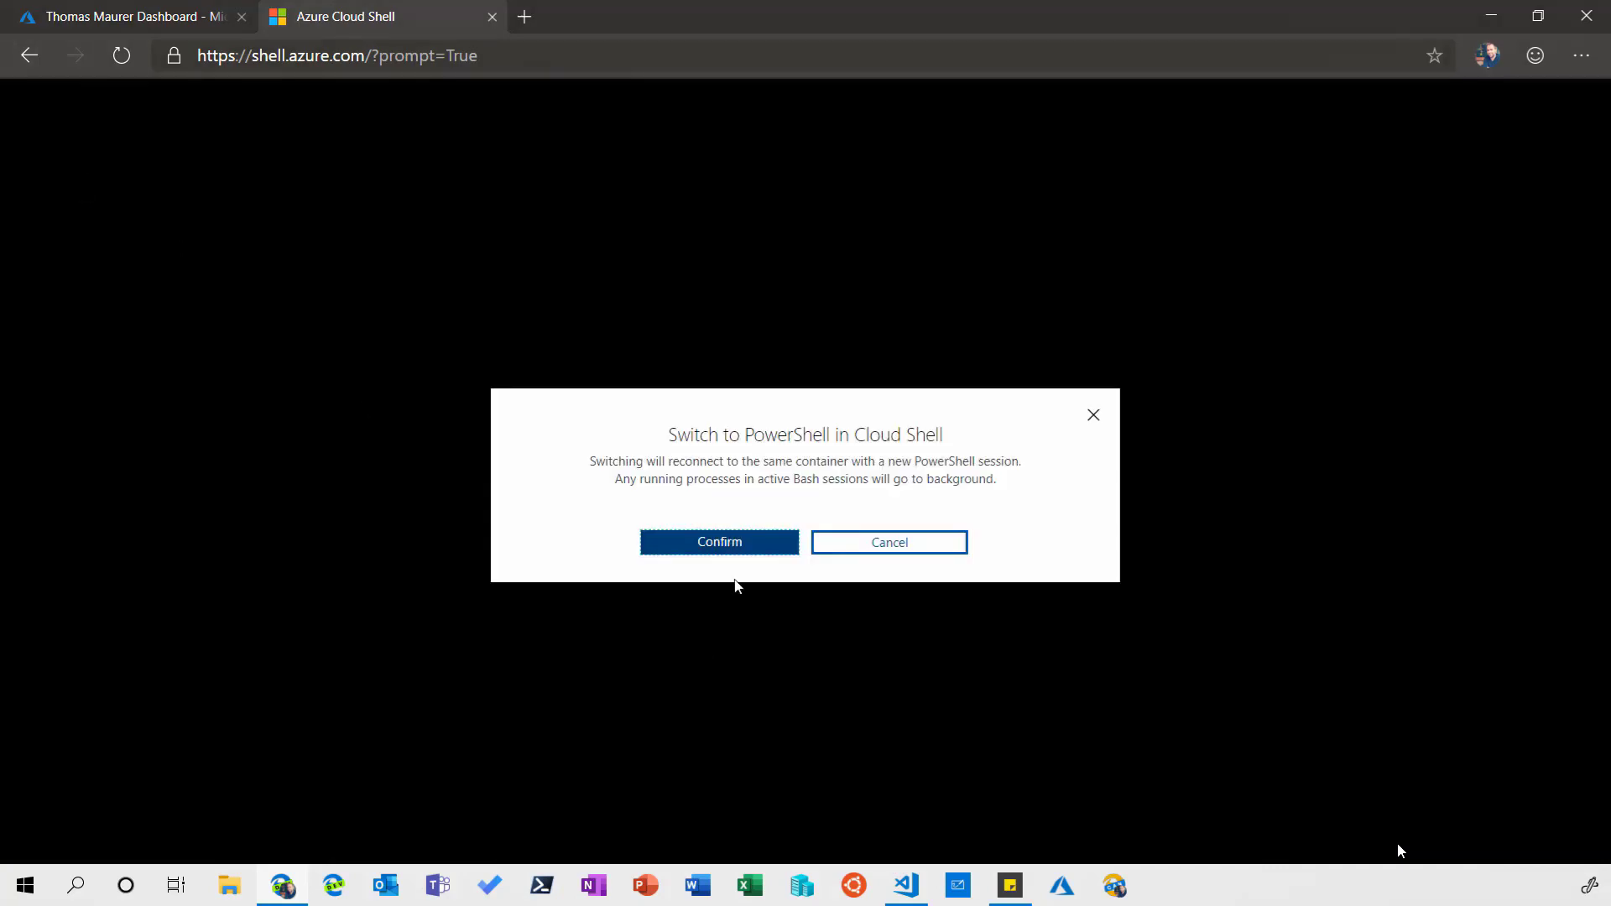
- Confirm switching to PowerShell and wait for the Azure drive to build
click(718, 541)
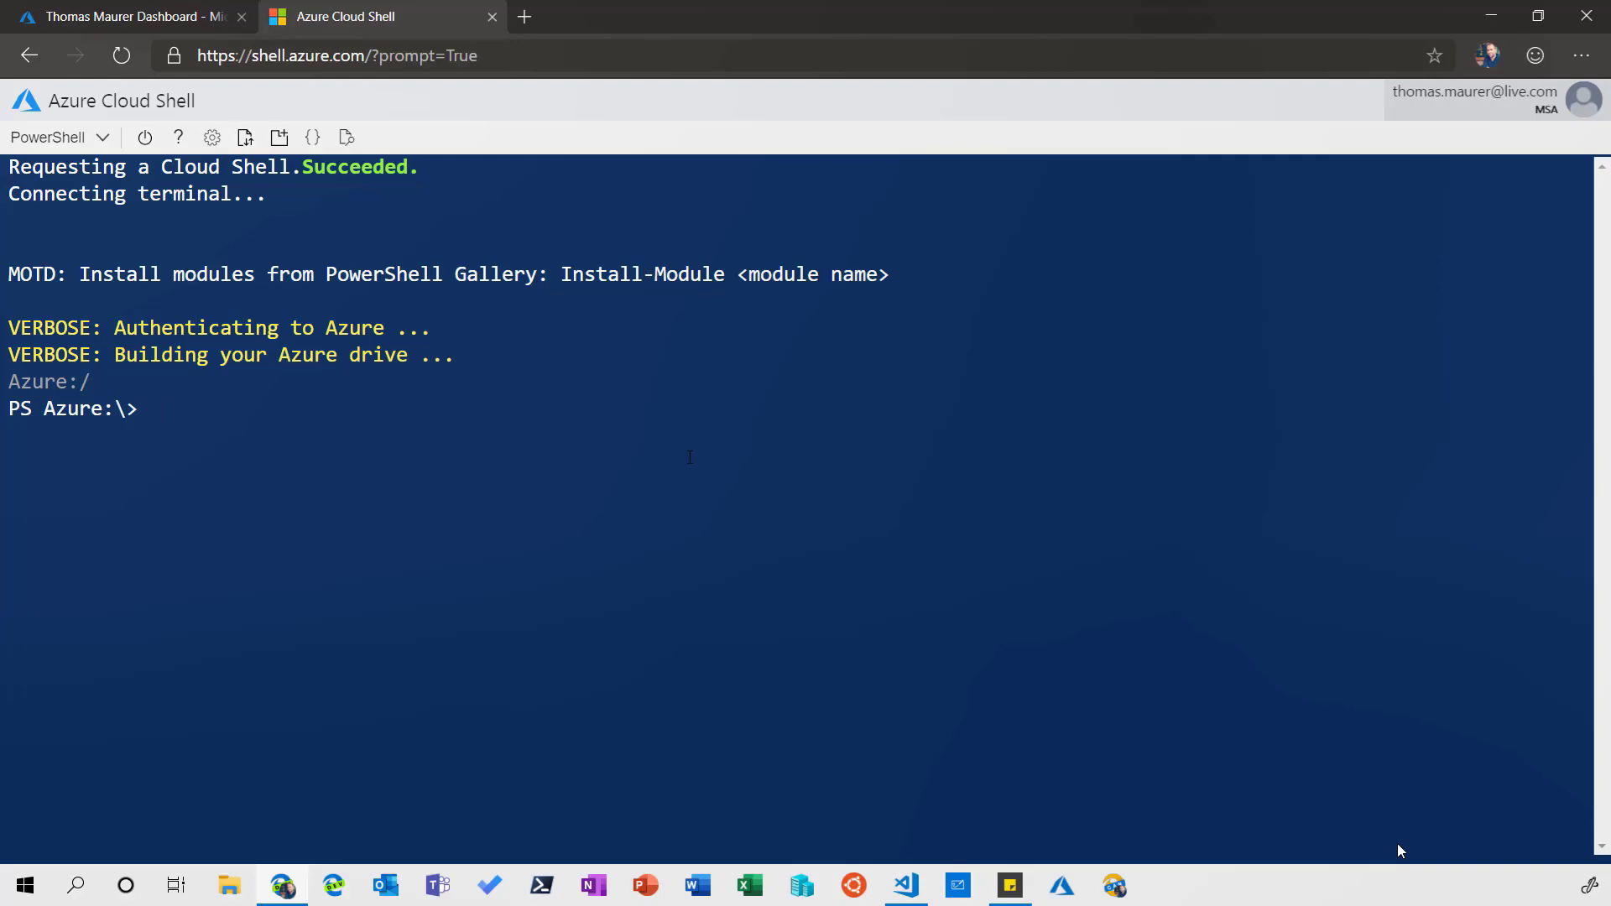
- Run get-command get-azvm to list the AzVM cmdlets, then clear the screen
text(get-c)
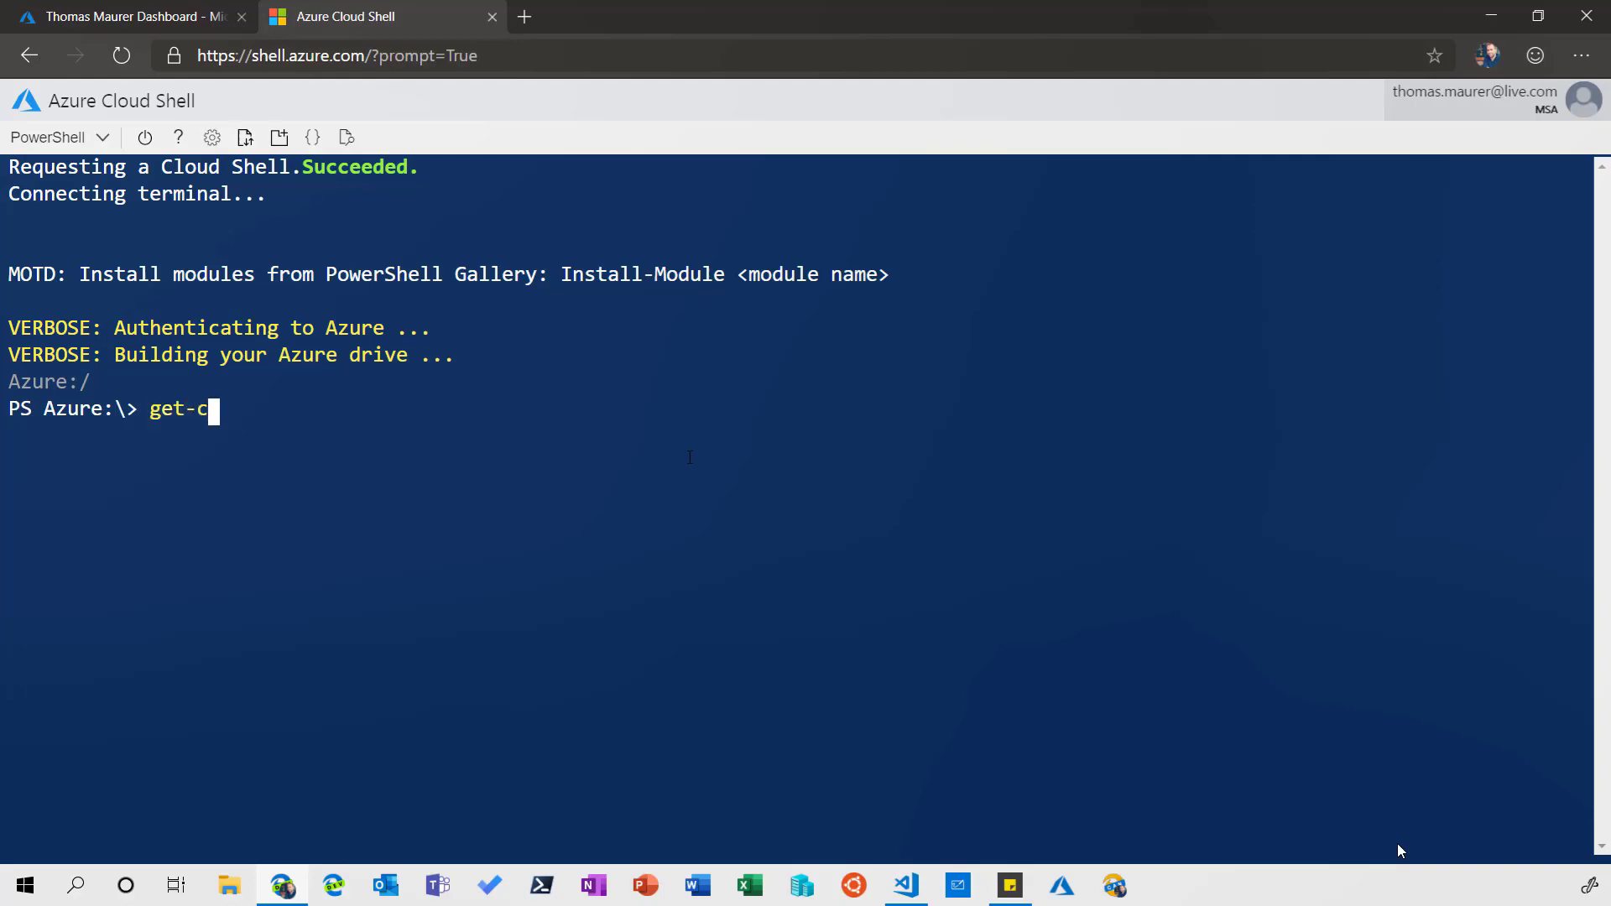
text(ommand)
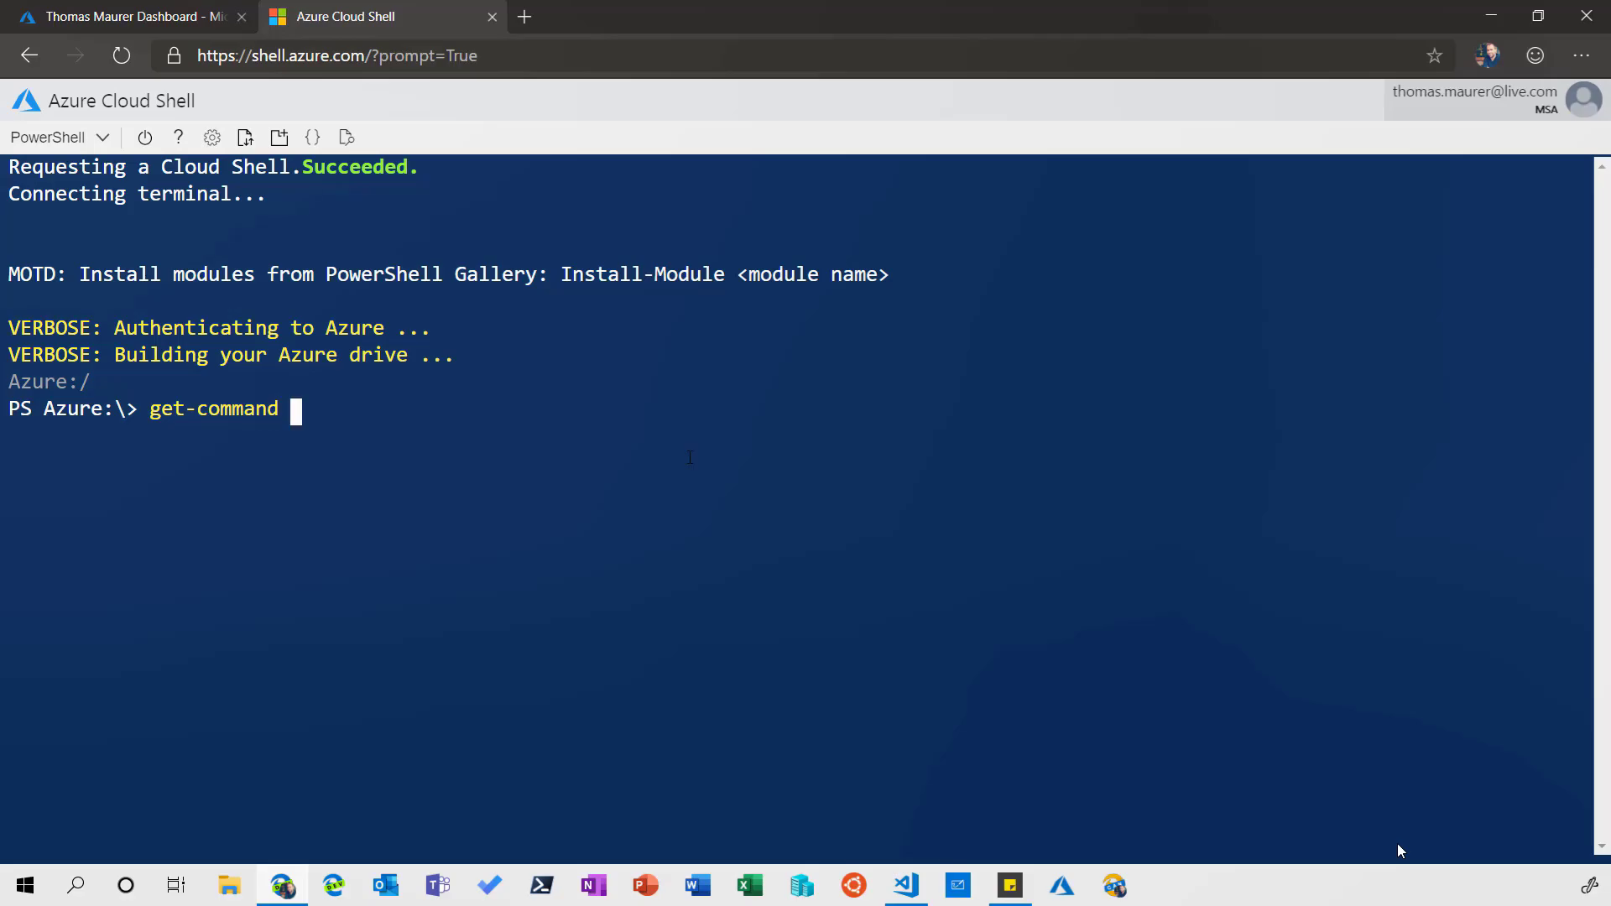
text(get-azvm)
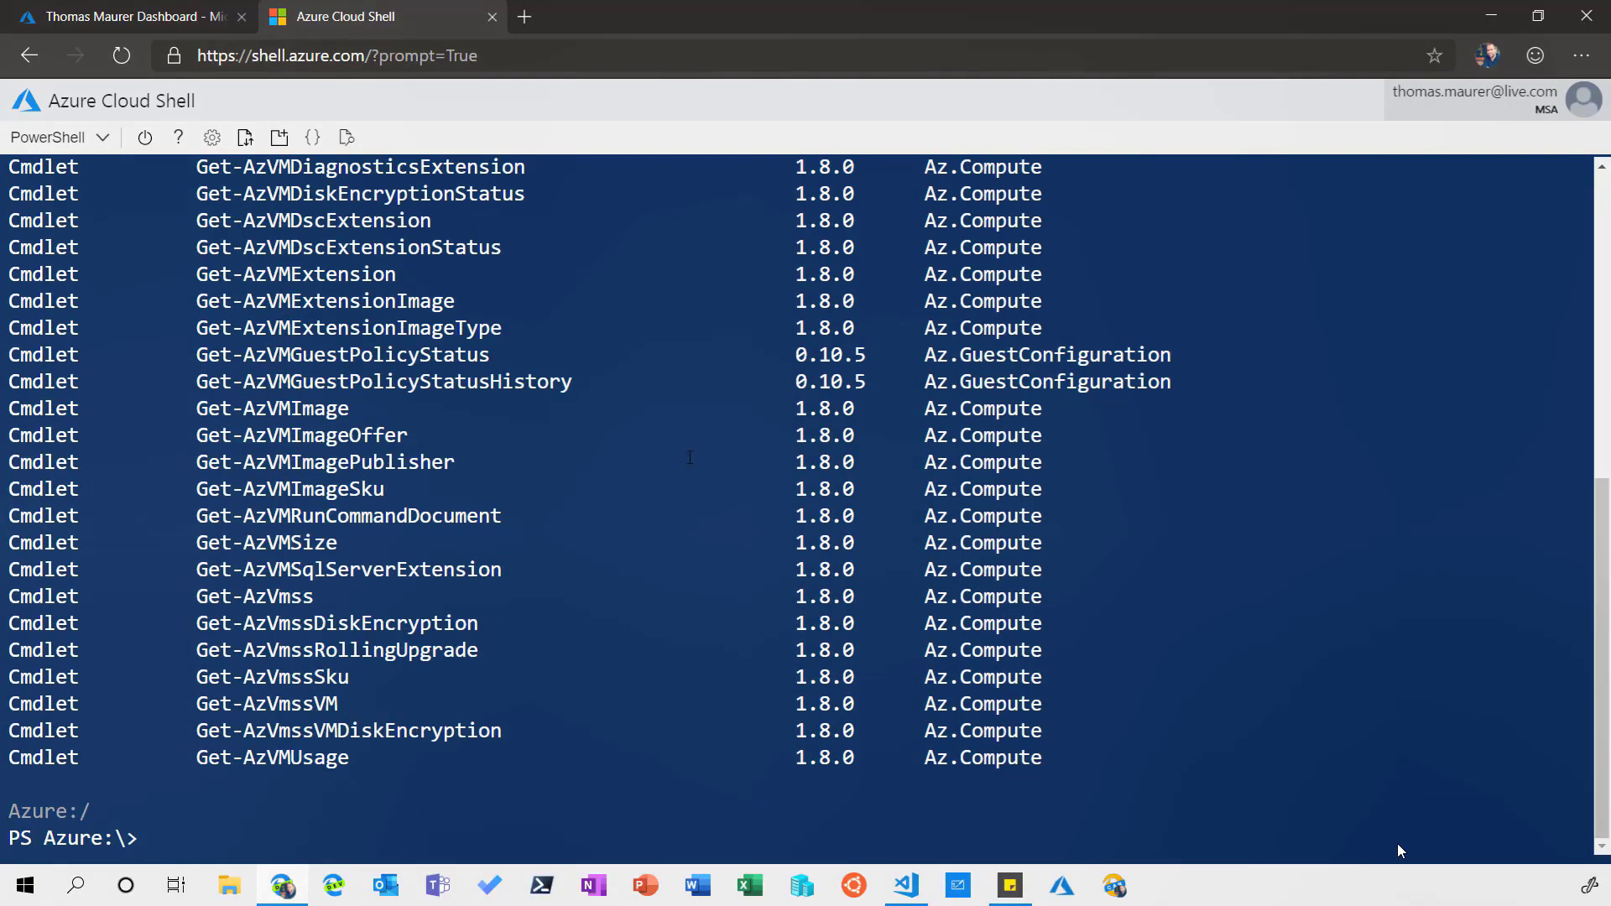
text(c)
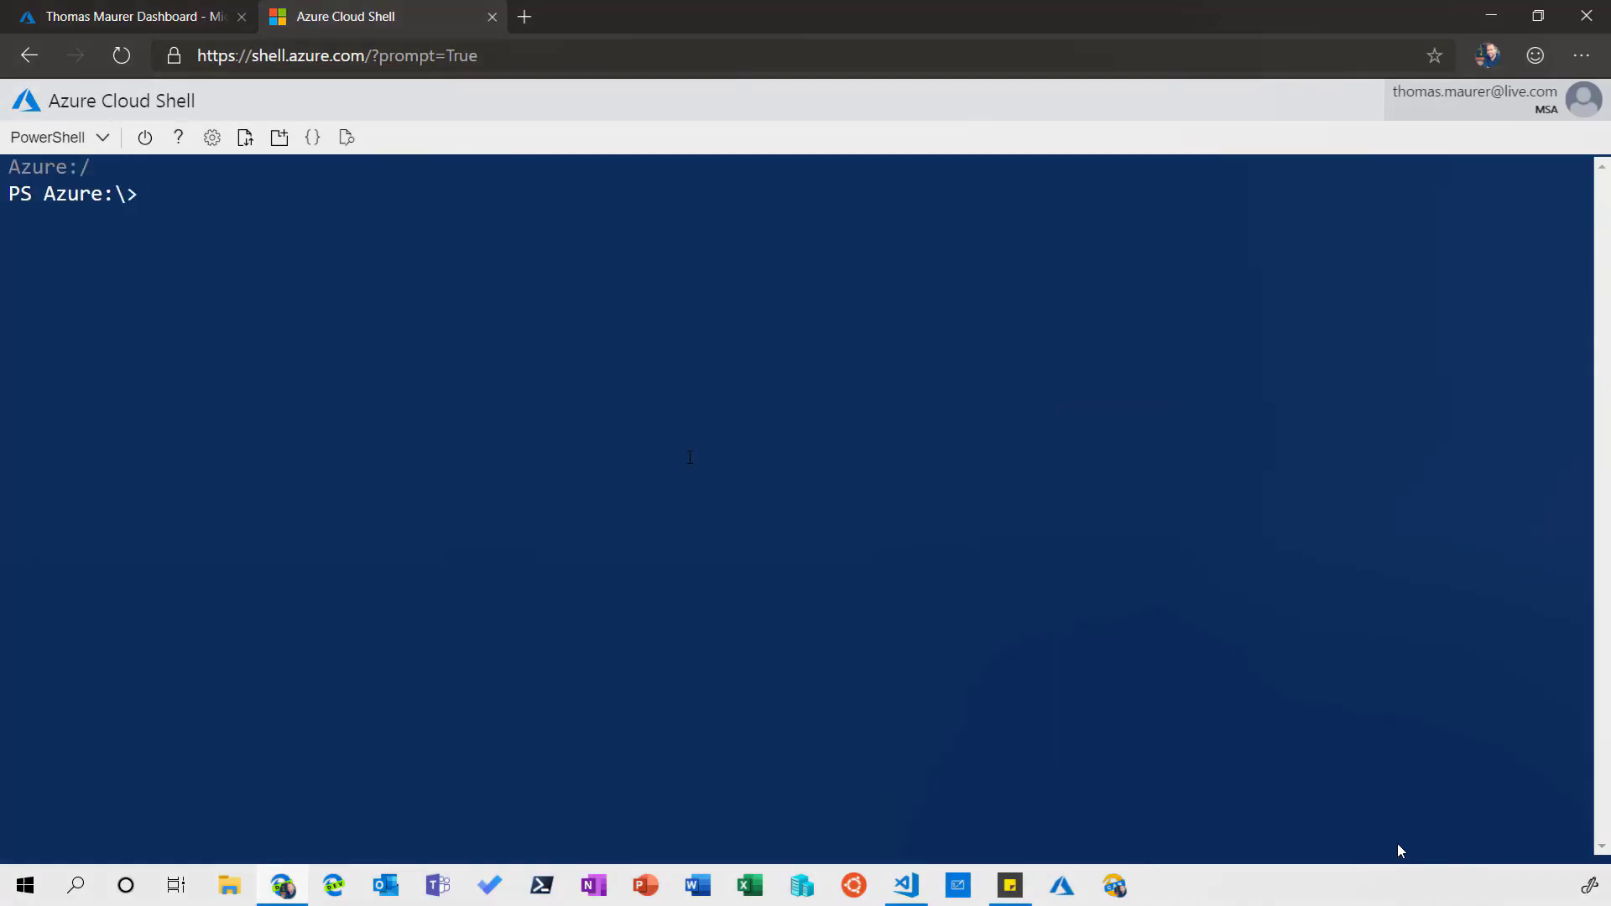
- Run get-help get-azvm to read the cmdlet's help, then cls
text(get-)
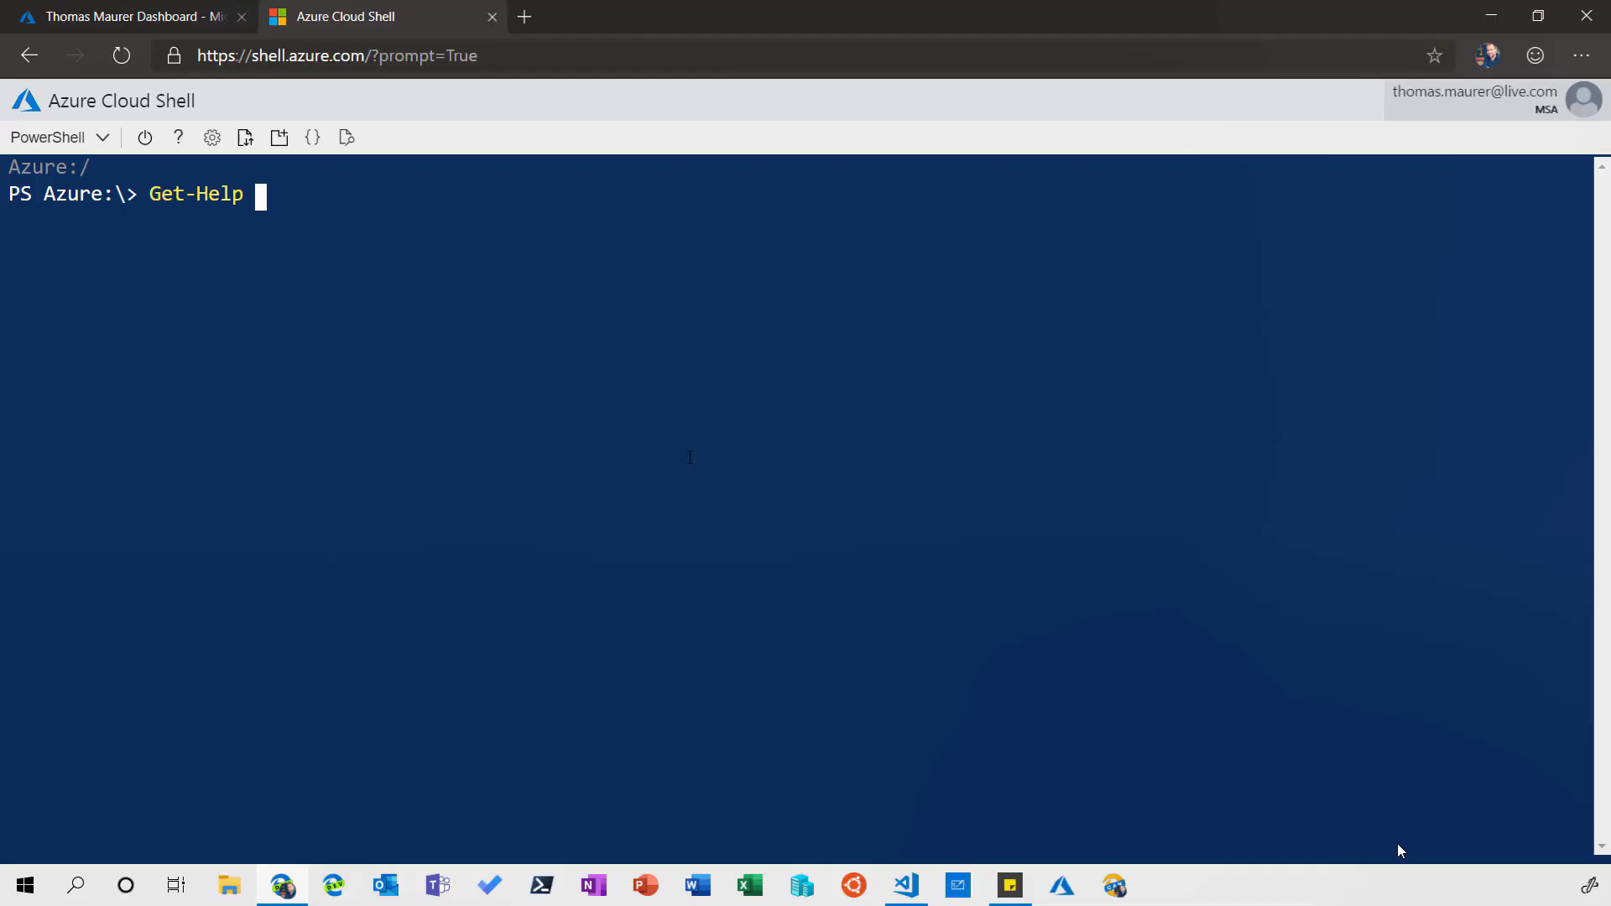
text(g)
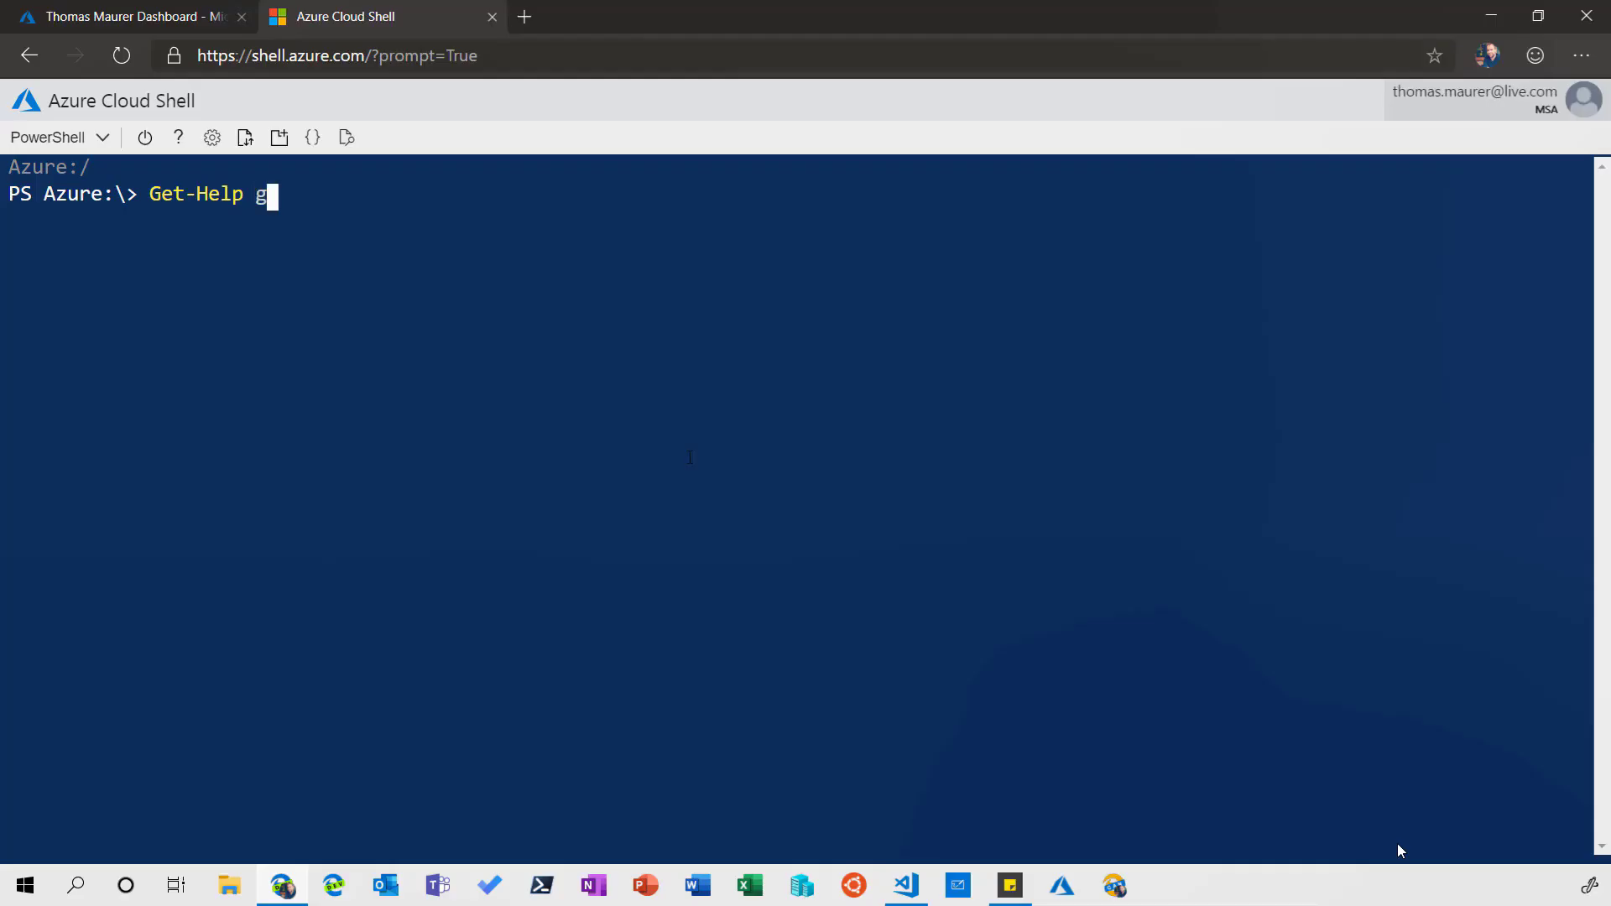
text(et-azvm)
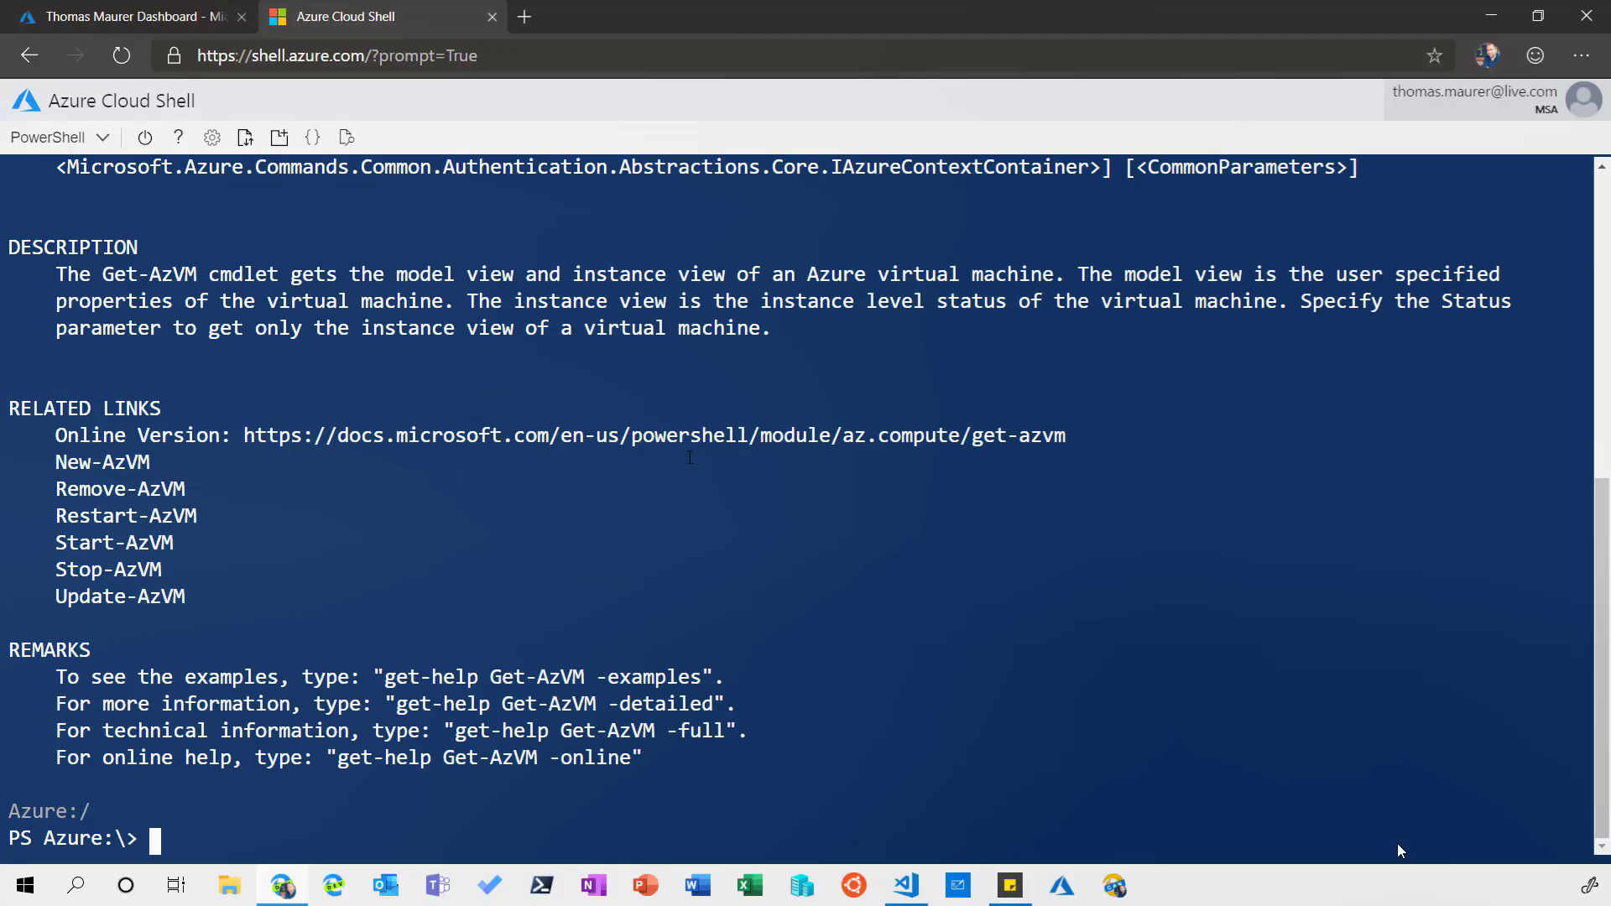
text(cls)
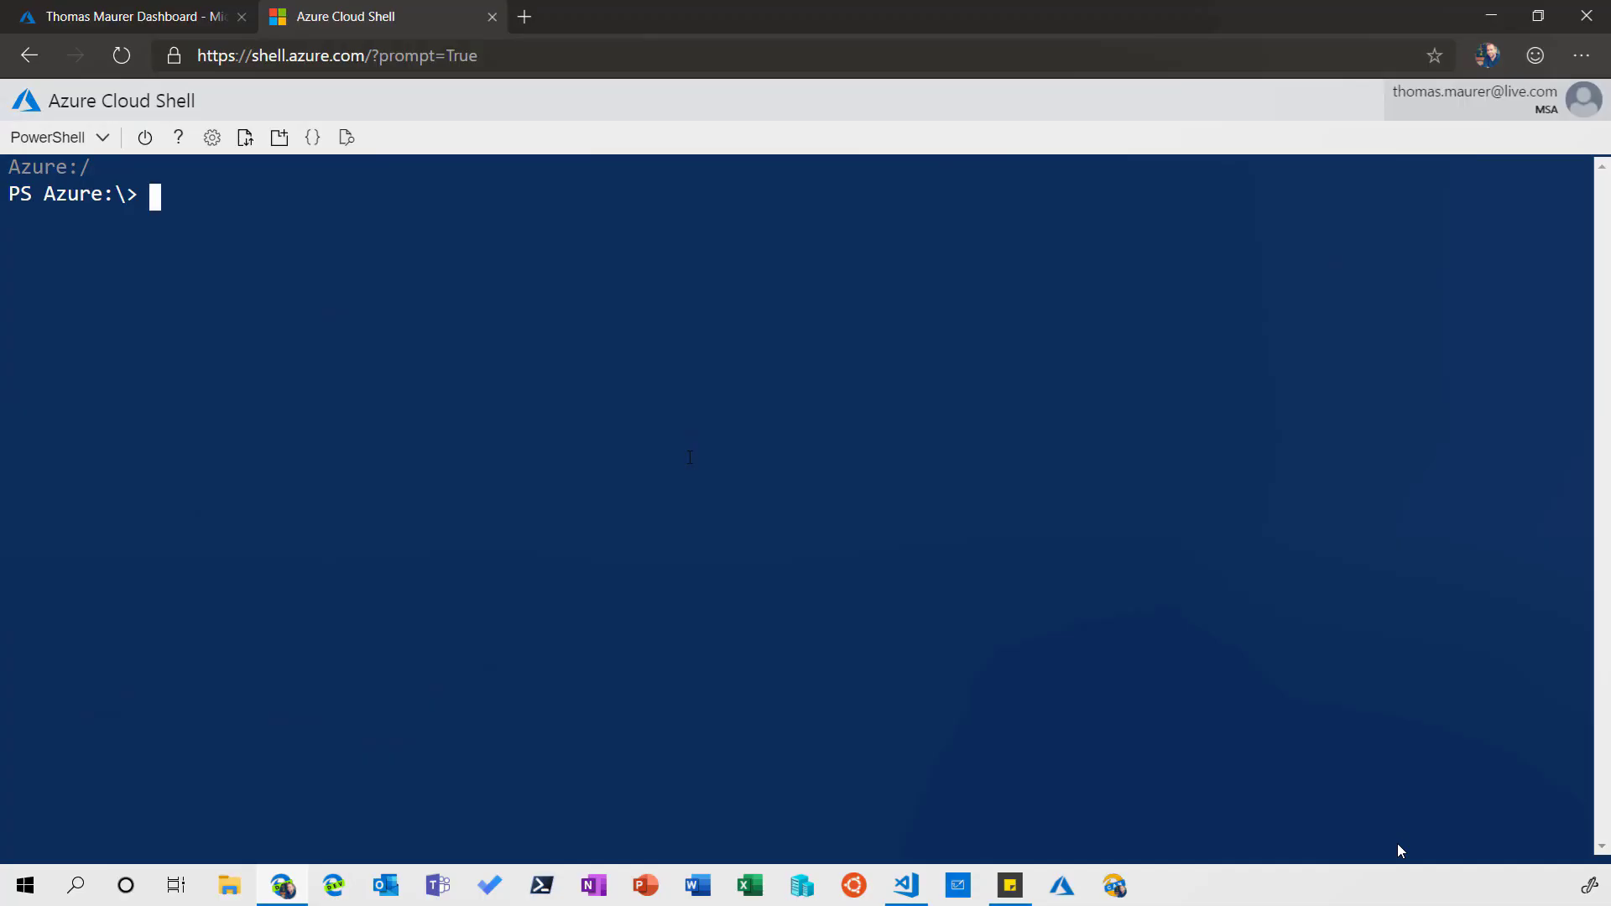
- Run get-command *AzureAD* and page through the AzureAD cmdlet list
text(get-command)
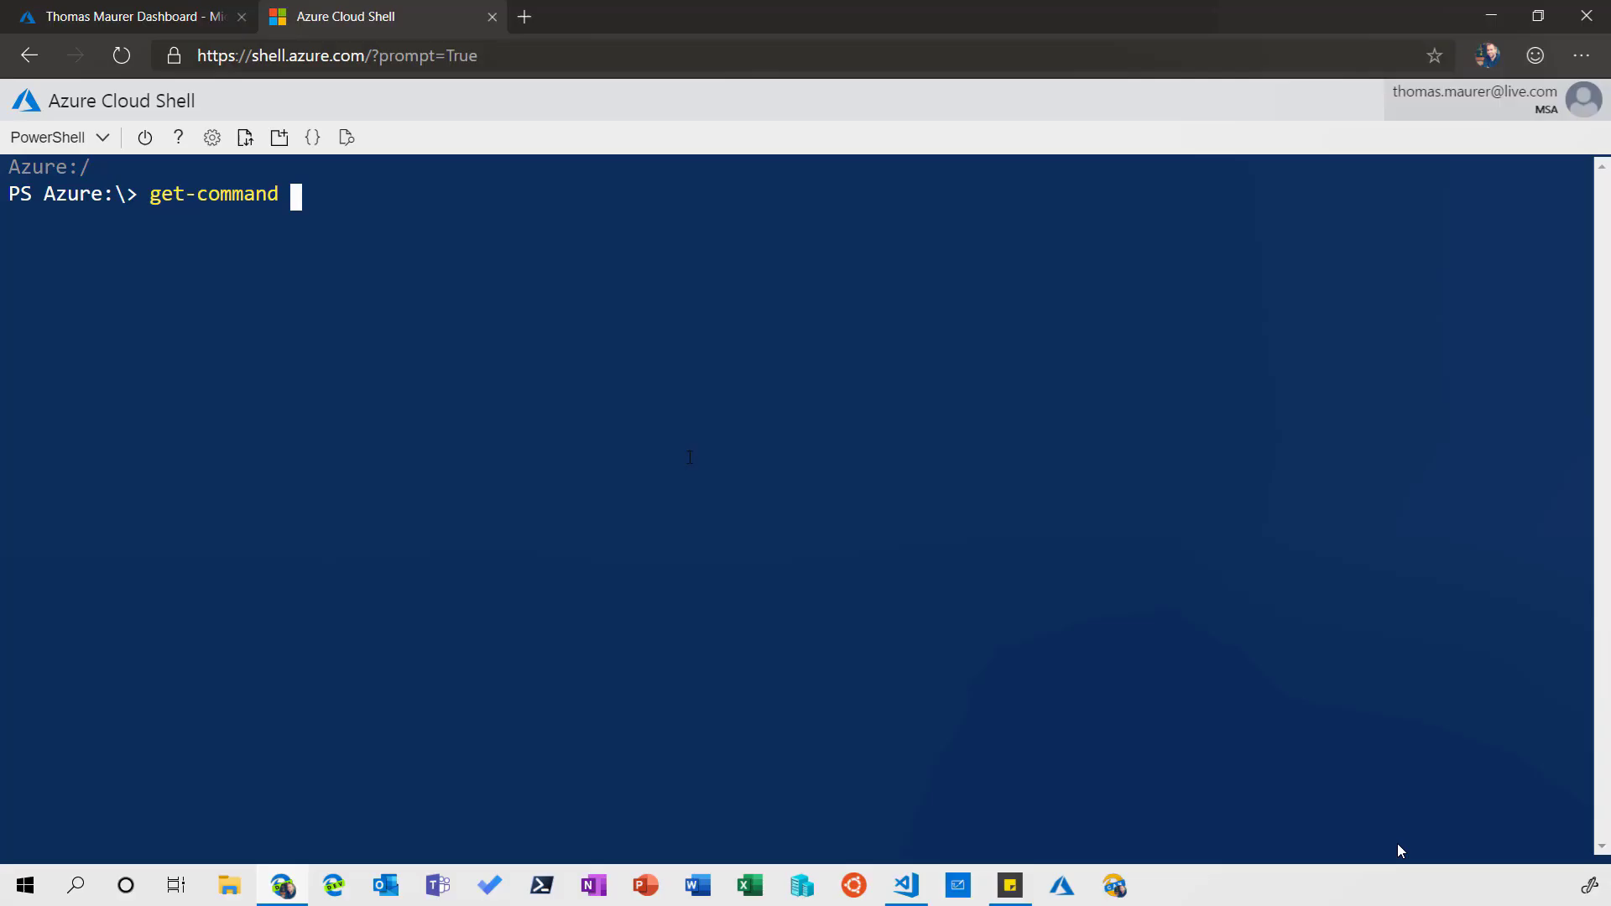
text(*AzureA)
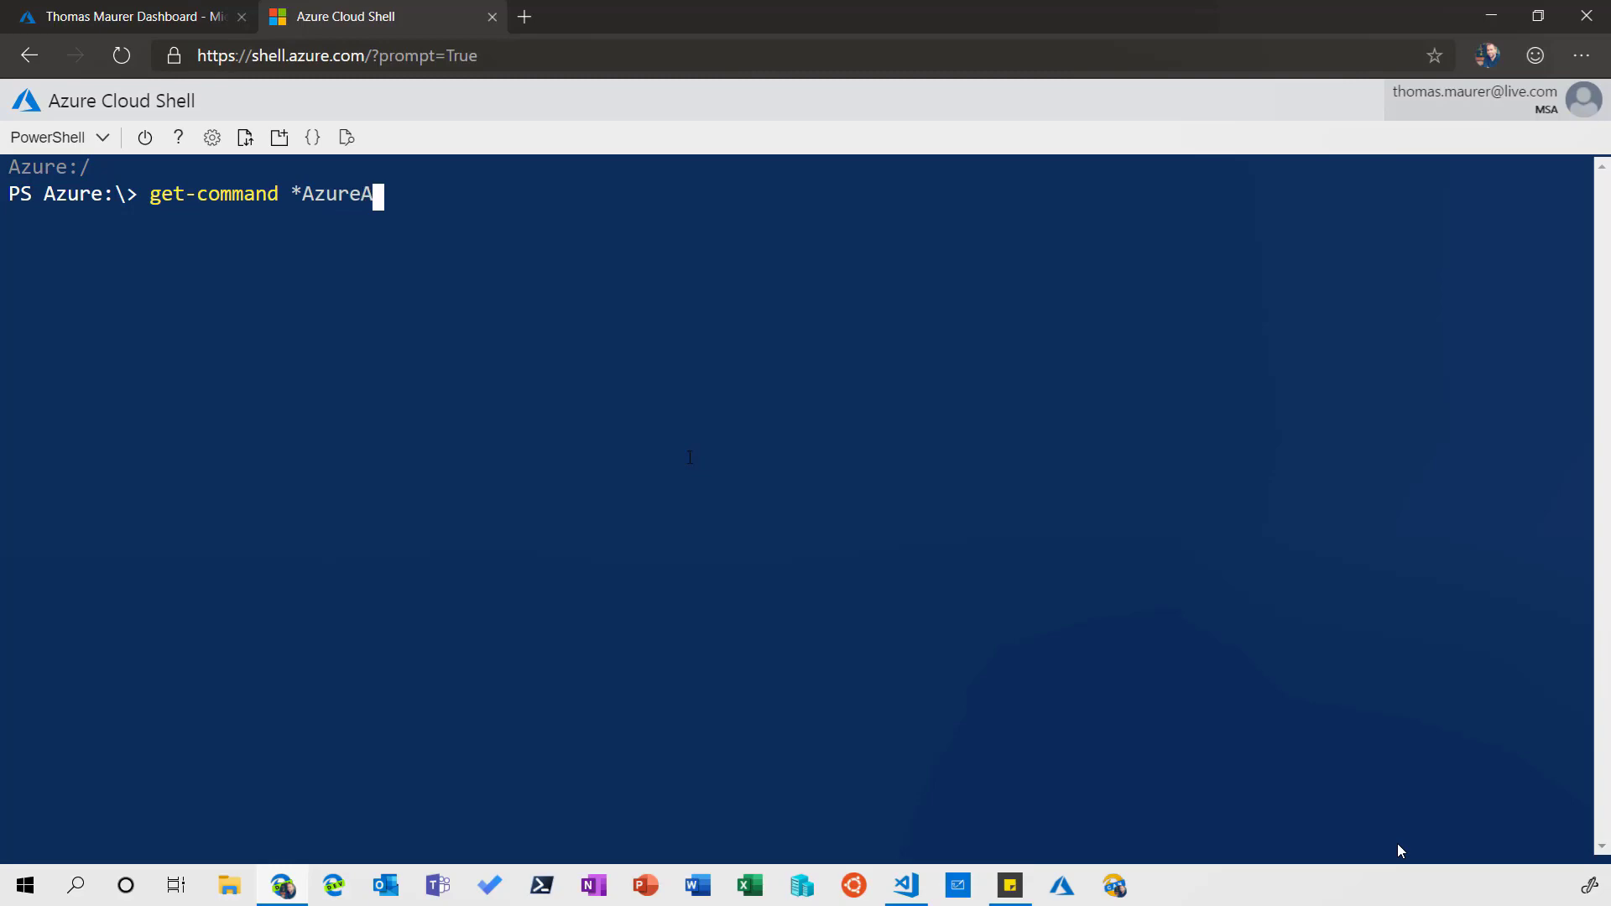
text(D*)
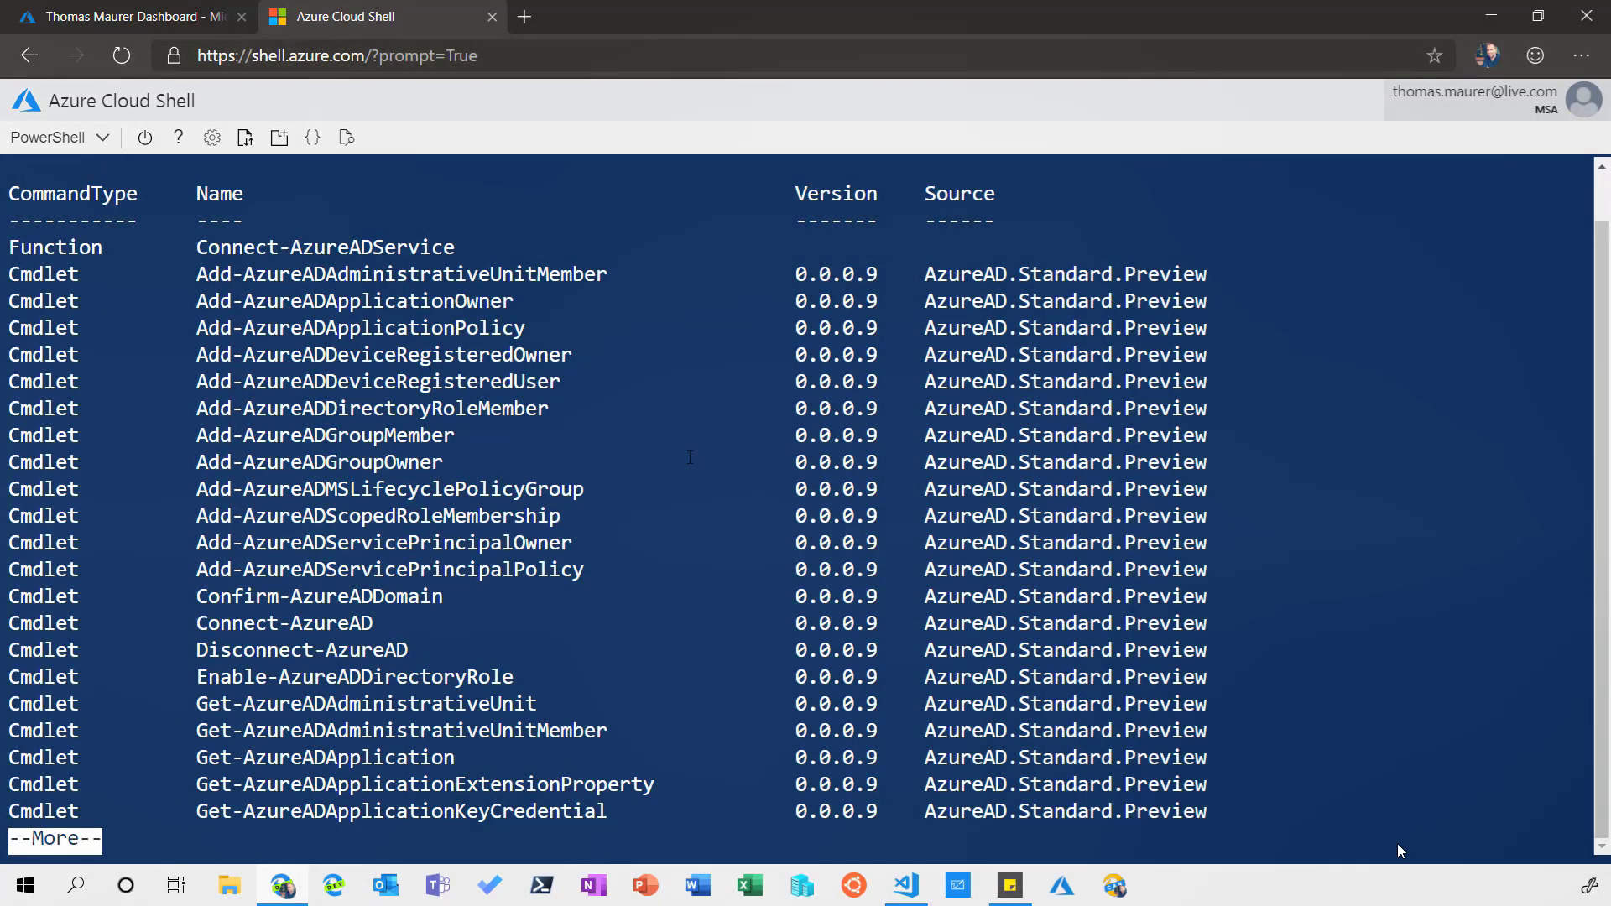
scroll(down, 3)
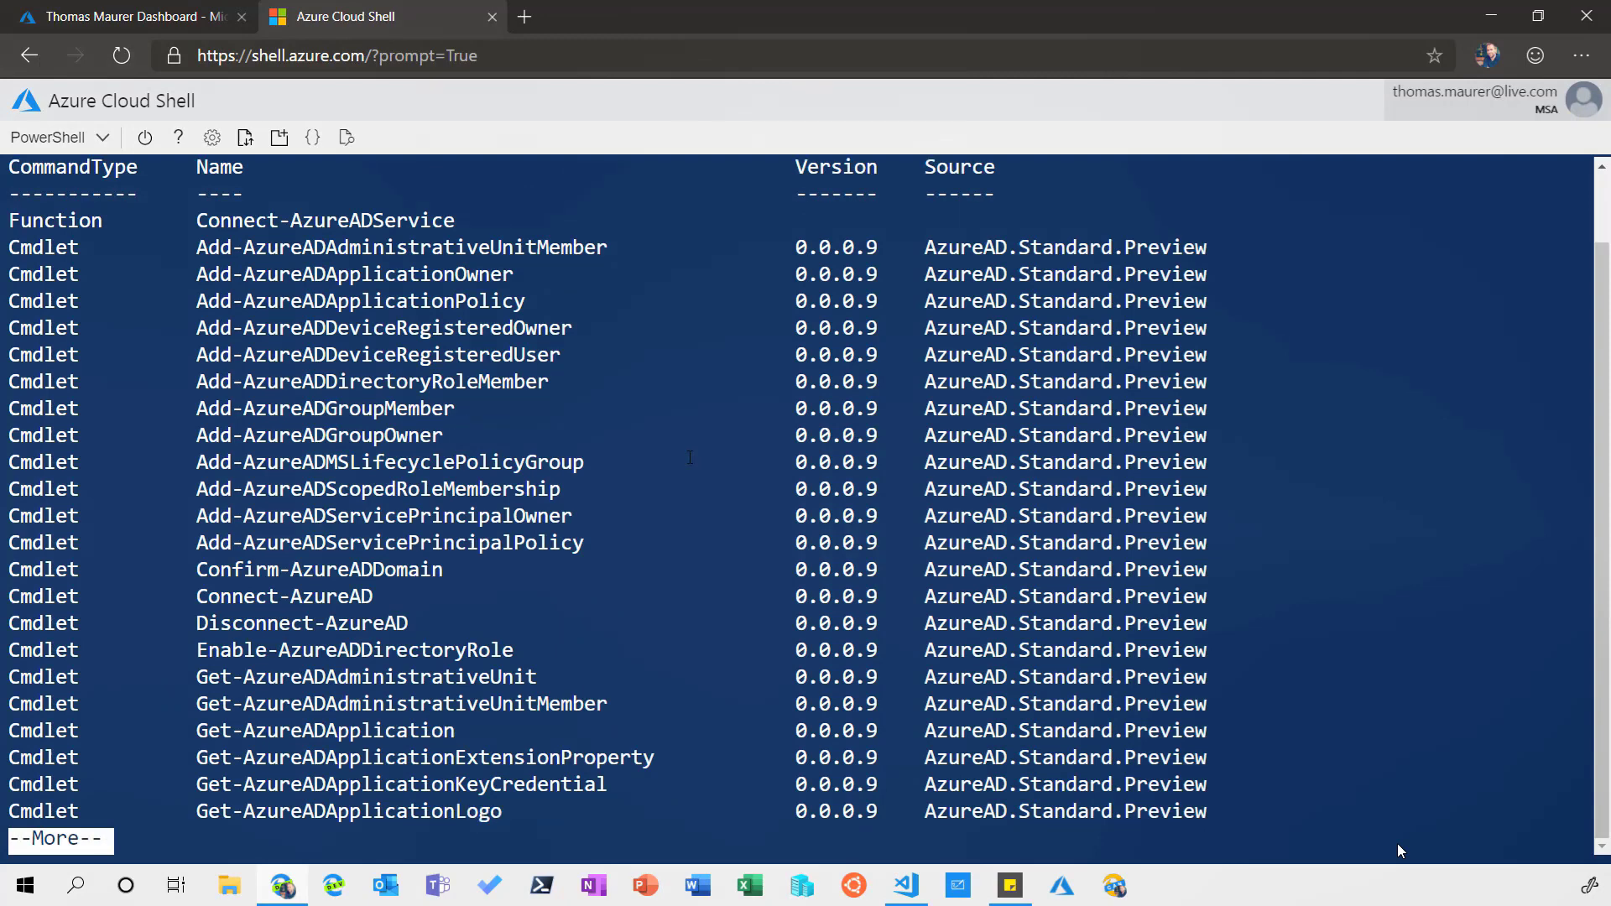
scroll(down, 3)
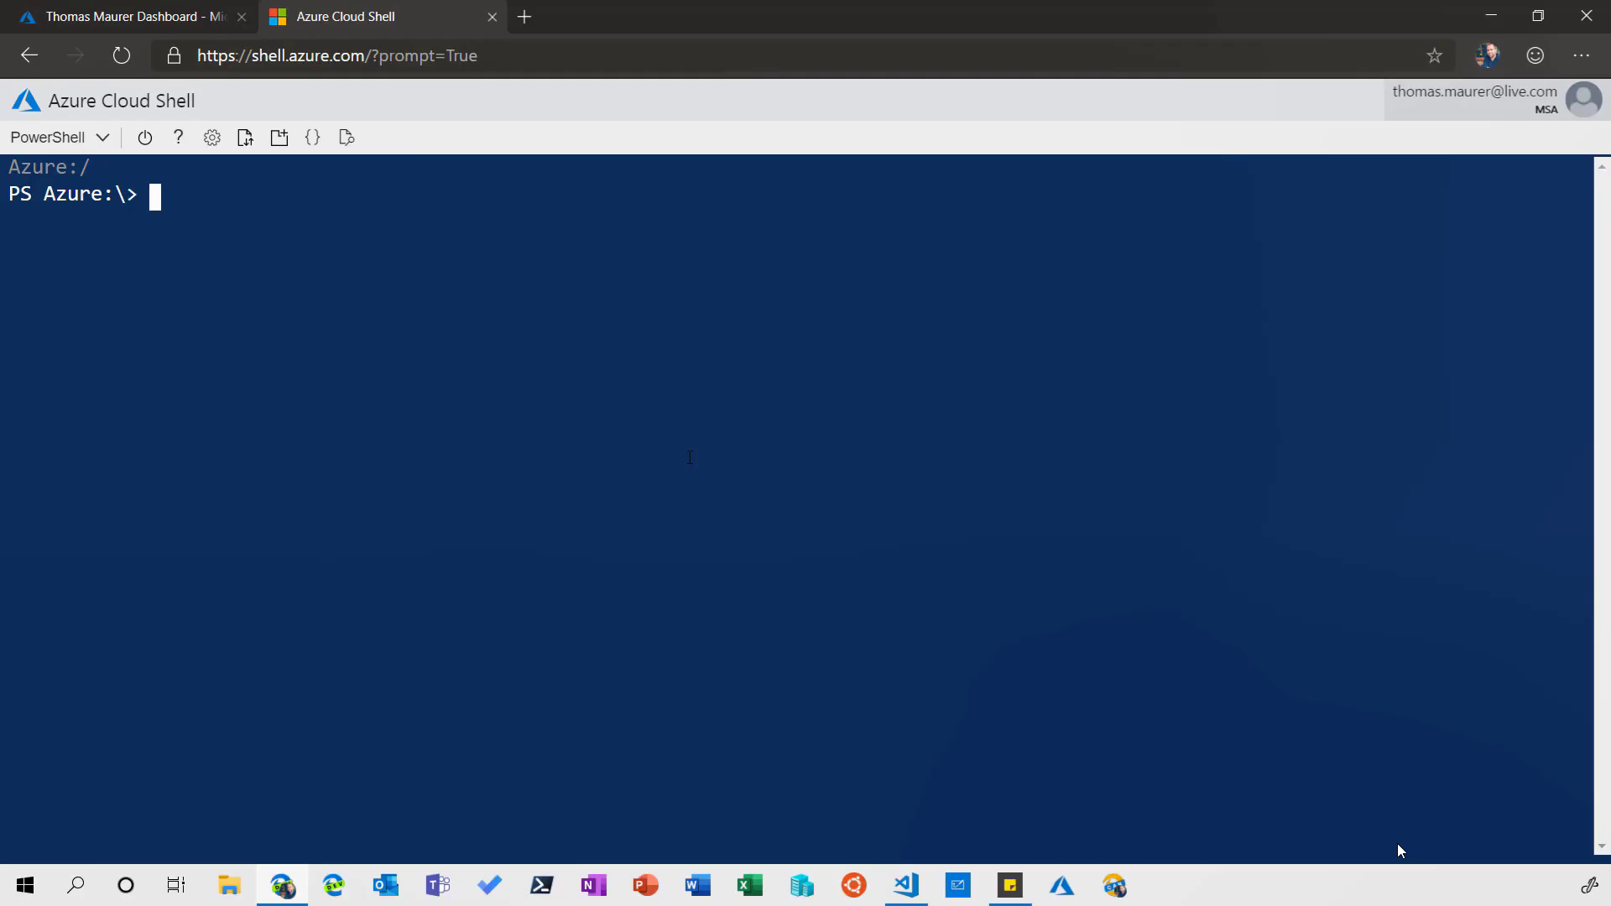
- Run Get-AzVM -Name lin* to find linuxvm01, then clear the output
text(get-)
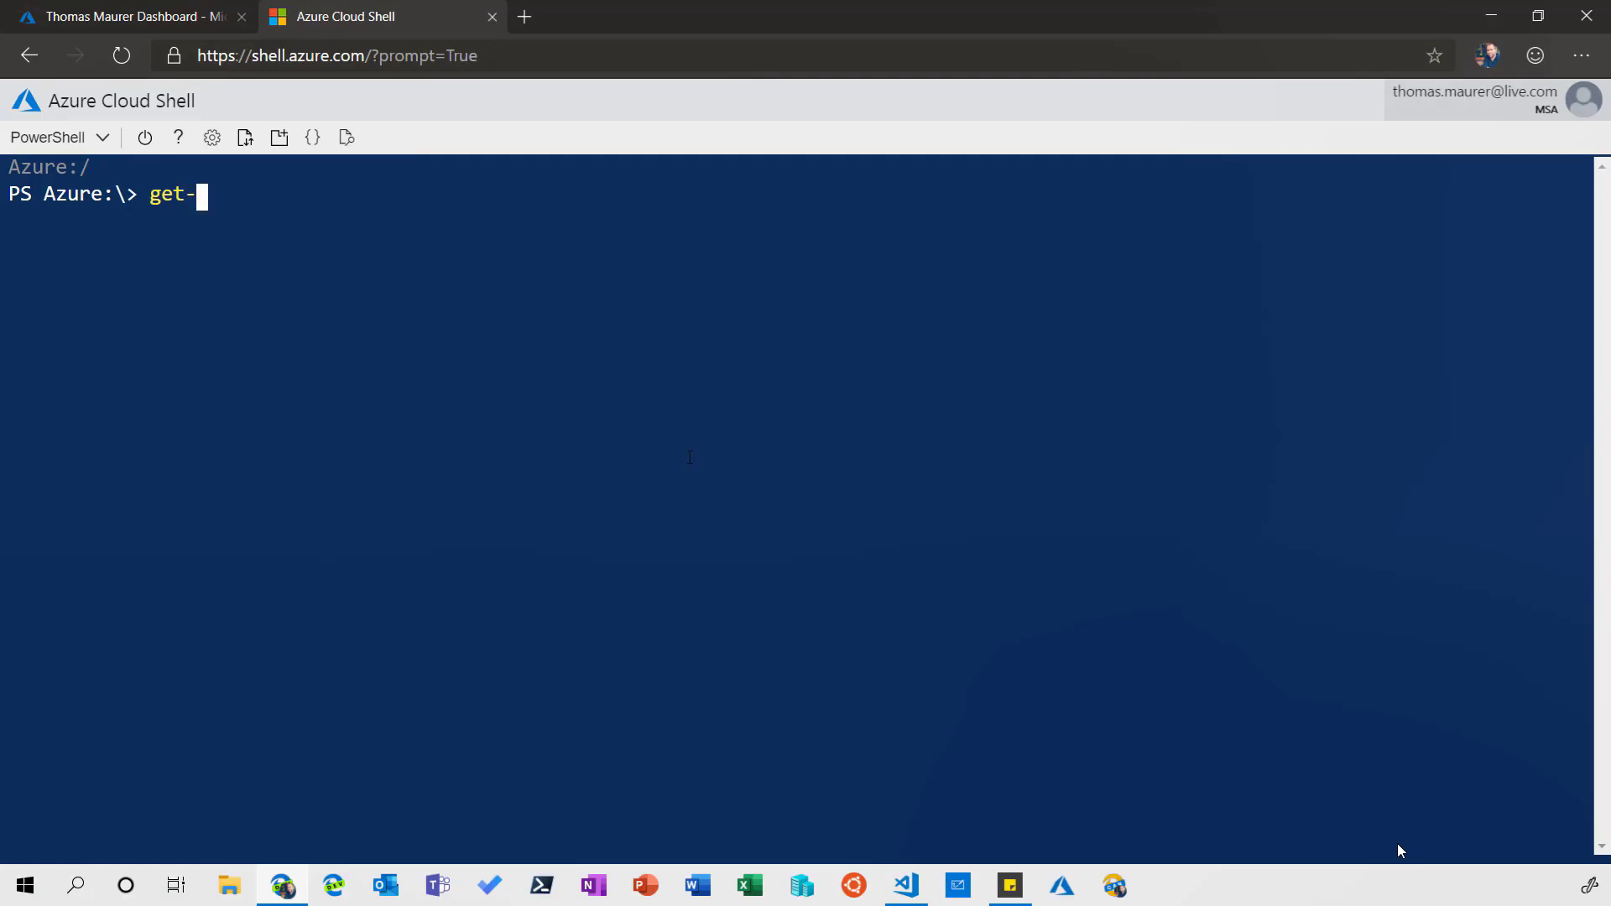
text(az)
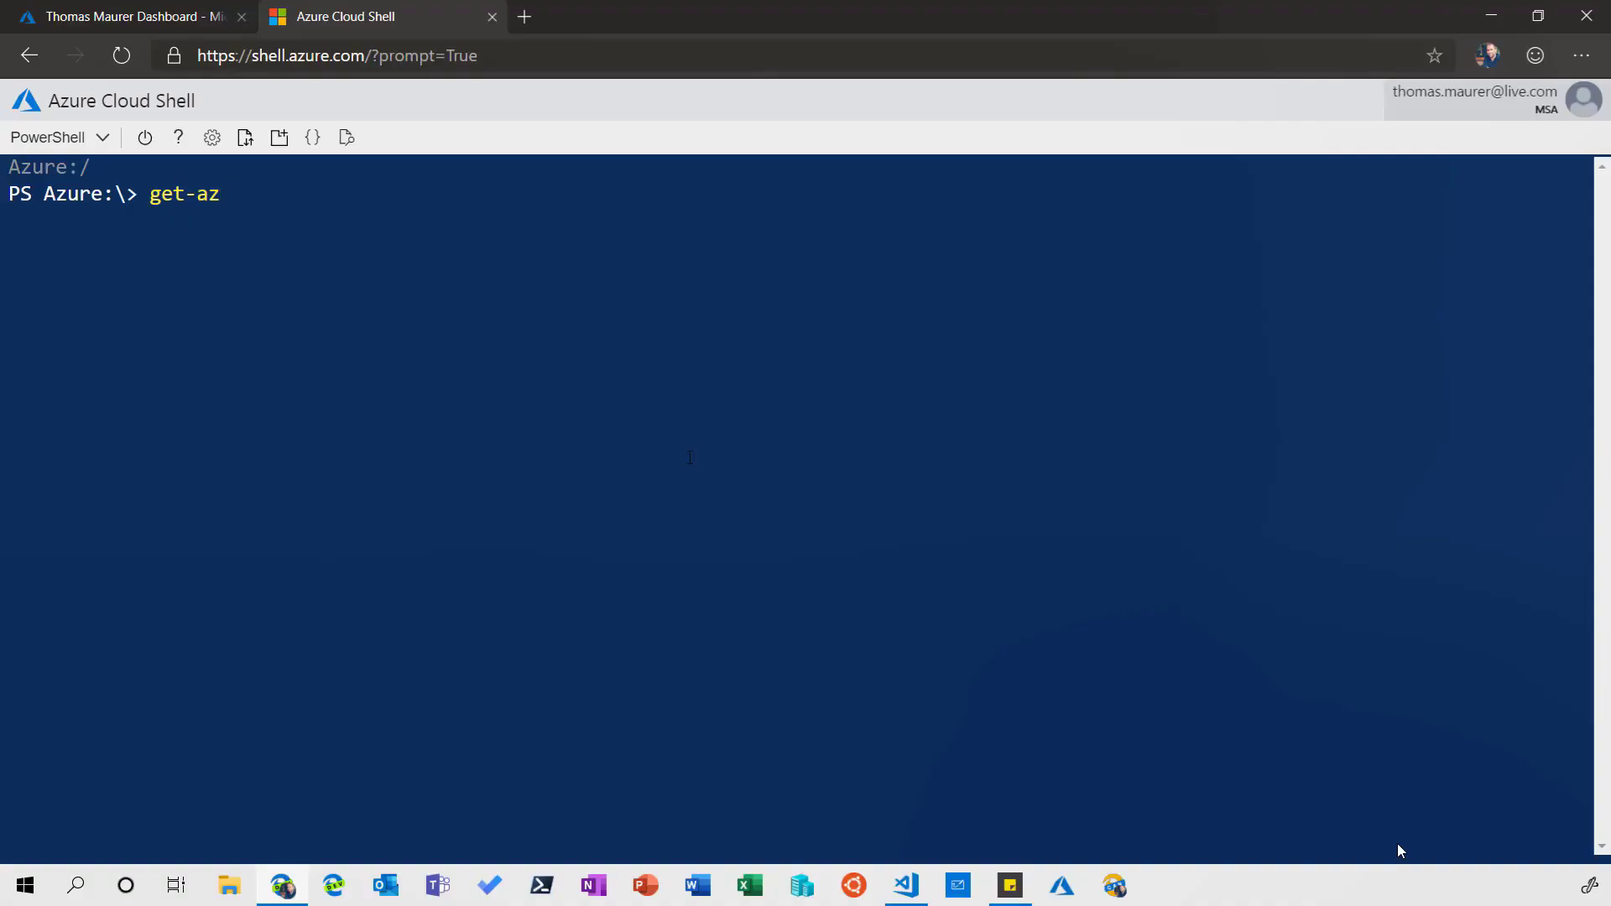
text(Vm)
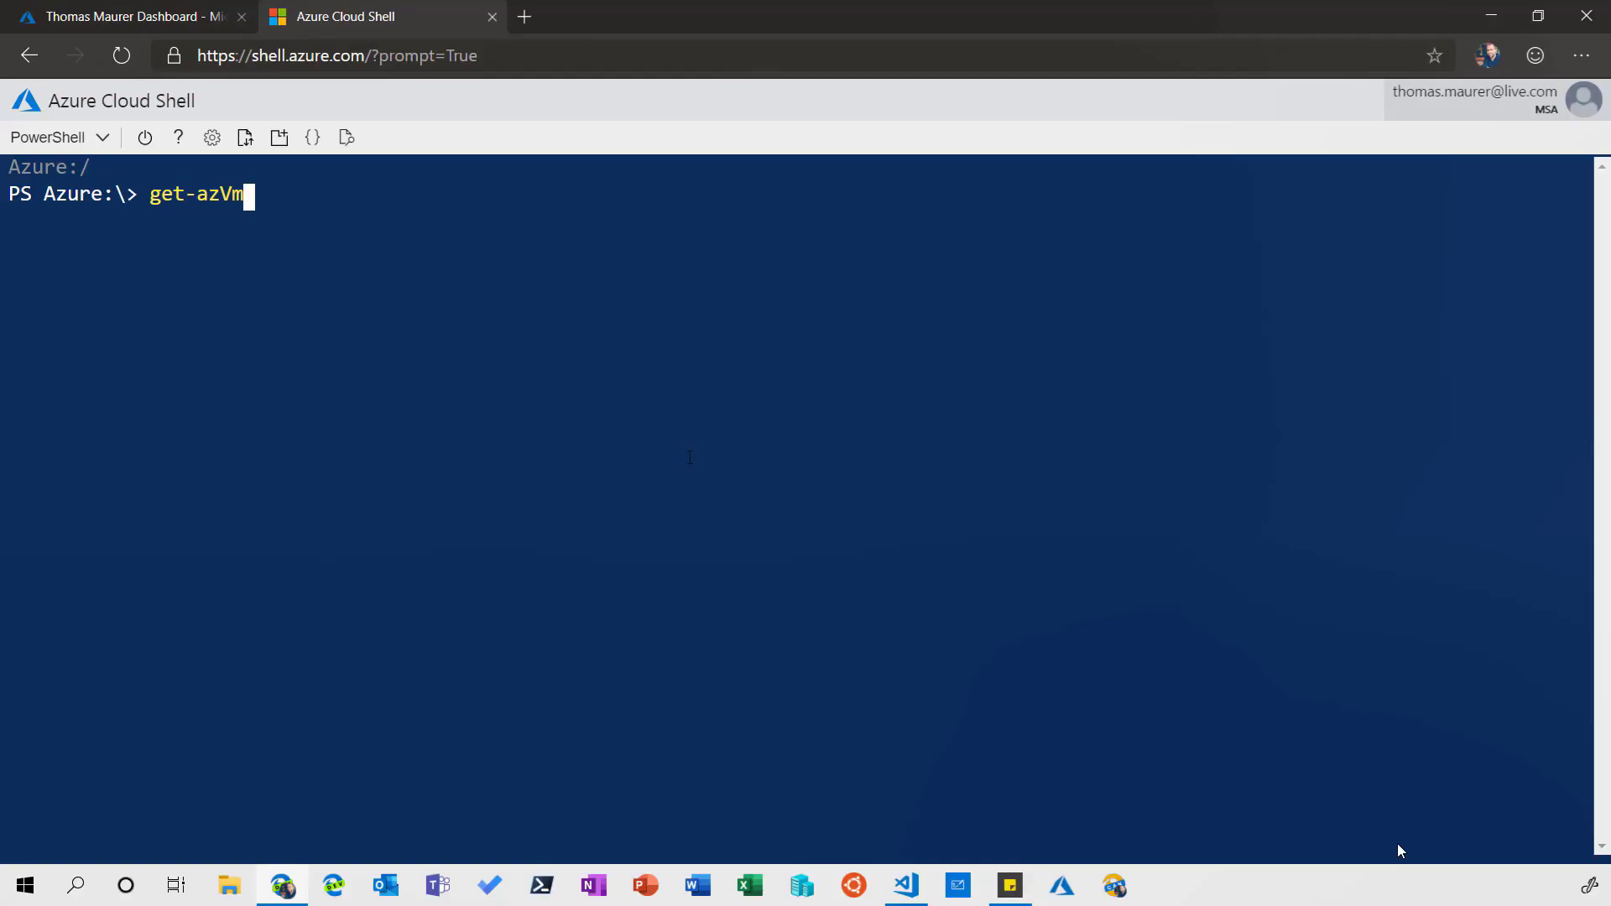
text(-Name)
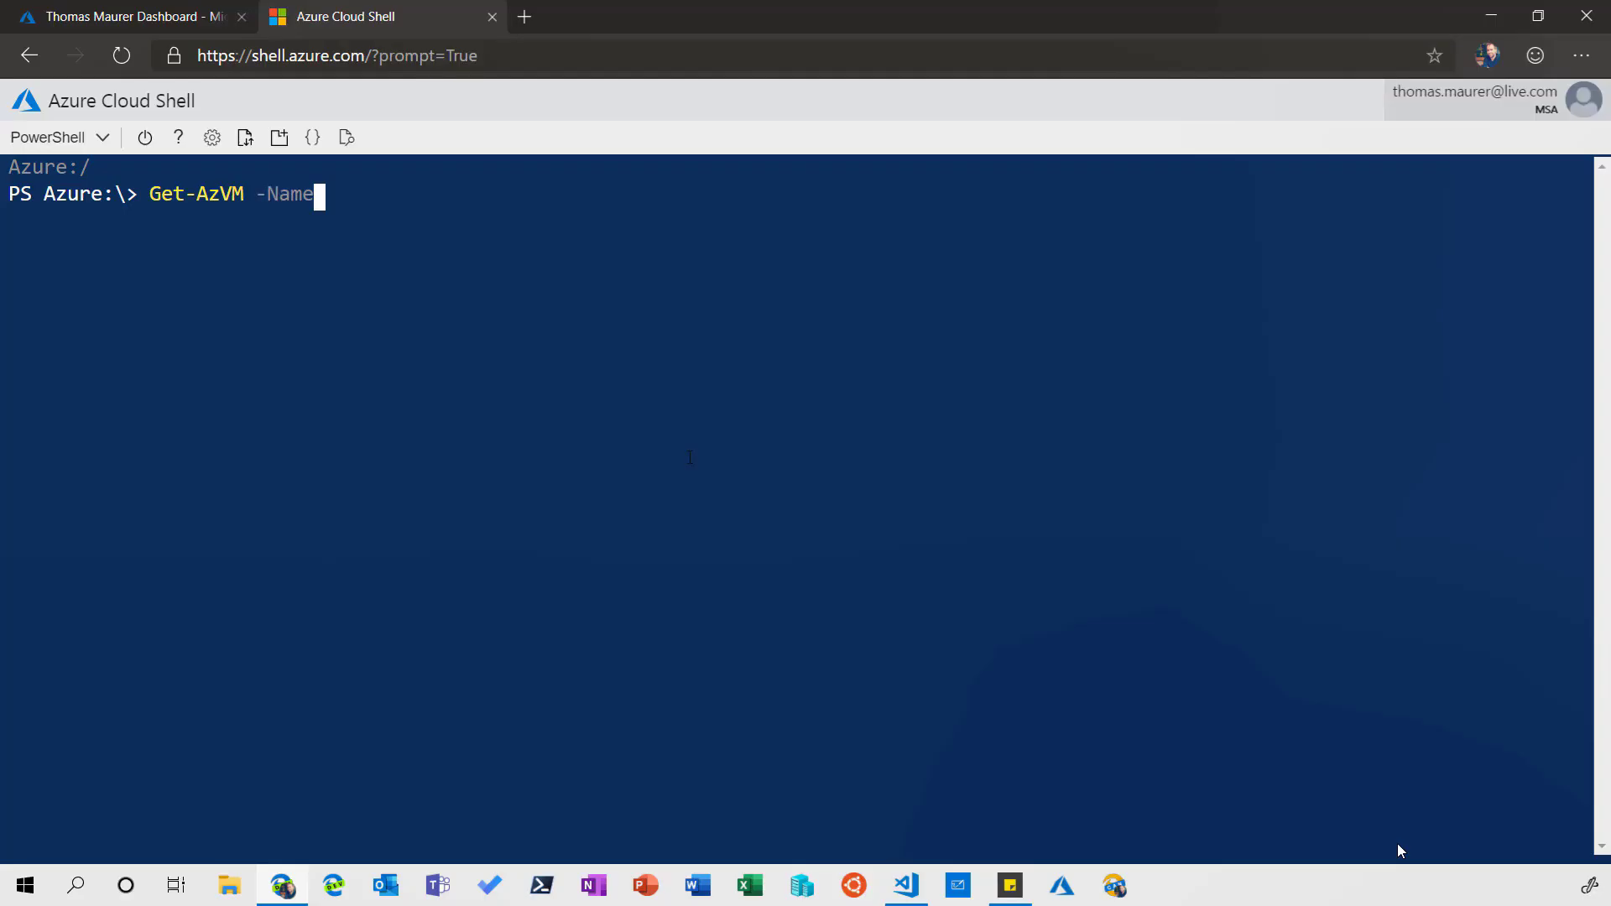
text(*1)
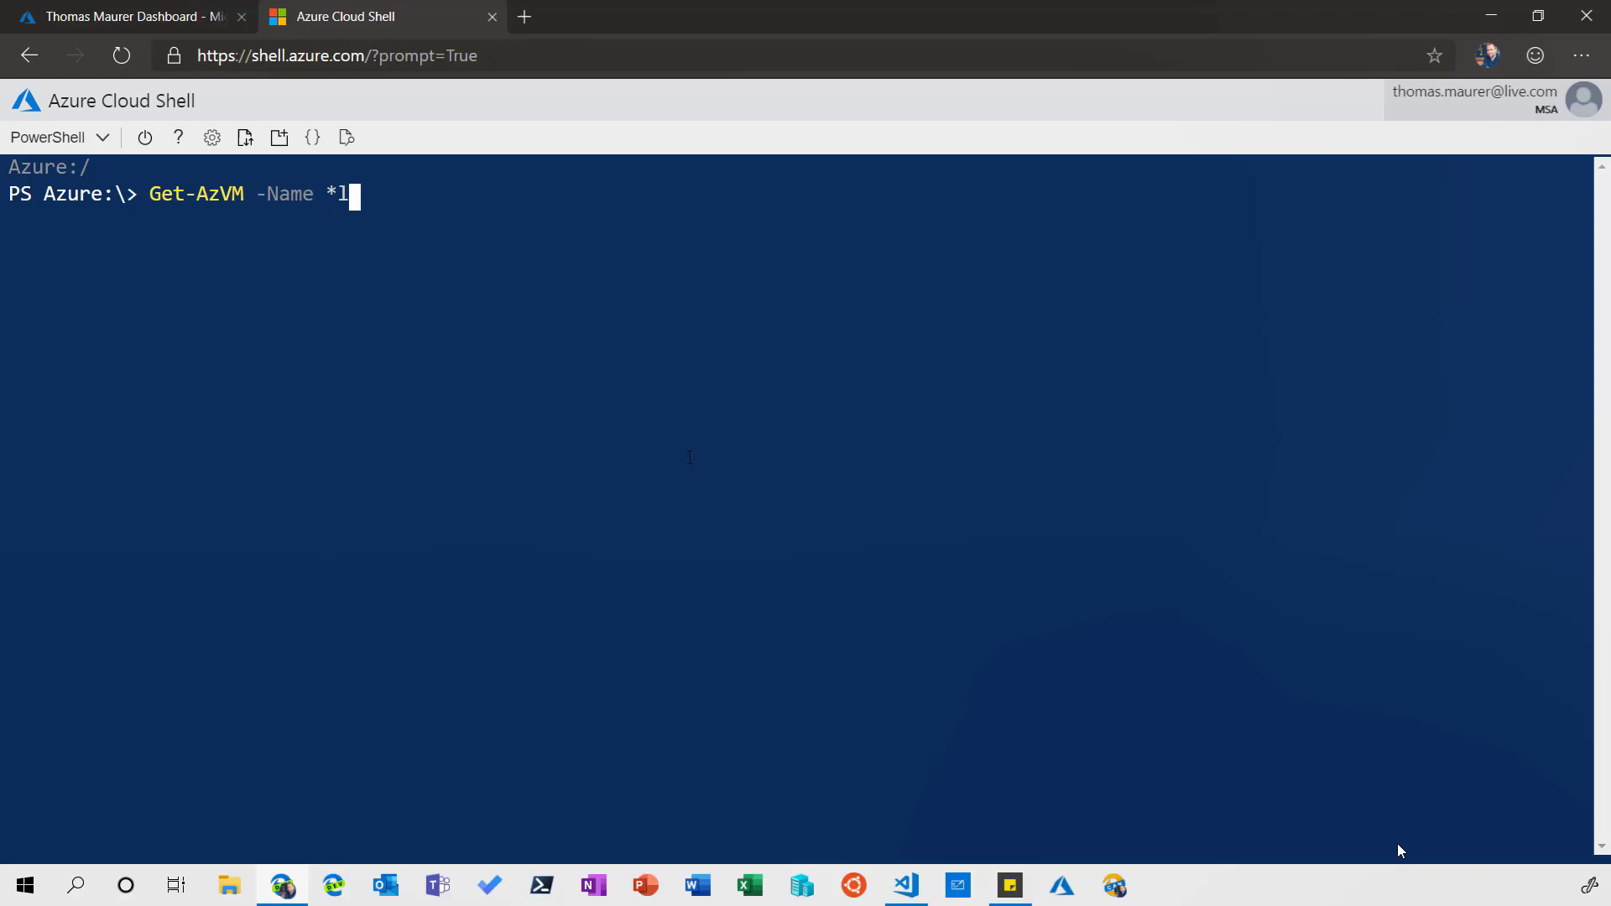
key(Backspace)
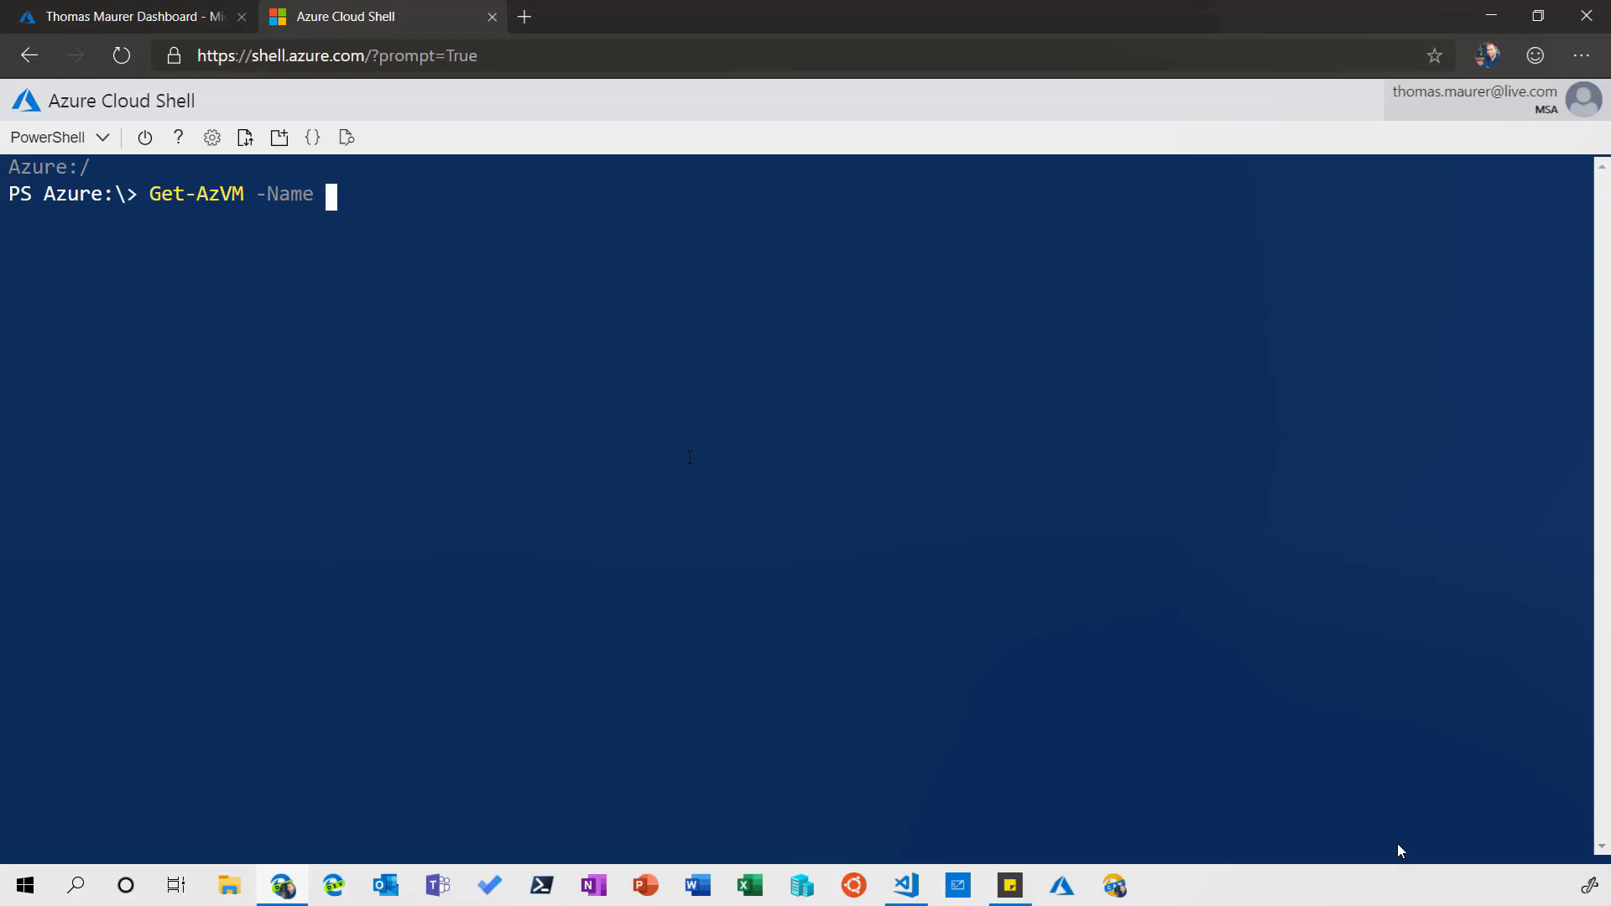
text(lin*)
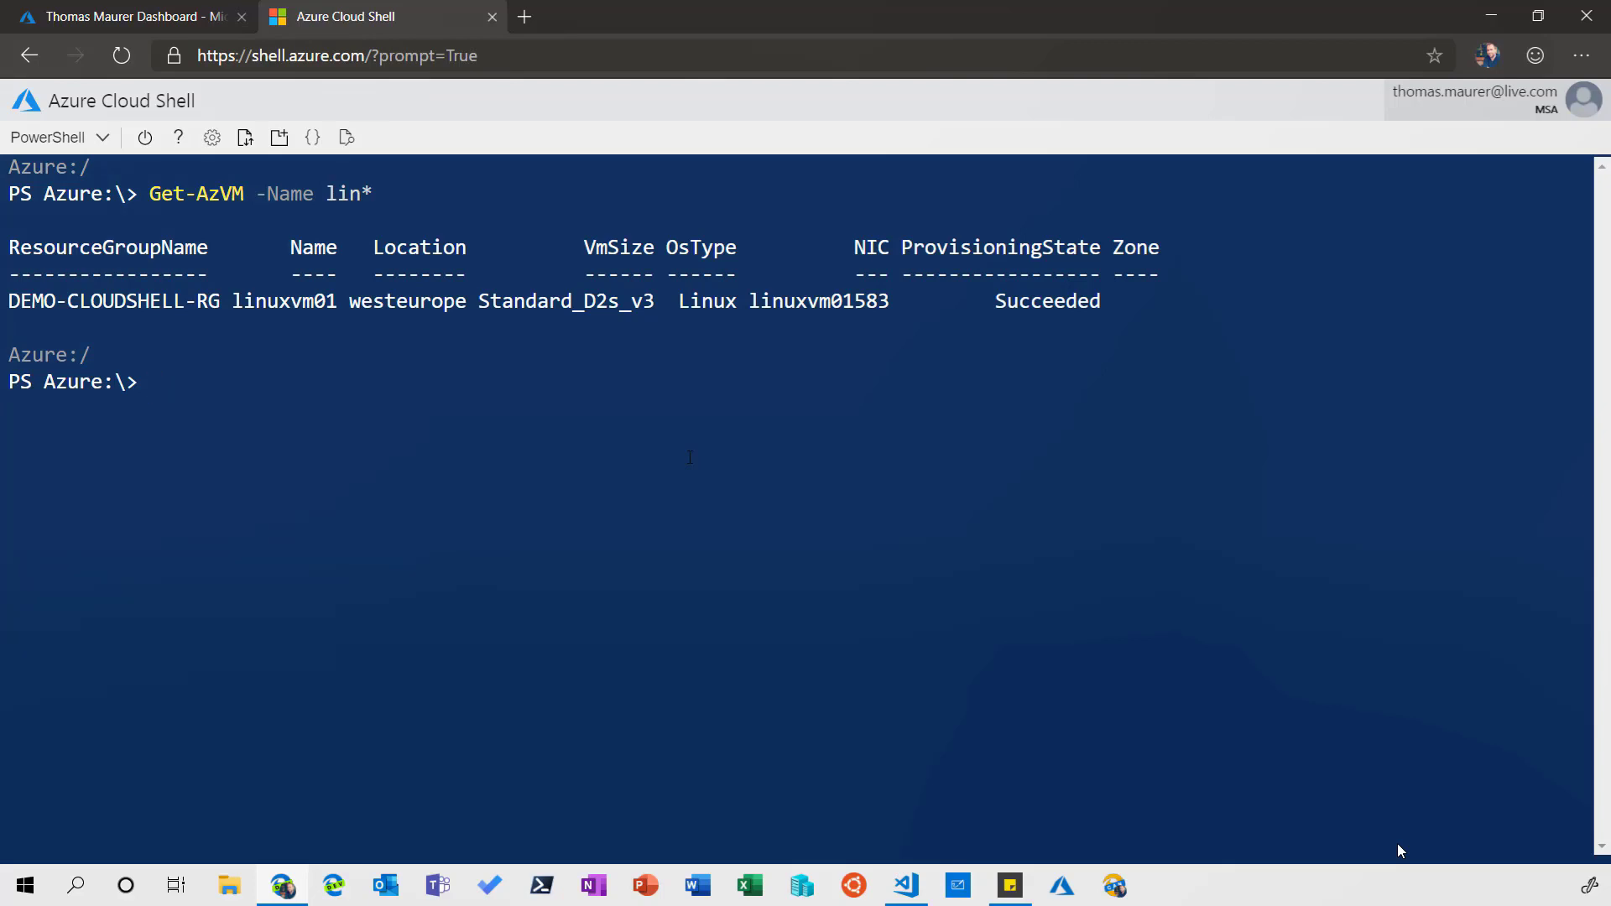
text(cls)
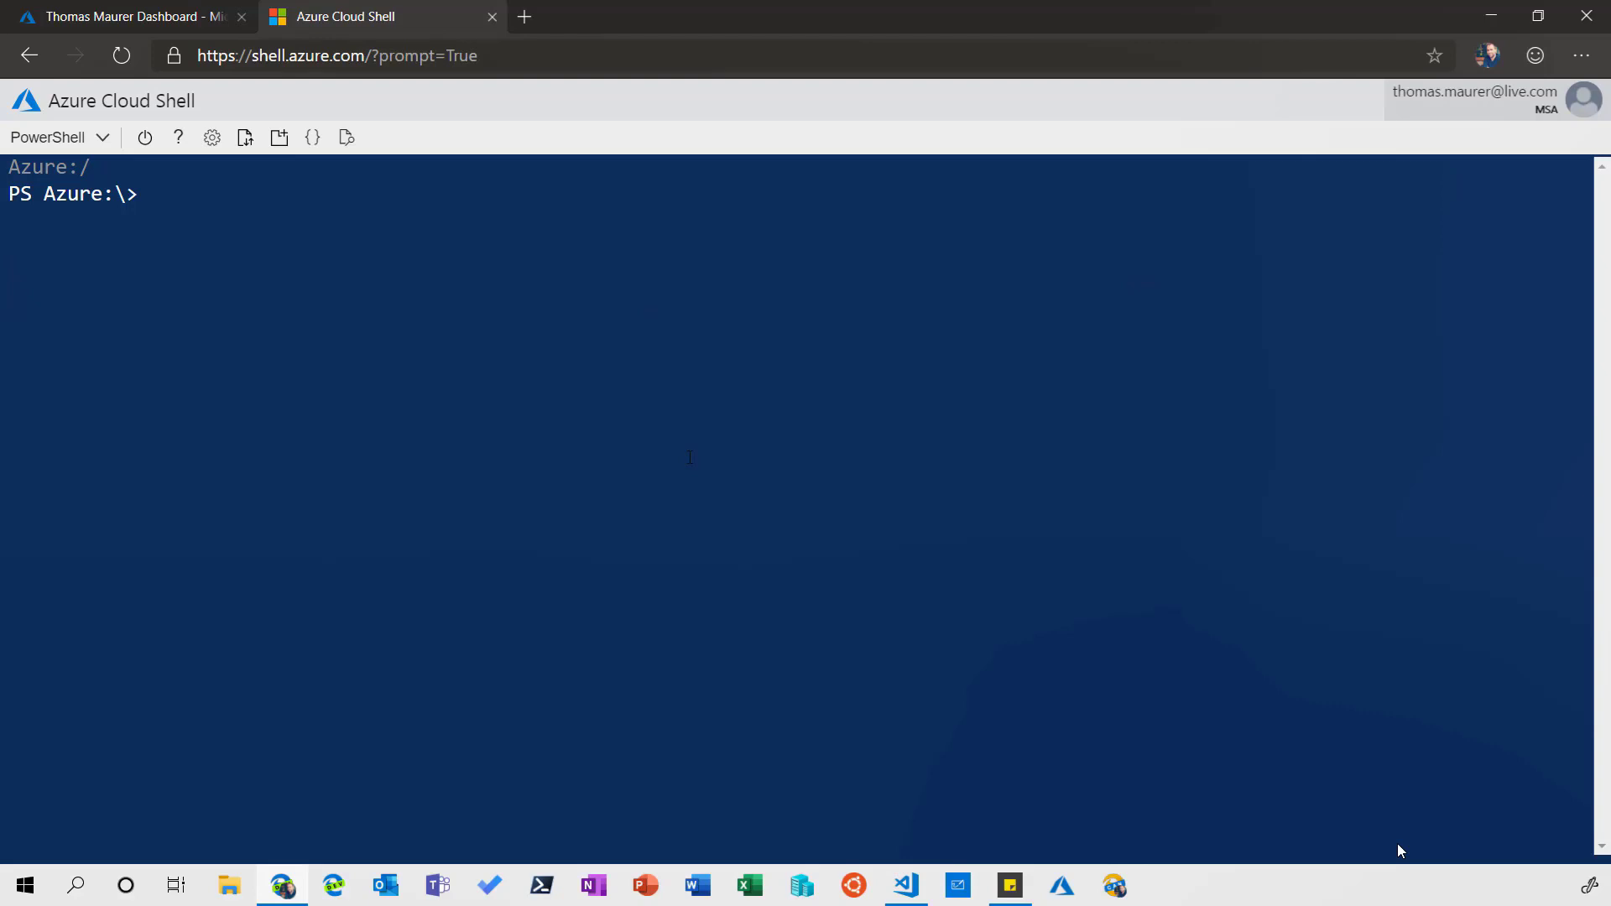
- Query VMs with Get-AzVM -ResourceGroupName *cloudshell* using Tab completion
text(get-azvm)
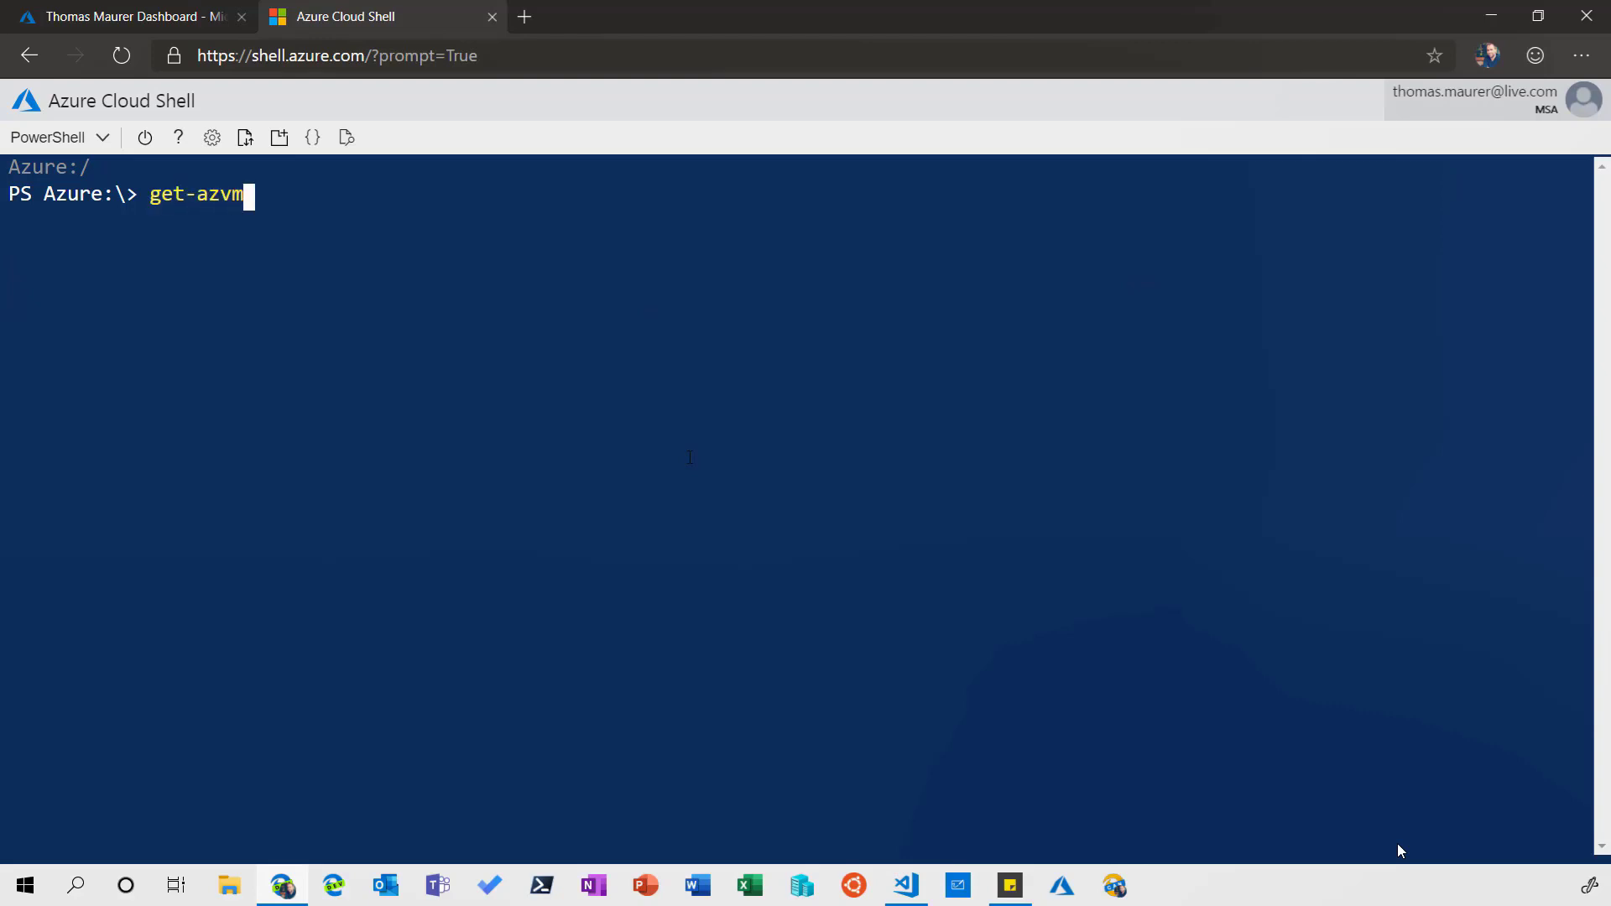
key(Tab)
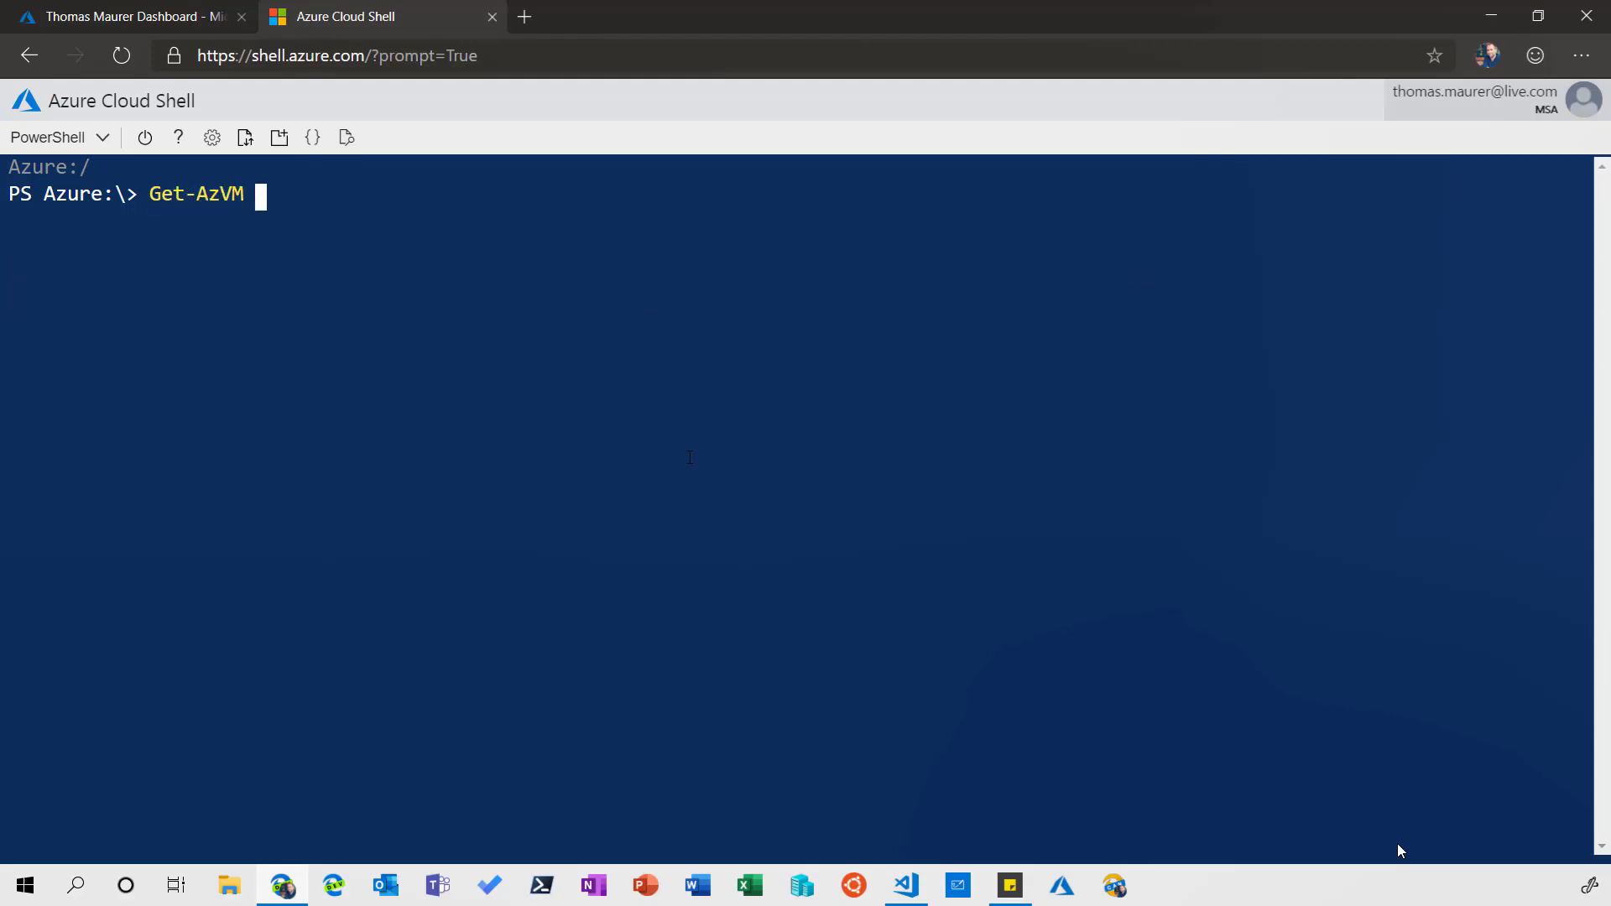
text(-Resource)
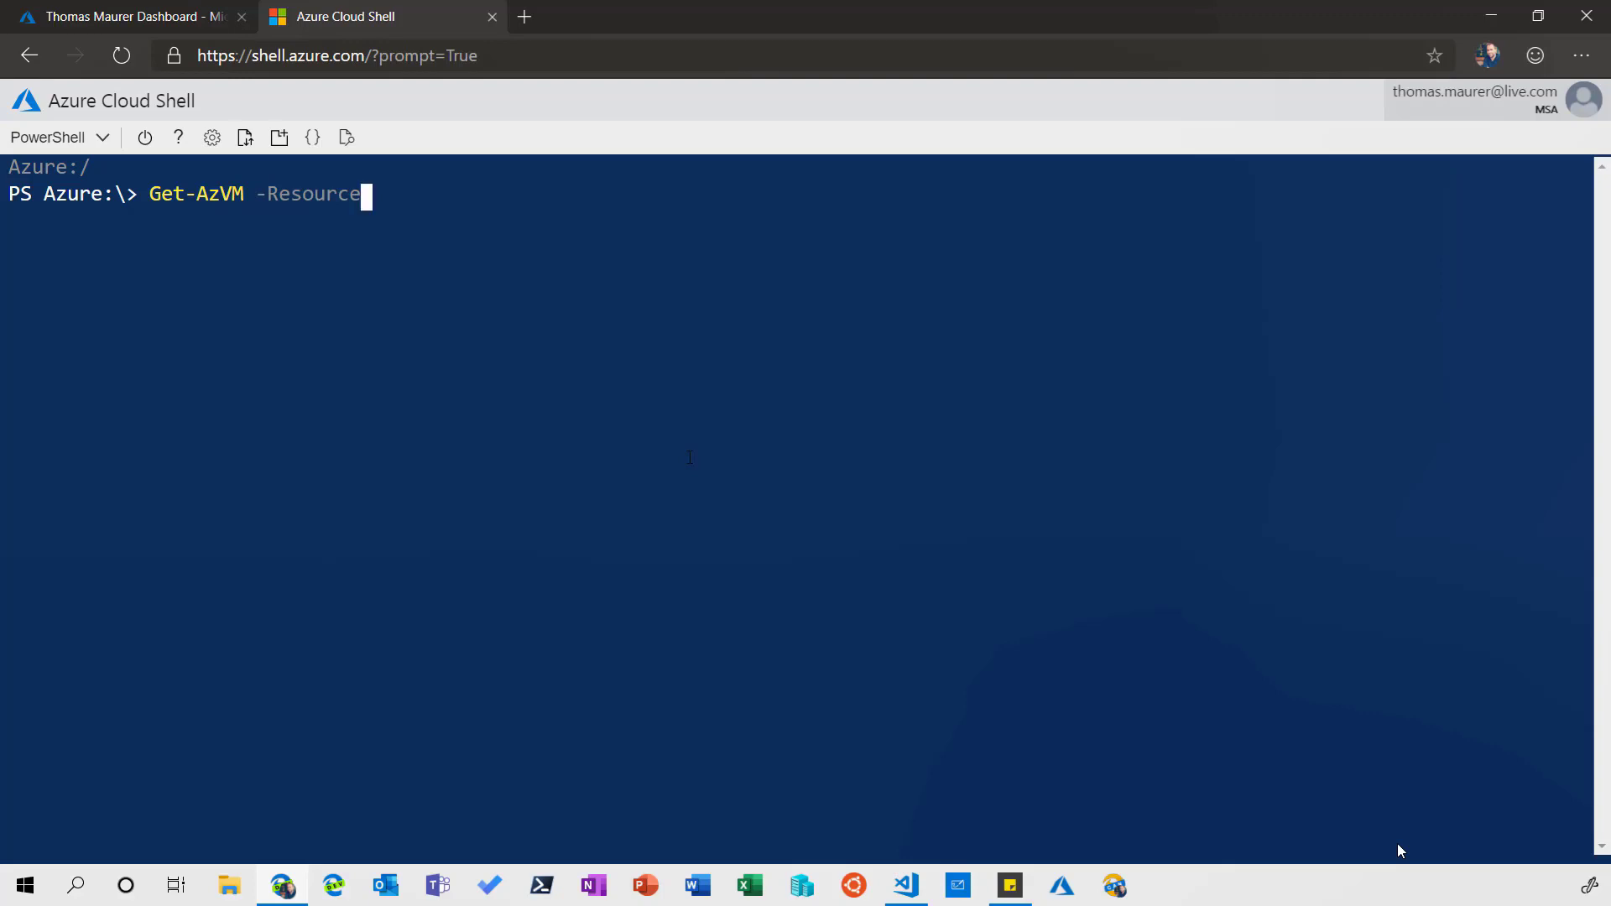
text(GroupName)
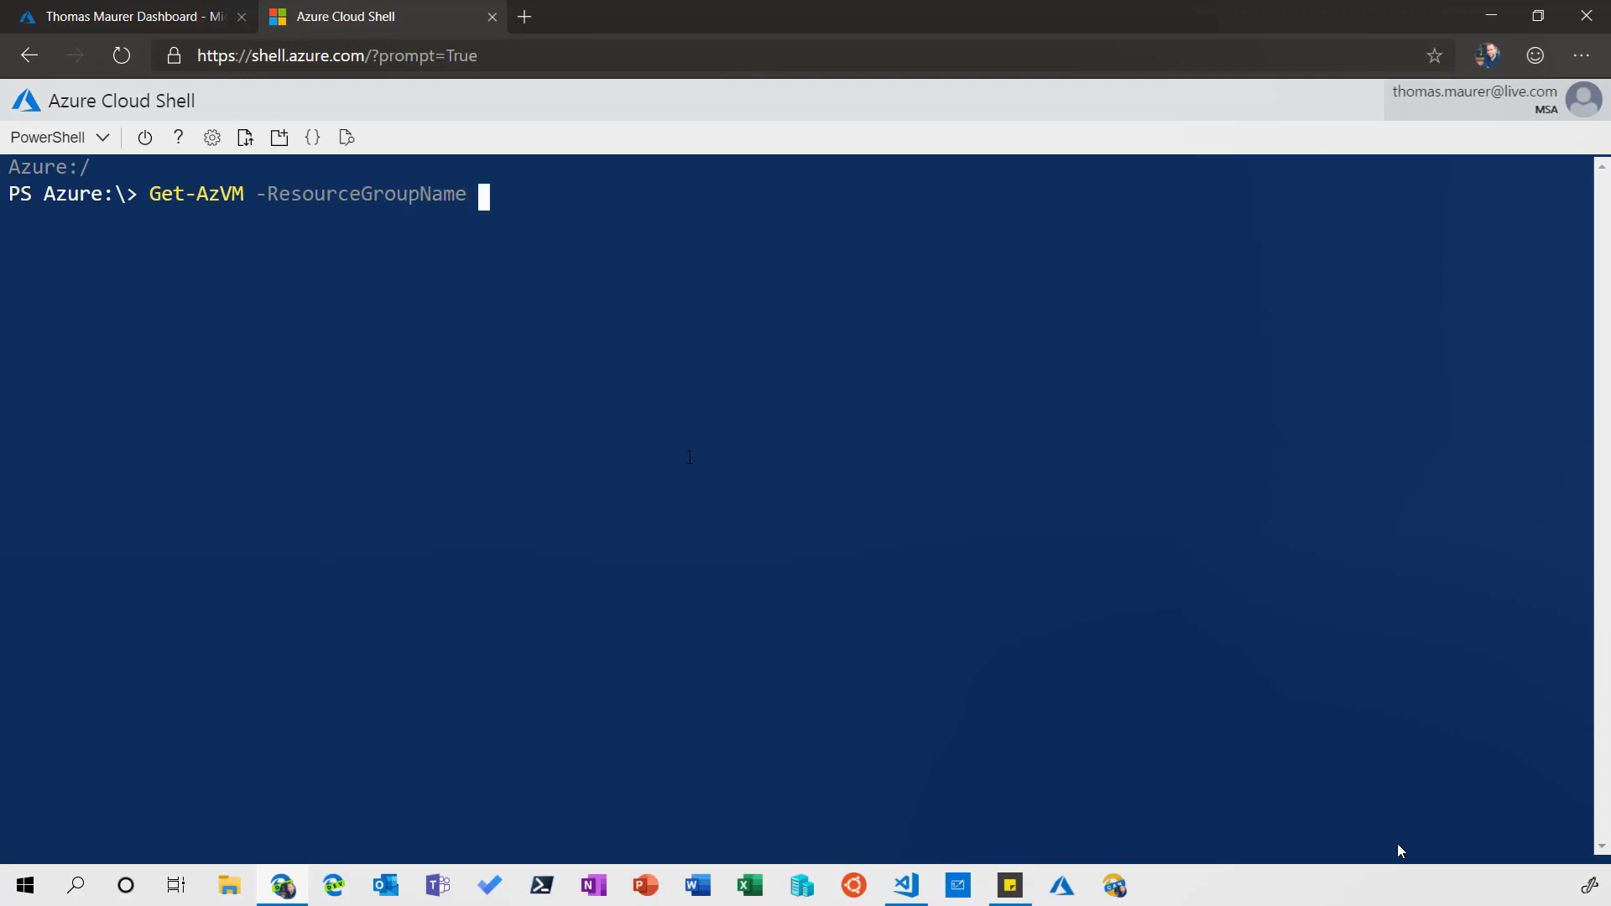
text(*cloudshe)
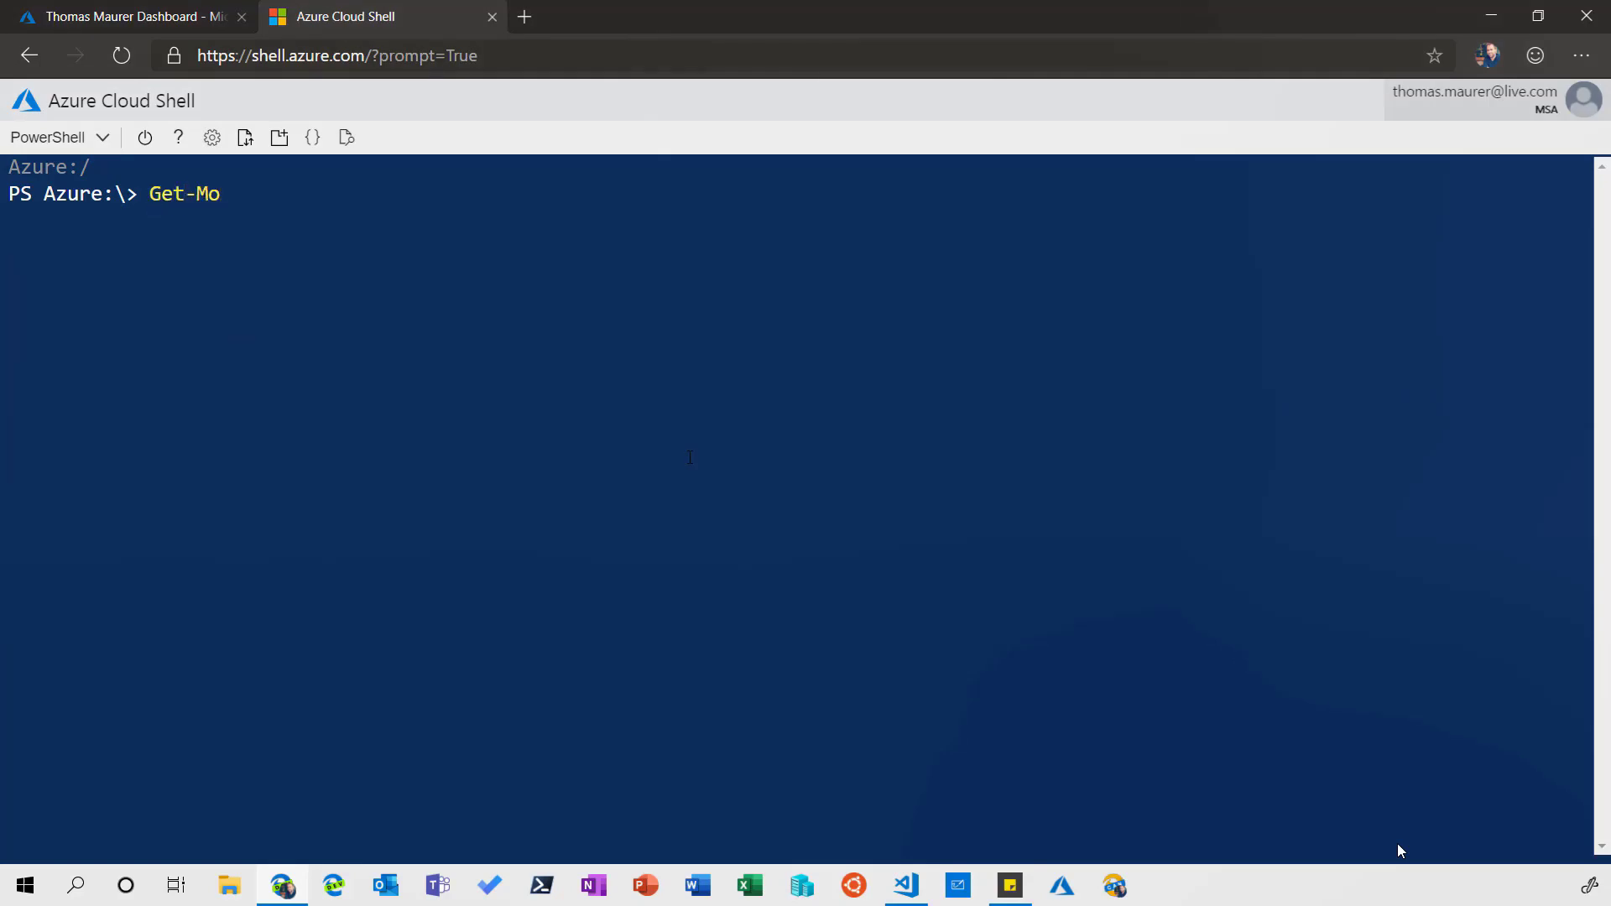
- Run Get-Module, then Get-Module -ListAvailable to list every installed module
text(dule)
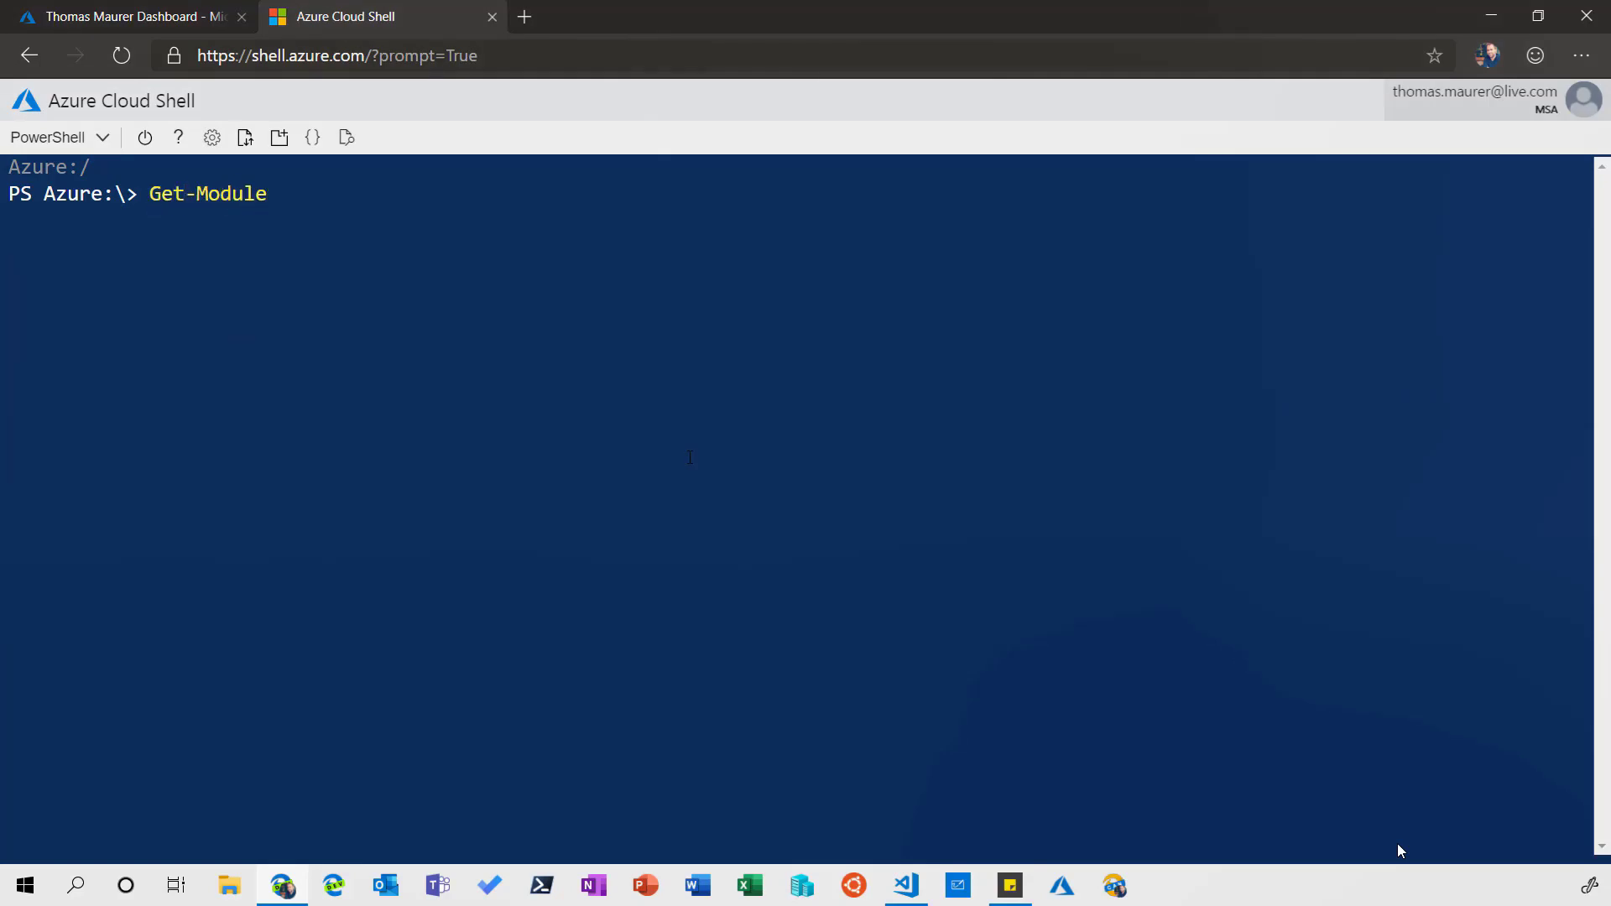
key(Enter)
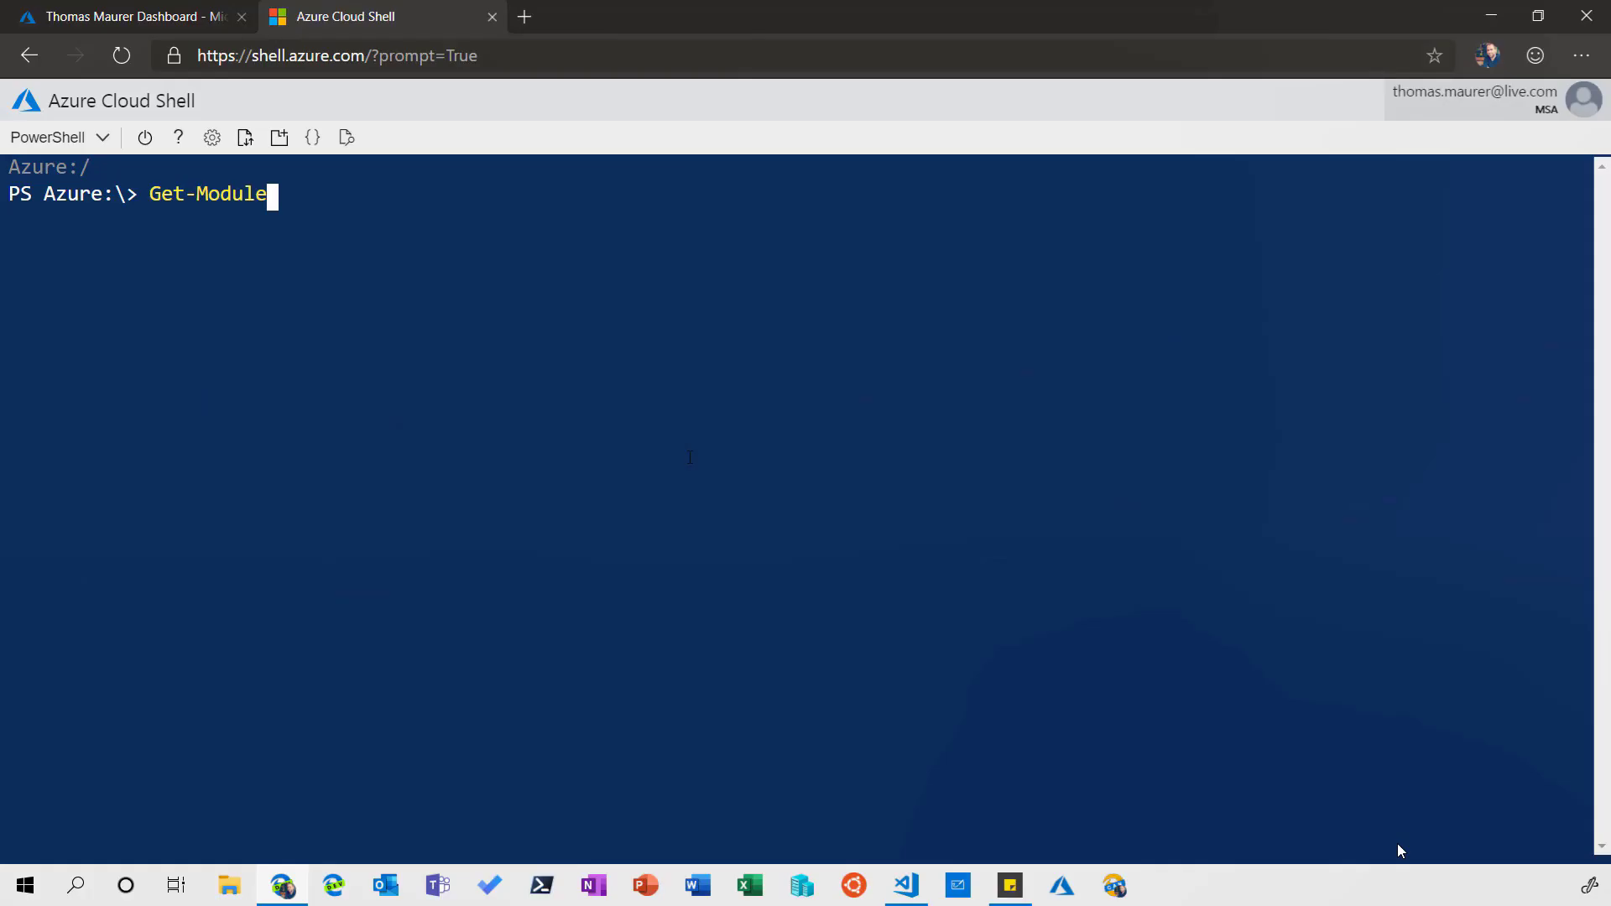
text(-ListAvailable)
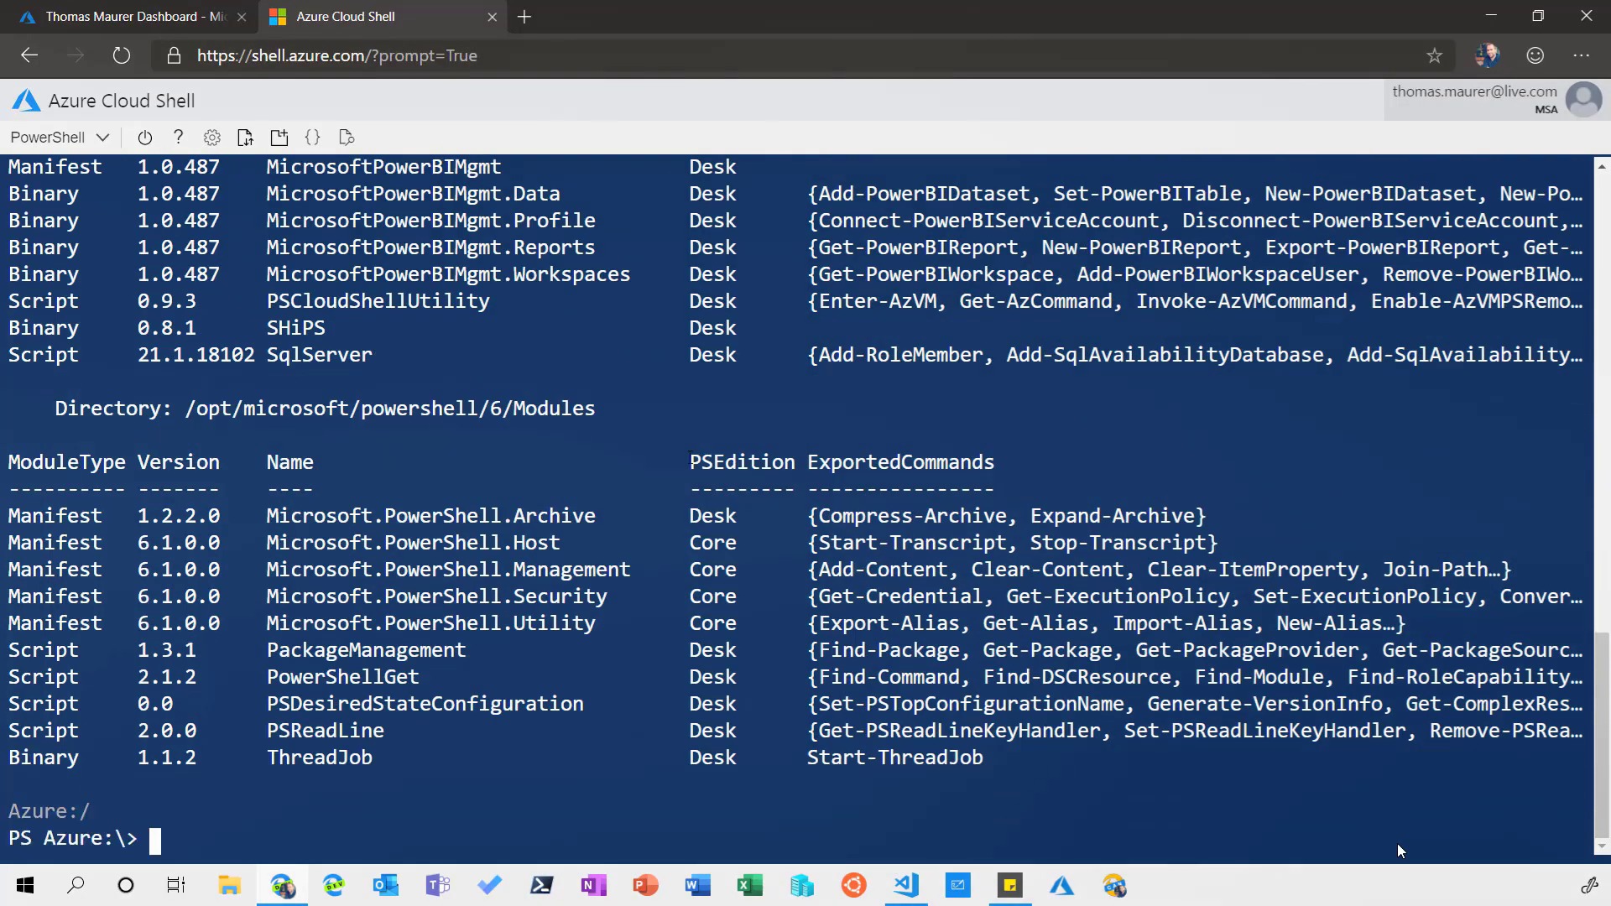
text(Get-Module -ListAvailable)
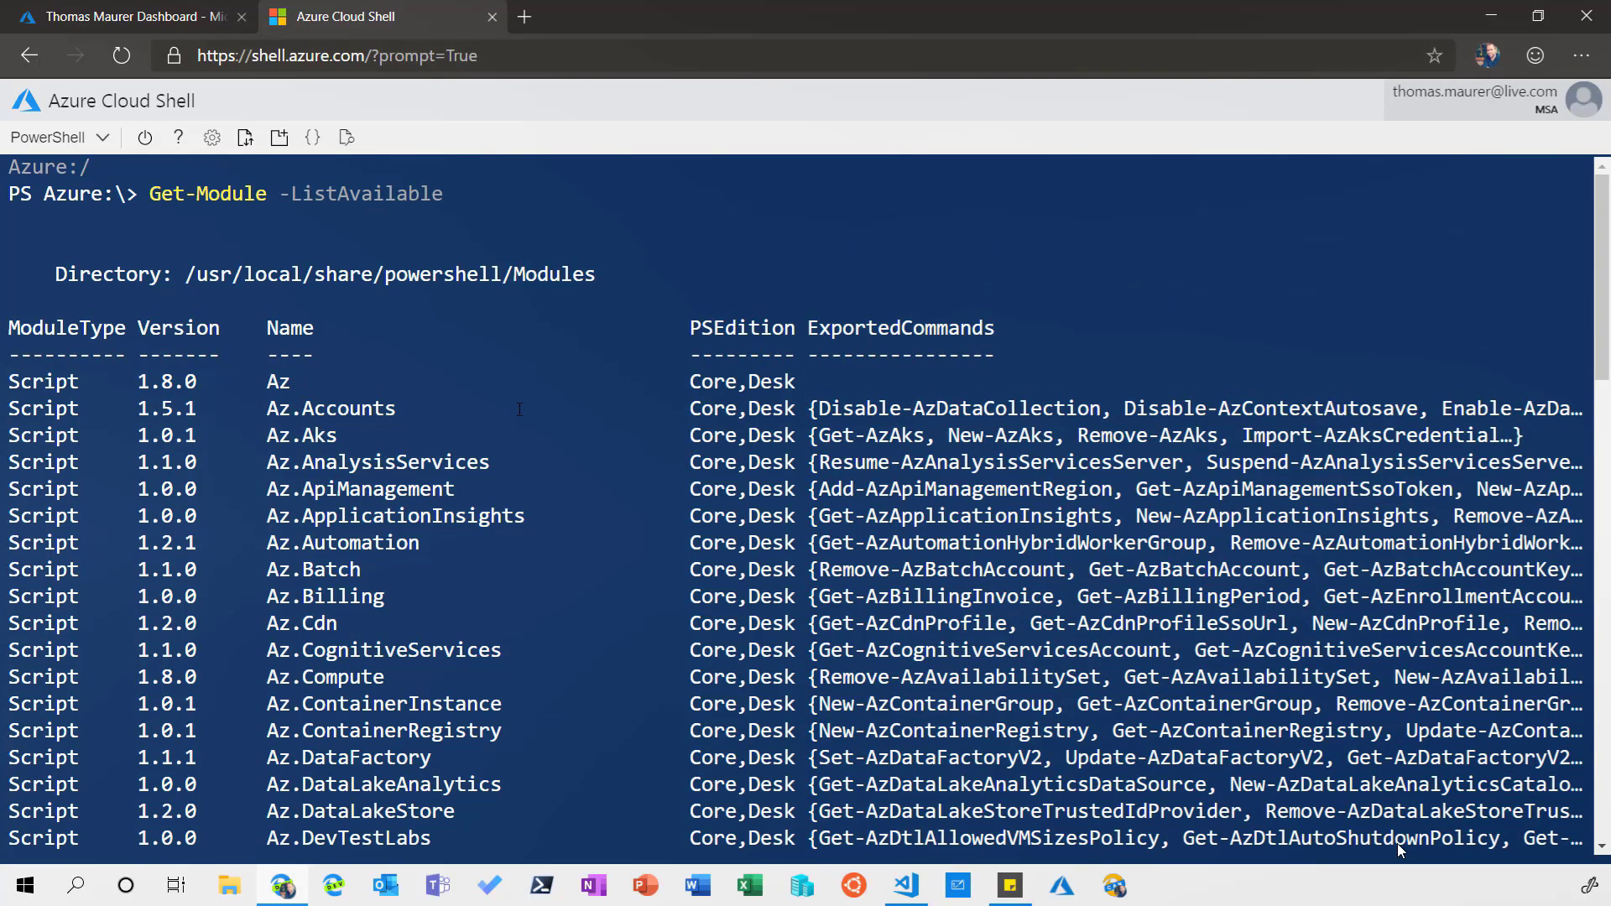
- Scroll through the module list from Az to ThreadJob, then start clearing the screen with cls
scroll(down, 3)
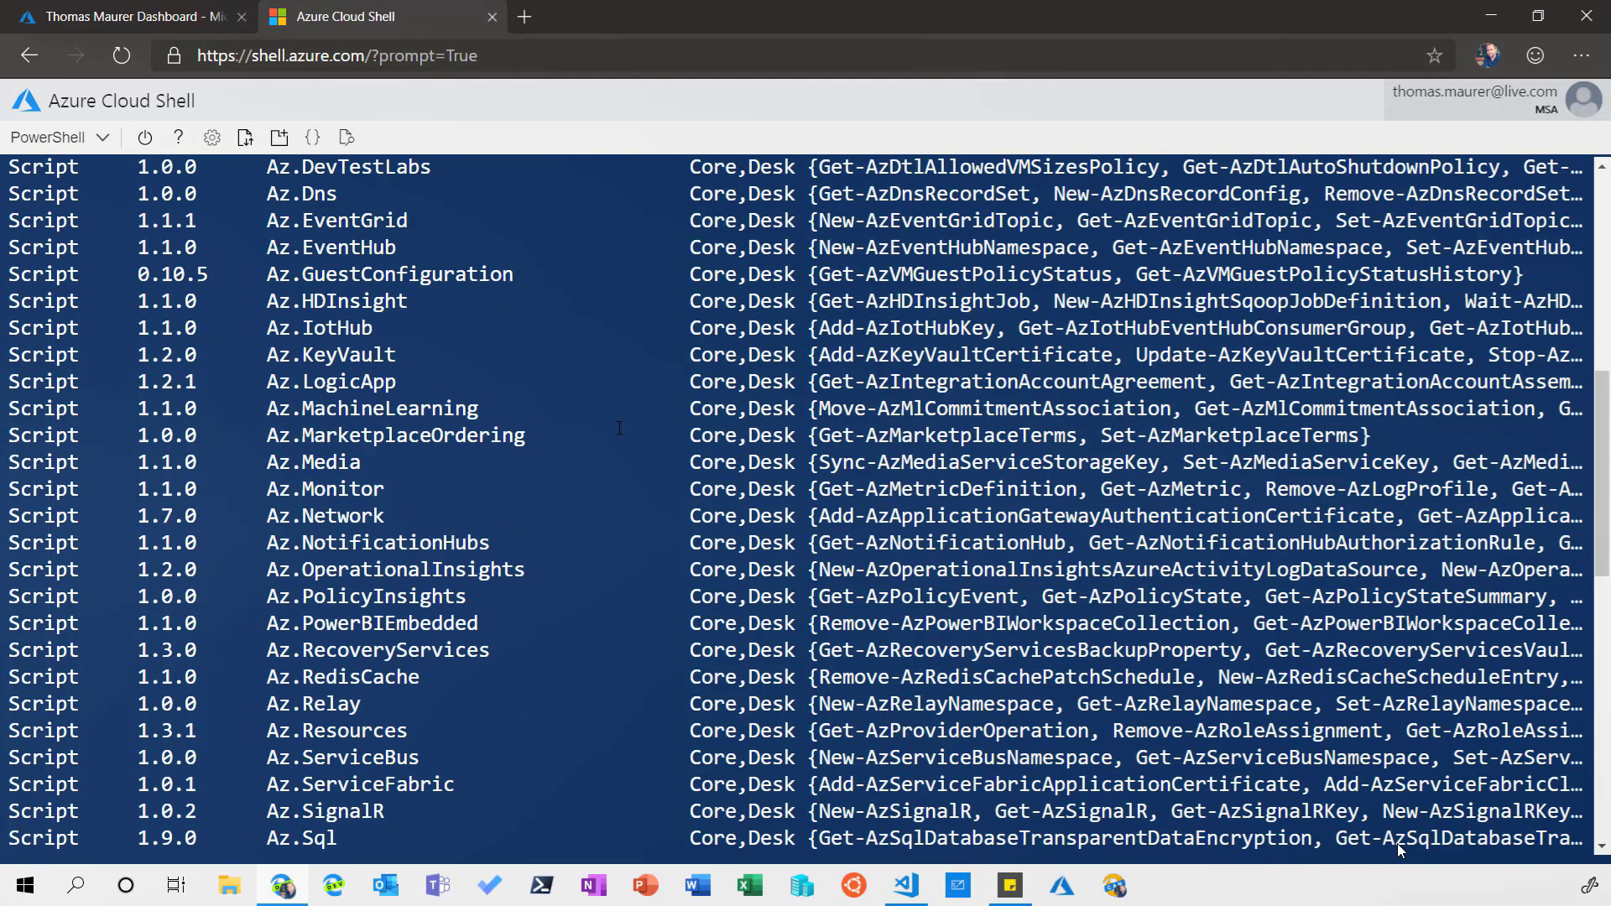
scroll(down, 3)
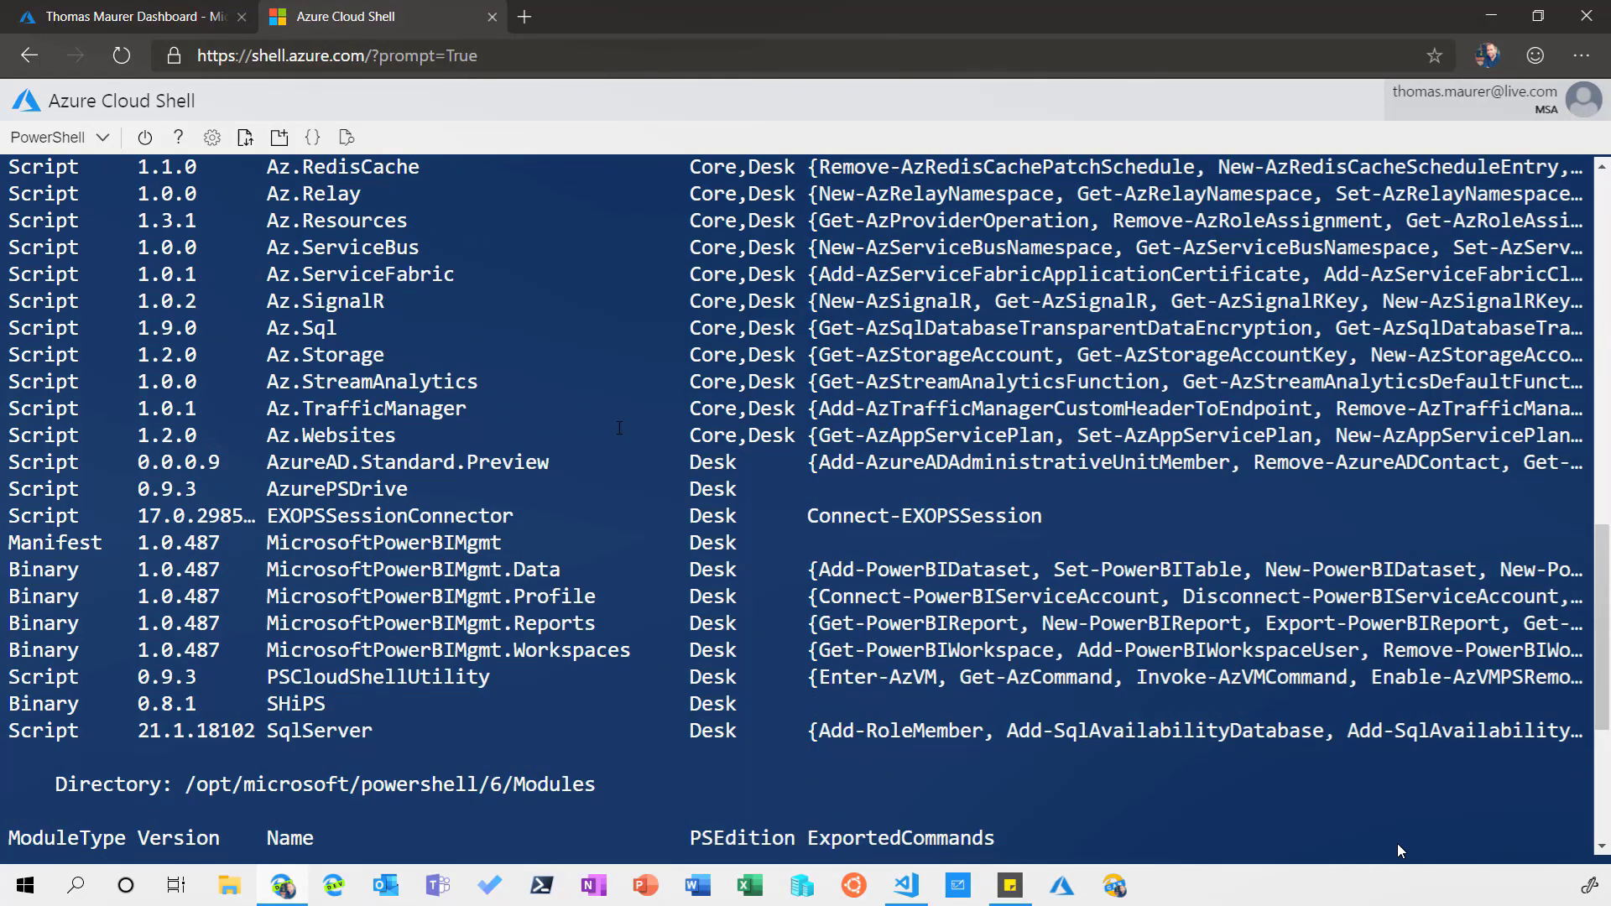
scroll(down, 3)
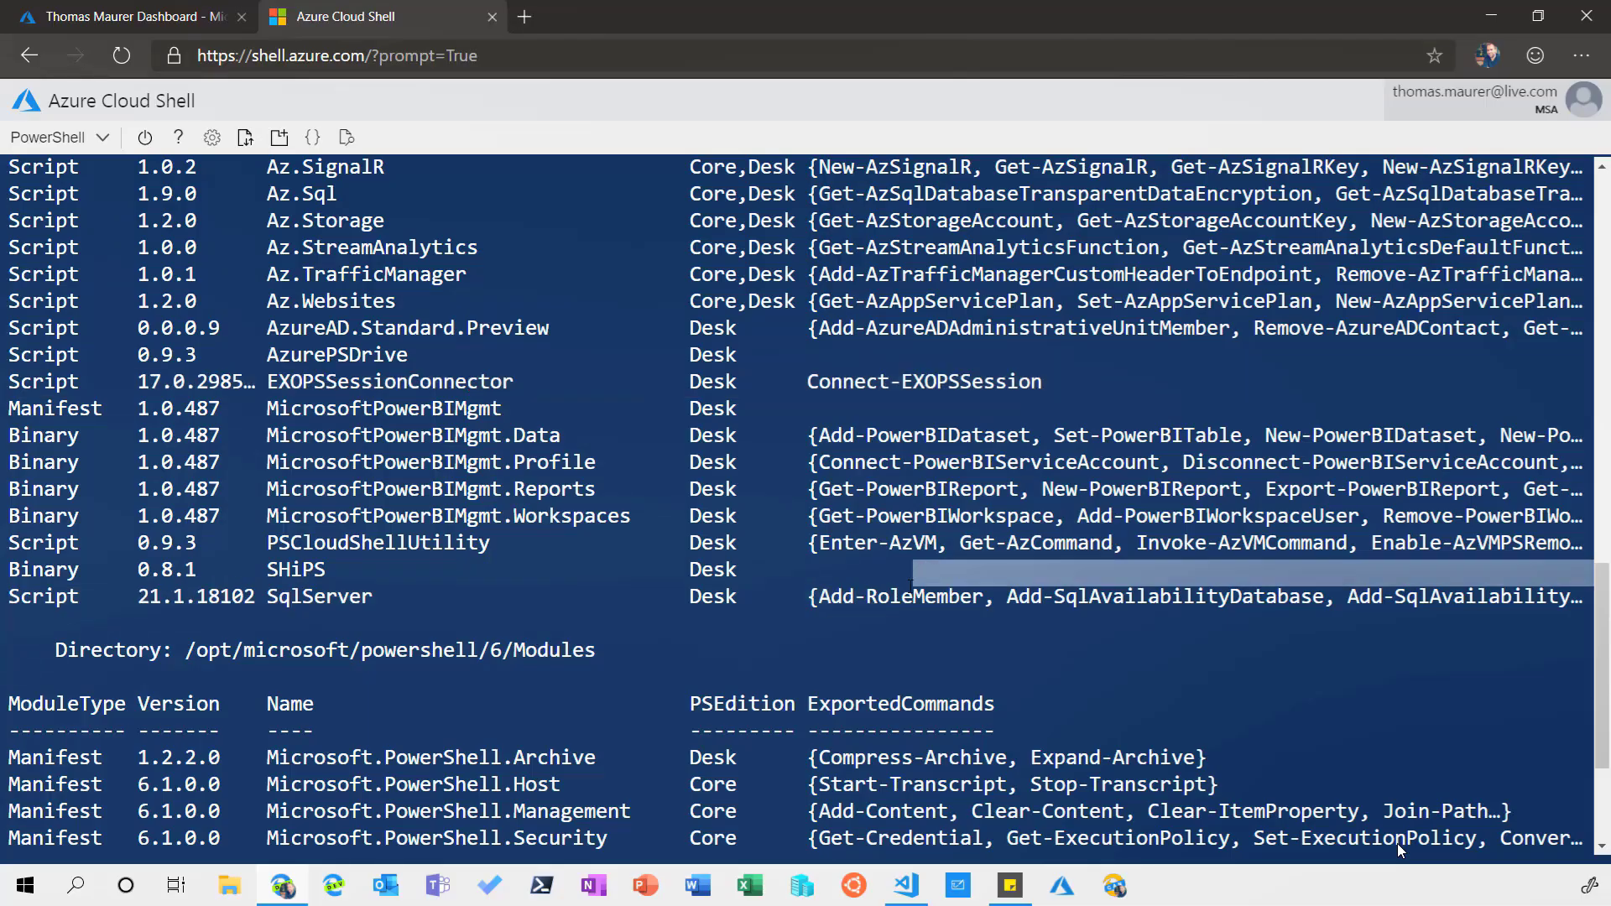
scroll(down, 3)
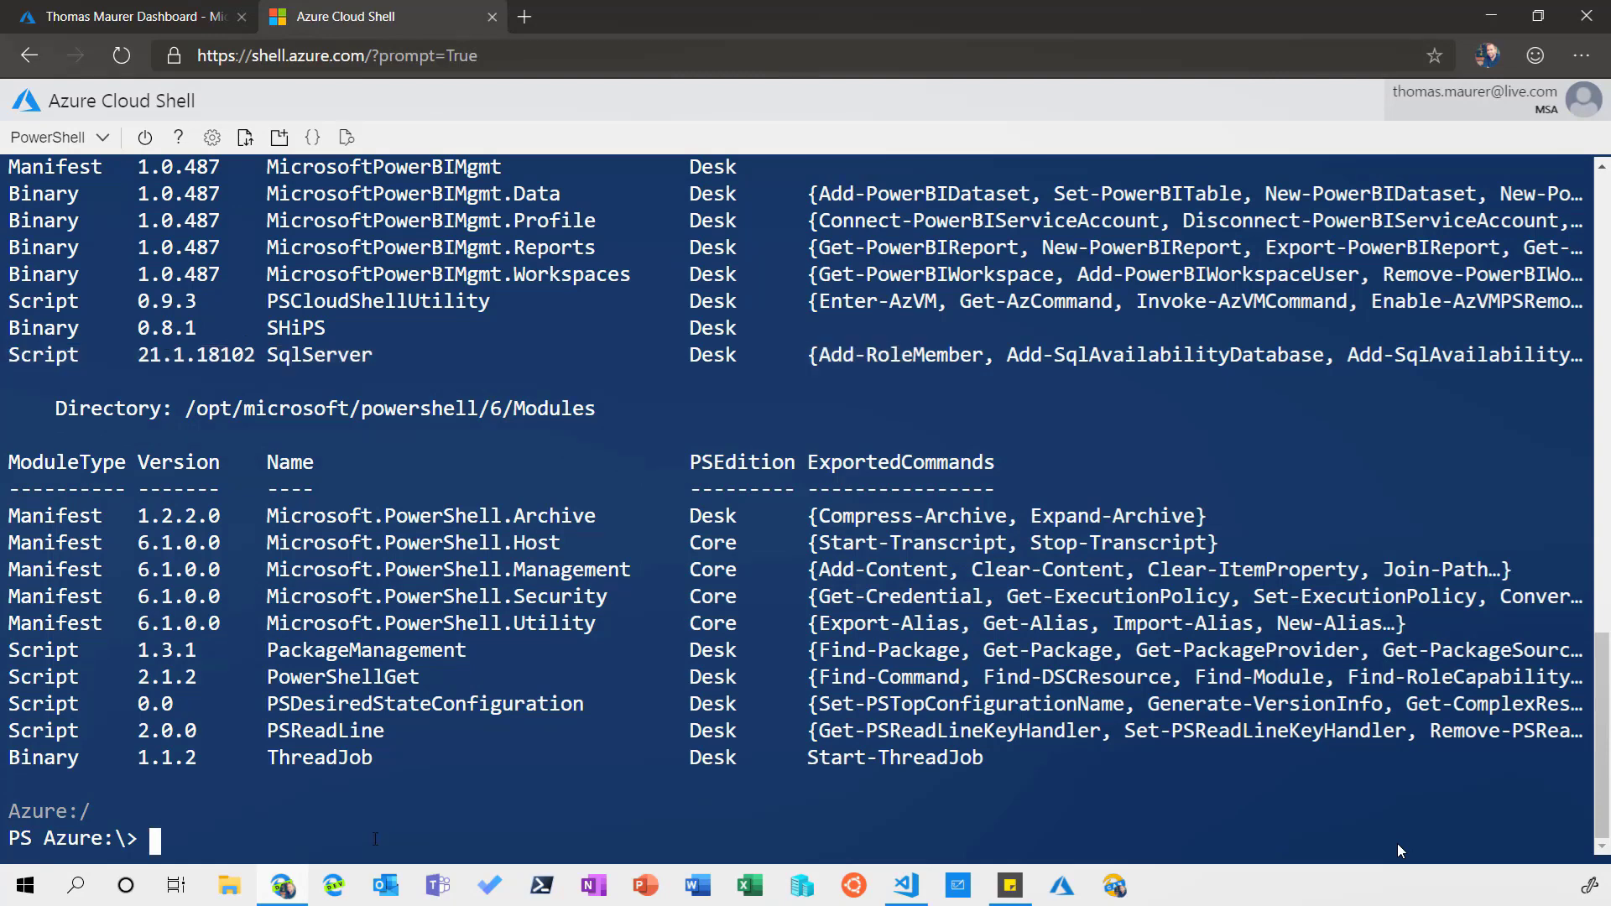
text(cls)
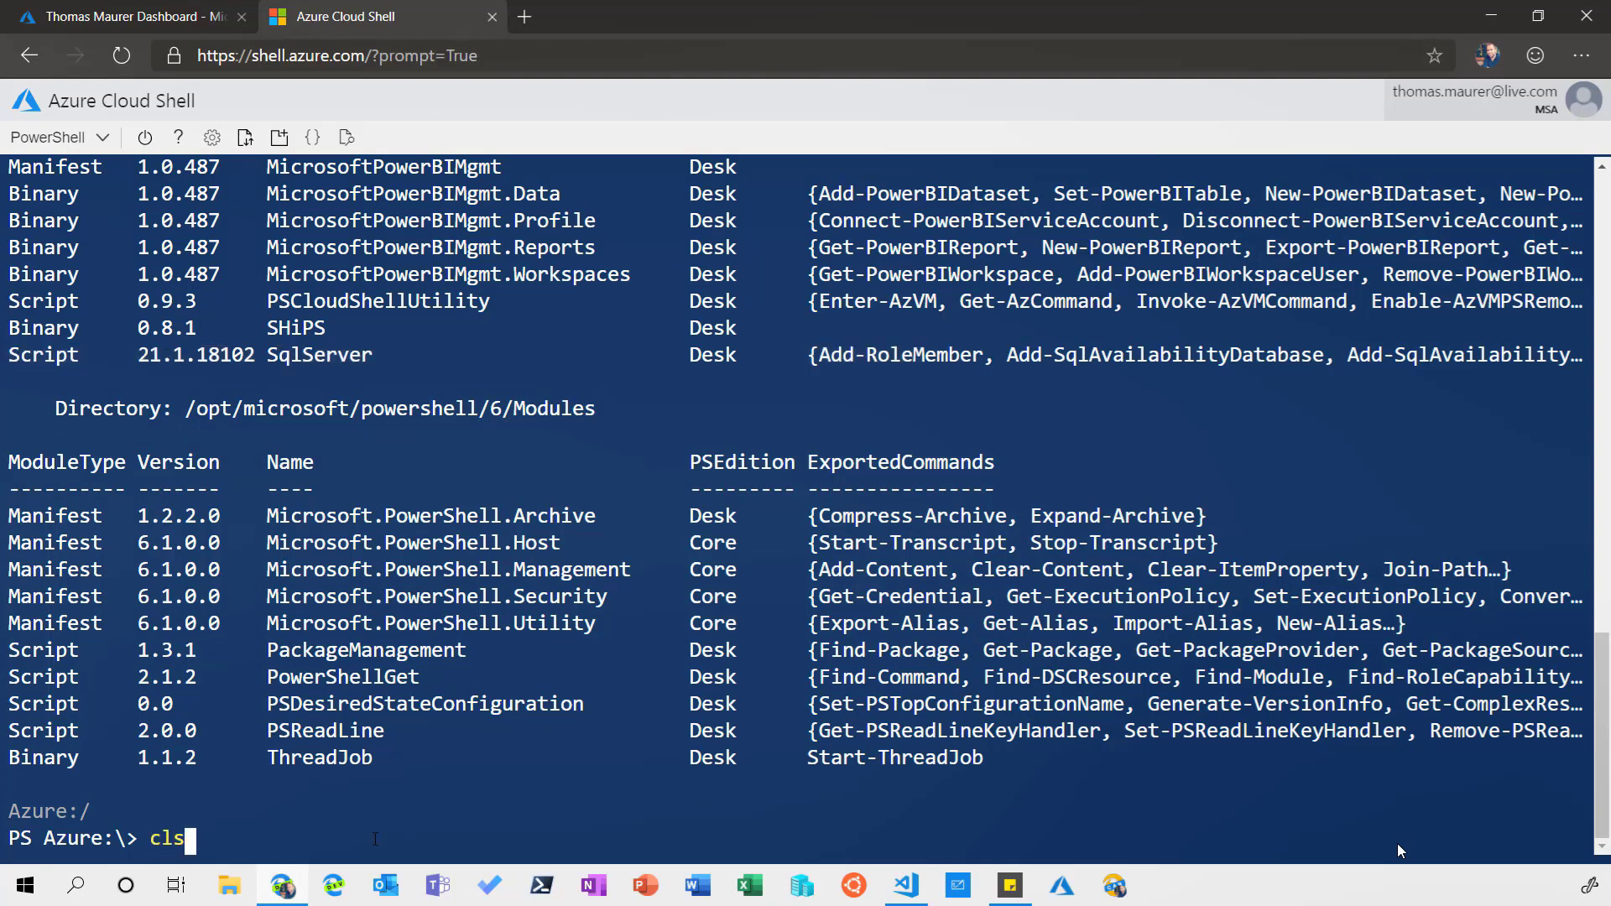
- Run Find-Module to stream PowerShell Gallery modules, then interrupt the long listing with Ctrl+C
text(find-mod)
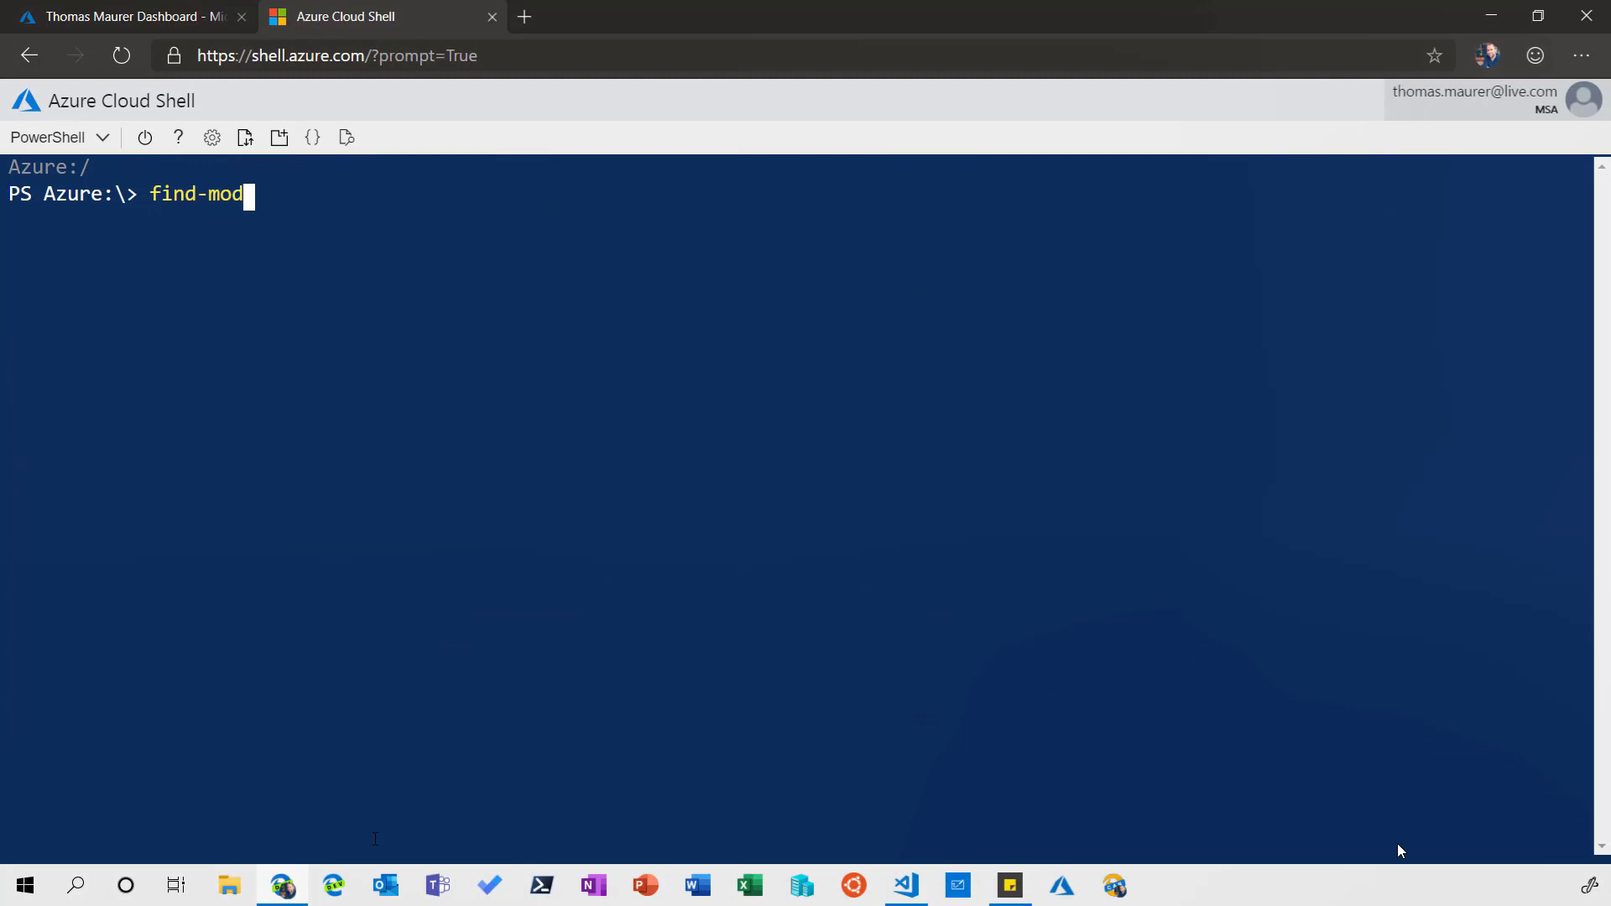
key(Tab)
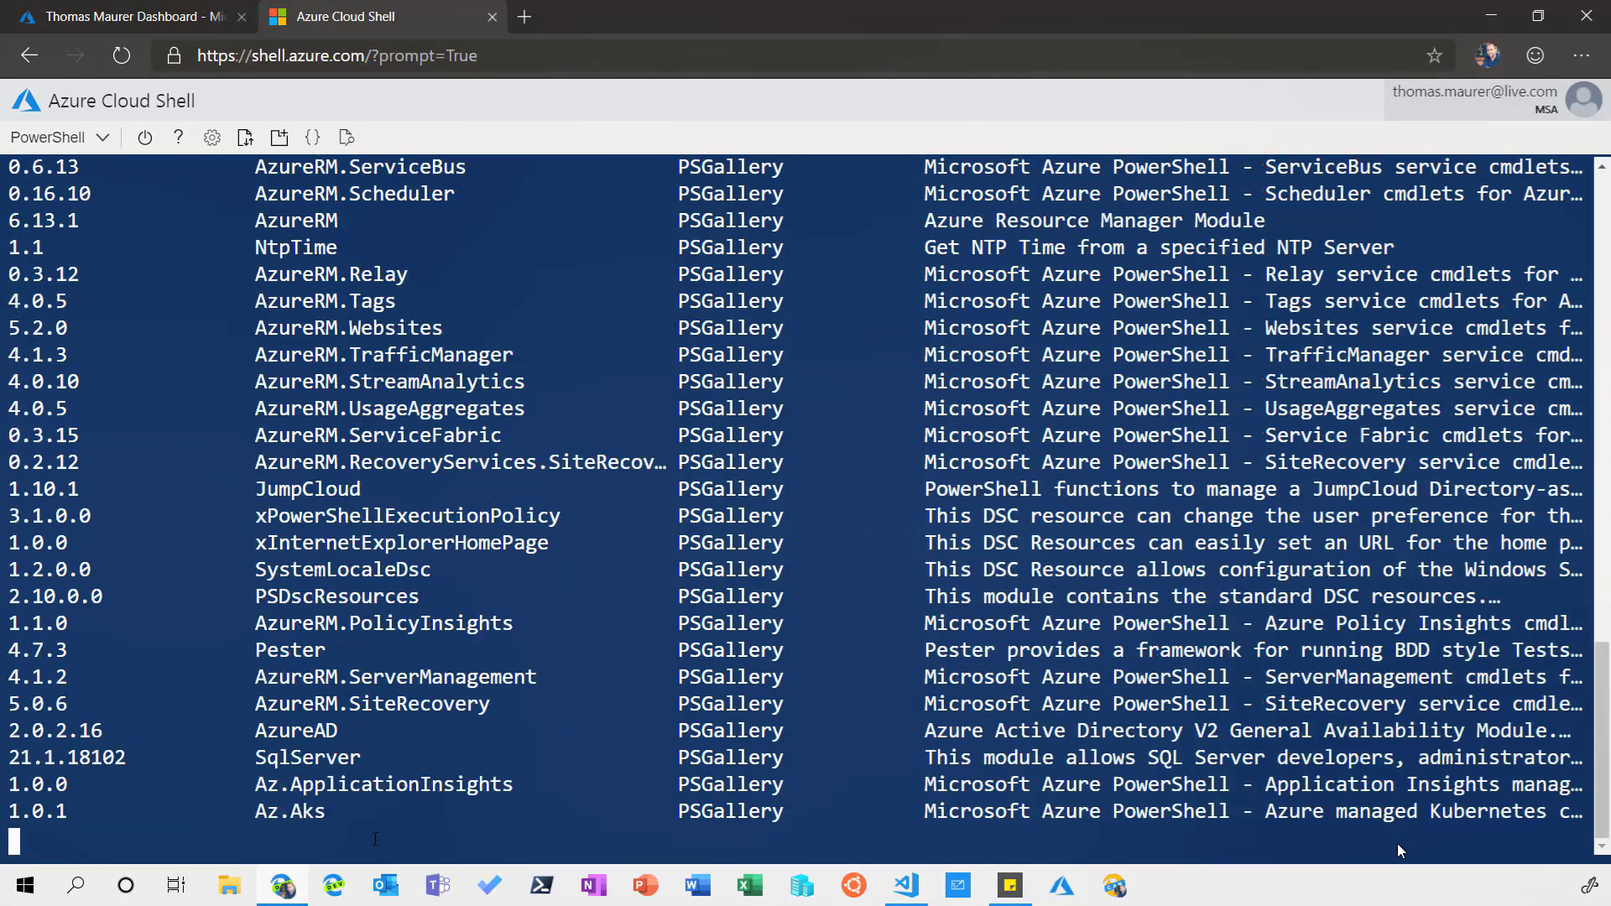
scroll(down, 3)
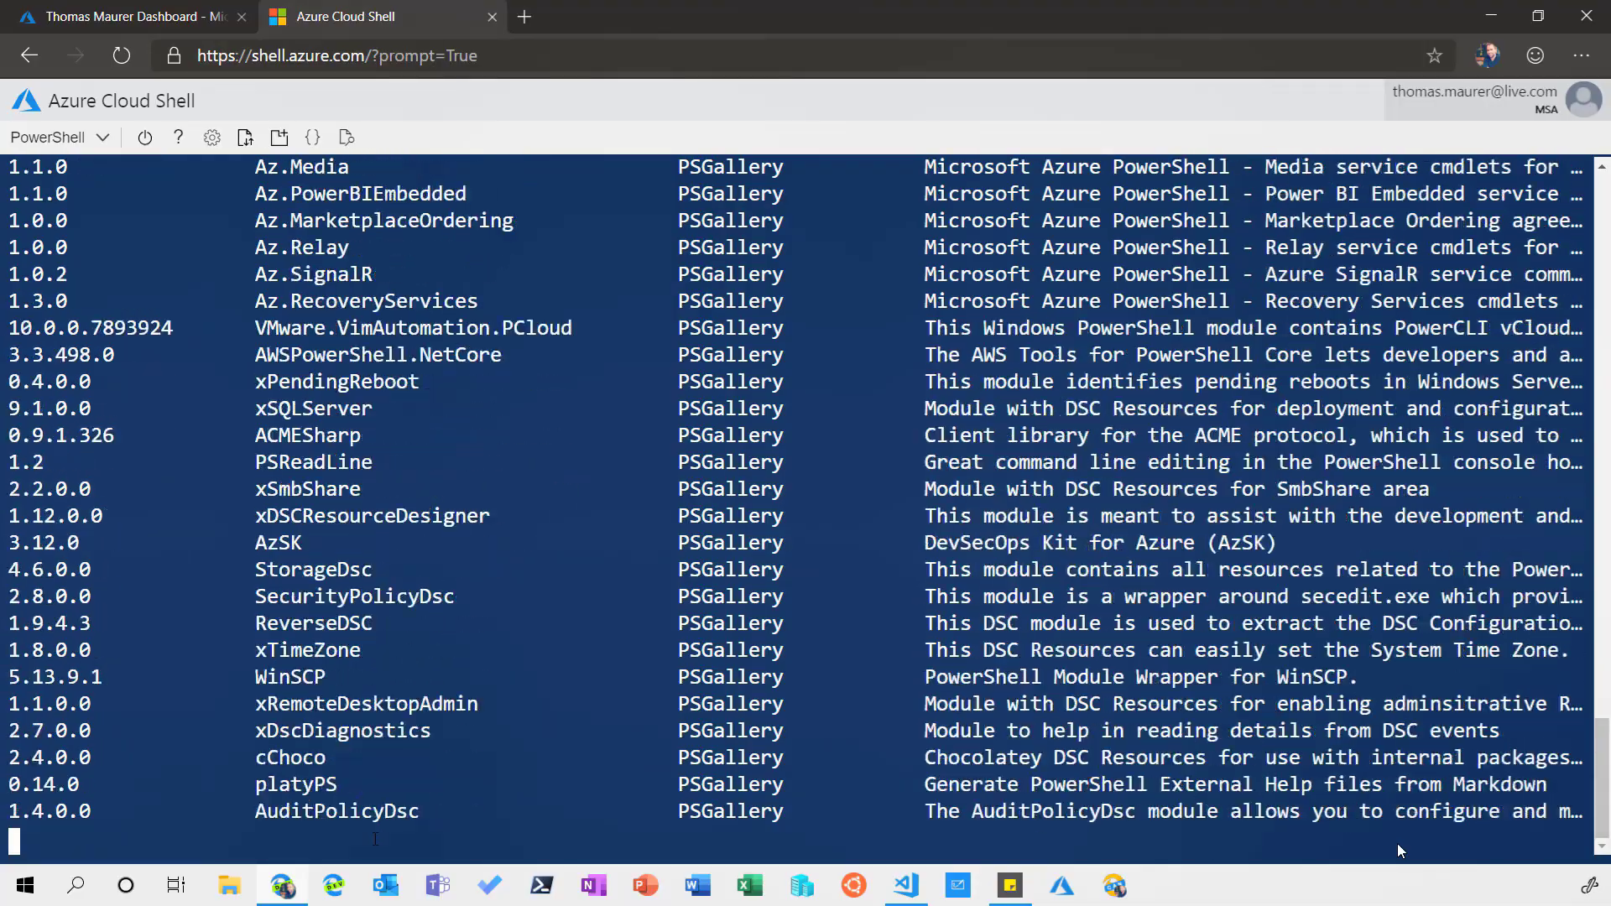
key(ctrl+c)
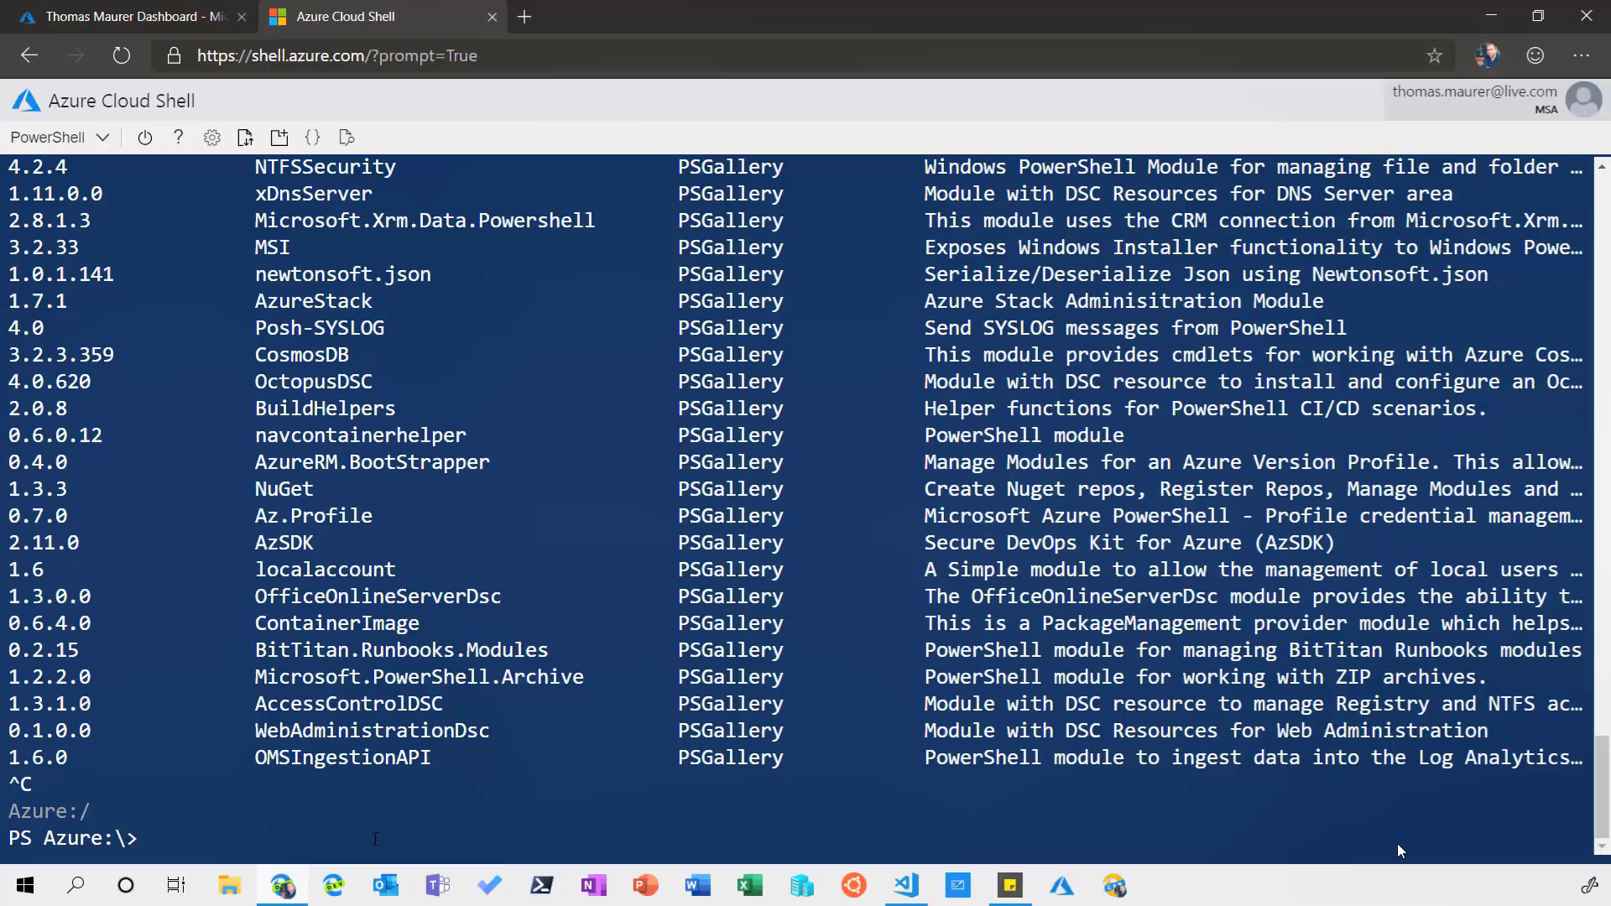
- Enter Find-Module *visualstudio* at the prompt to search the gallery for Visual Studio modules
text(Find-Module)
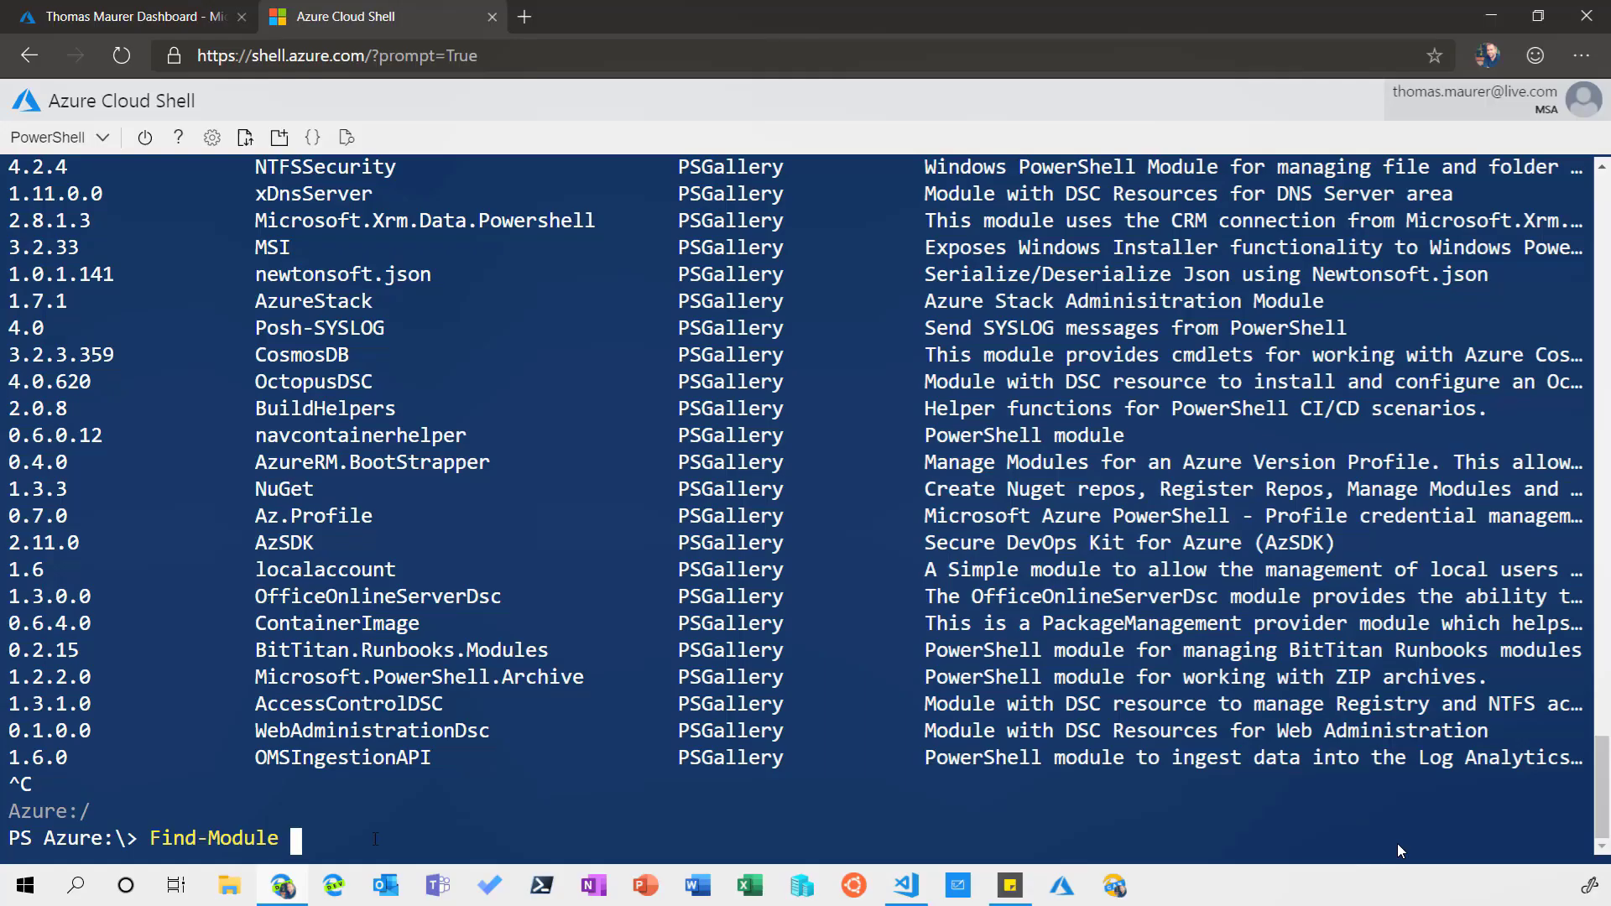
text(*visual)
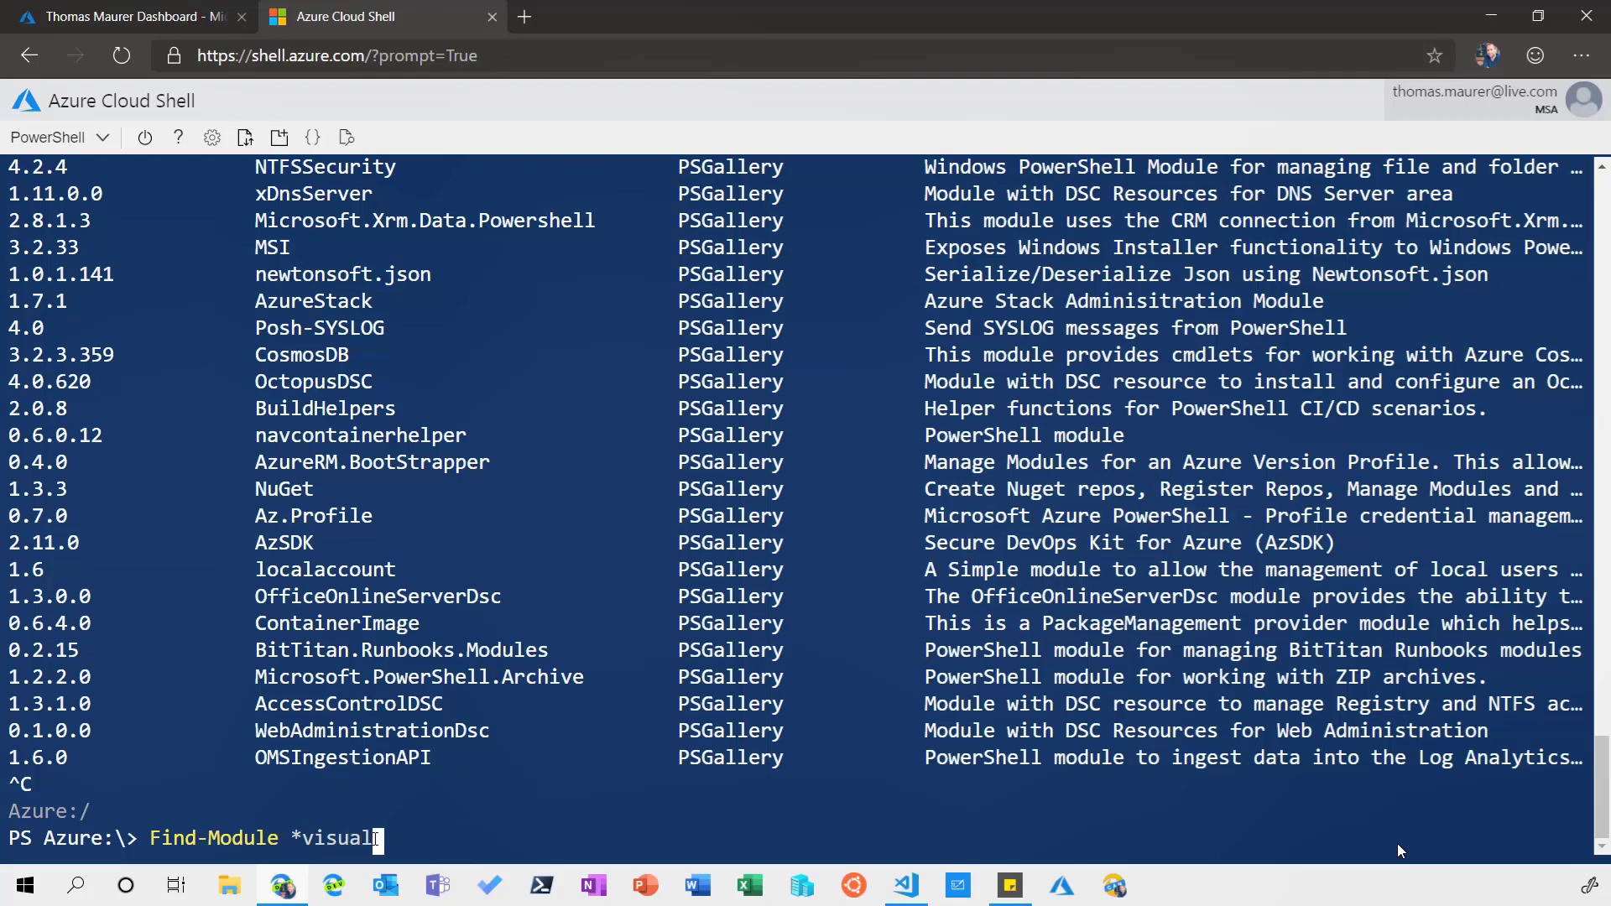
text(studi)
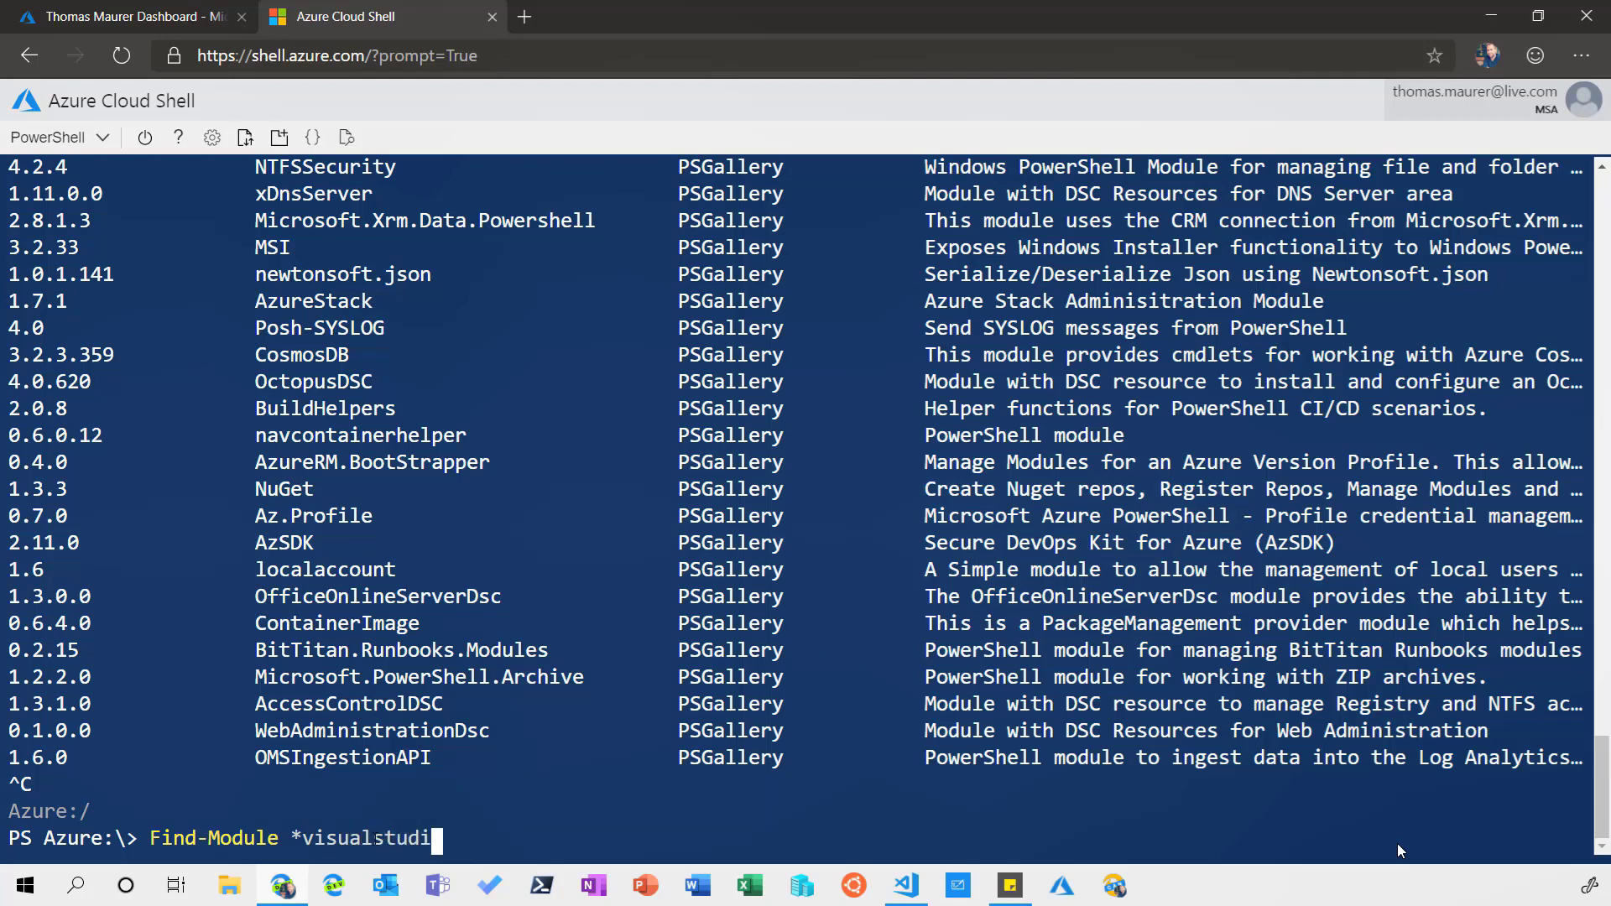
text(o*)
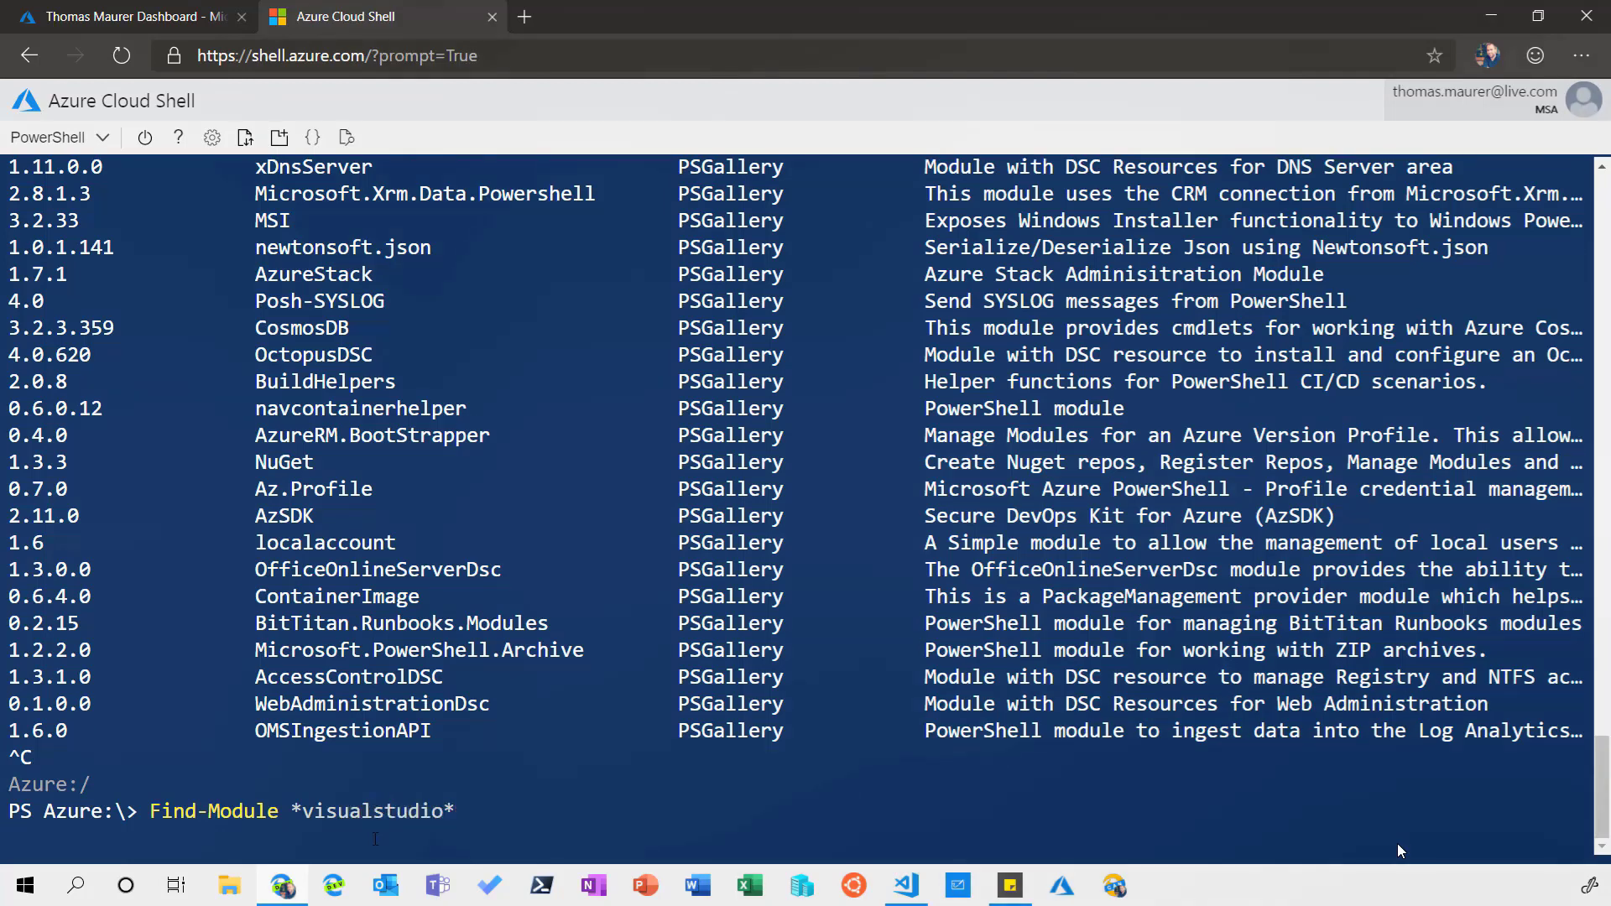